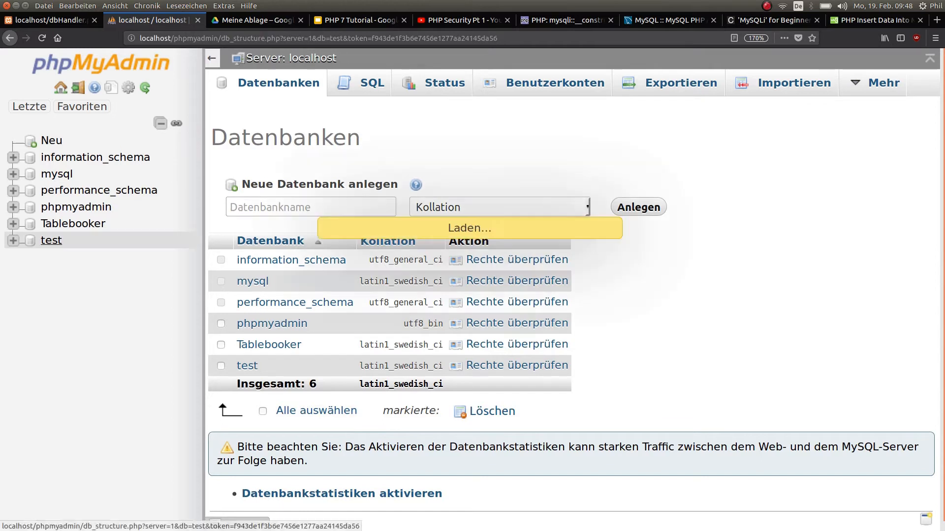
# Step: Select the 'test' database in phpMyAdmin's left navigation tree to view its empty Struktur page
pyautogui.click(50, 239)
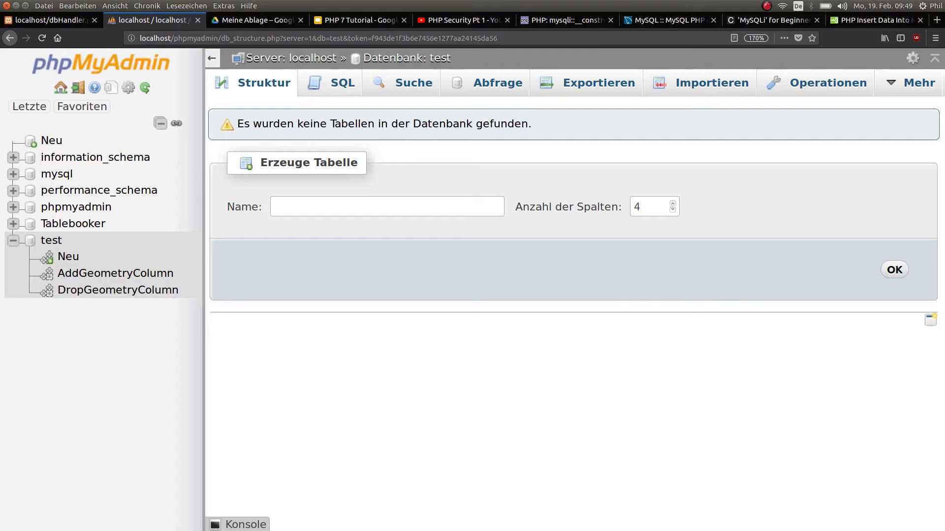
# Step: Switch the 'test' database page to its SQL tab for an empty query editor
pyautogui.click(386, 206)
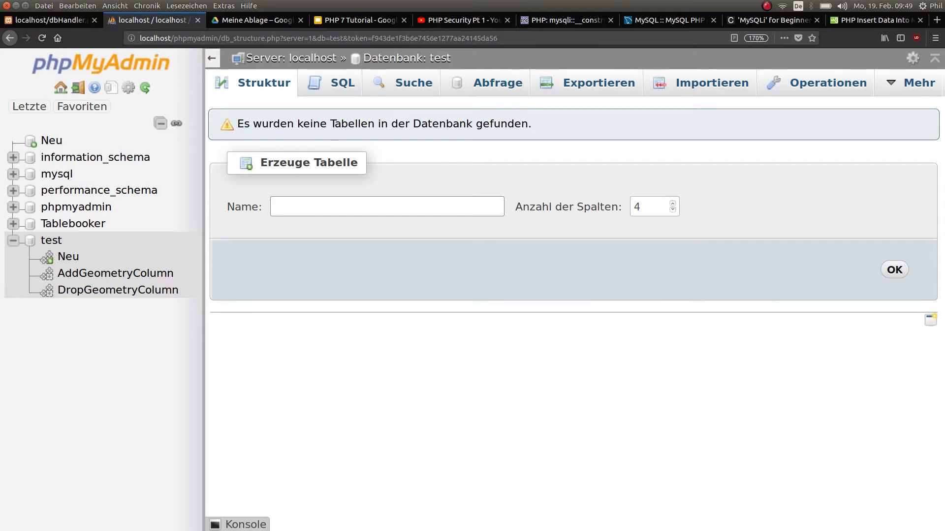
pyautogui.click(385, 206)
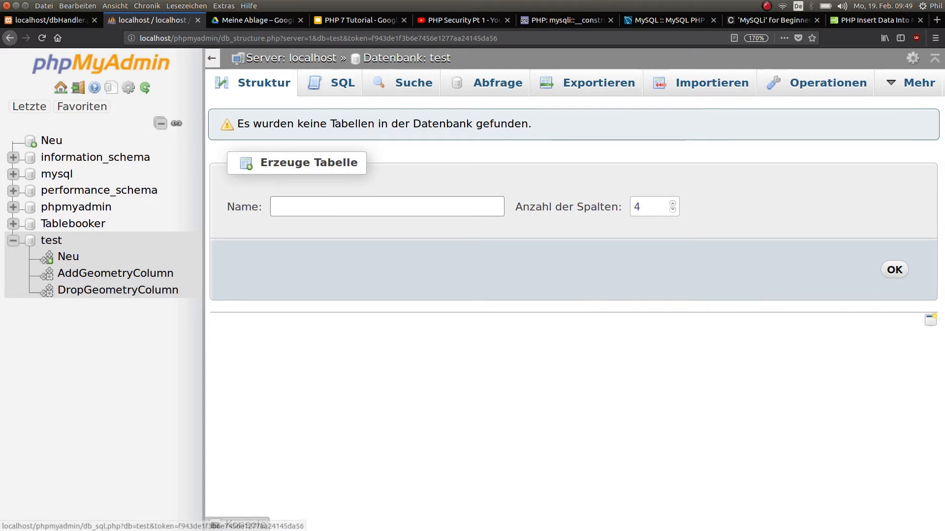
pyautogui.click(341, 83)
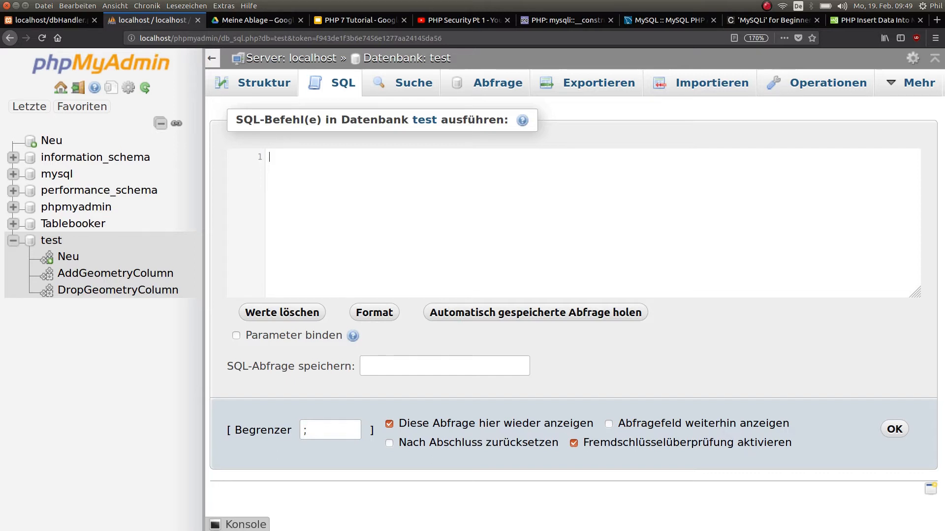
# Step: Start a CREATE TABLE email query with a firstname varchar(30) column
pyautogui.write('create table')
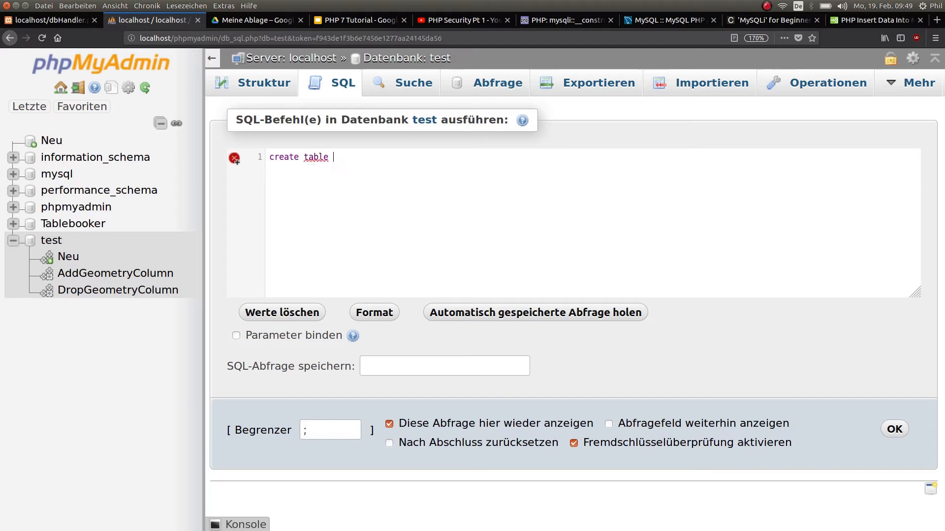
pyautogui.write(',')
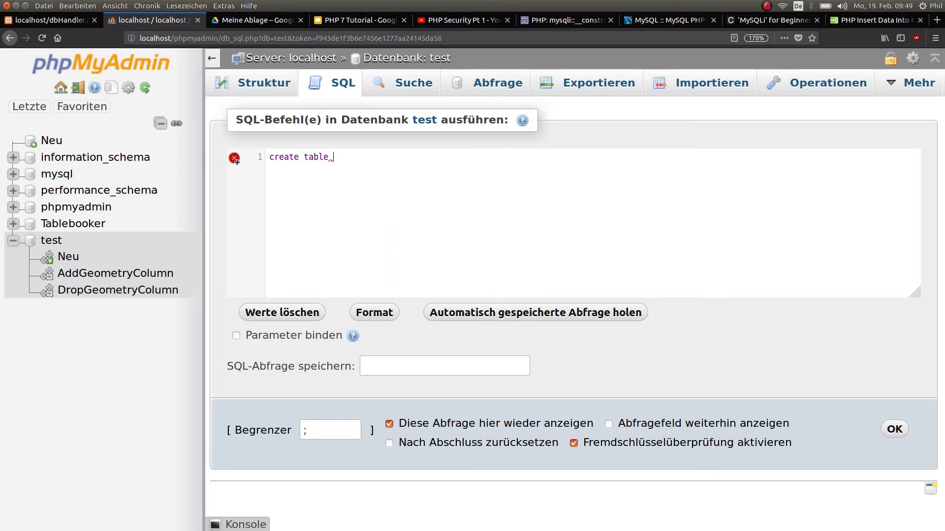
pyautogui.write('email')
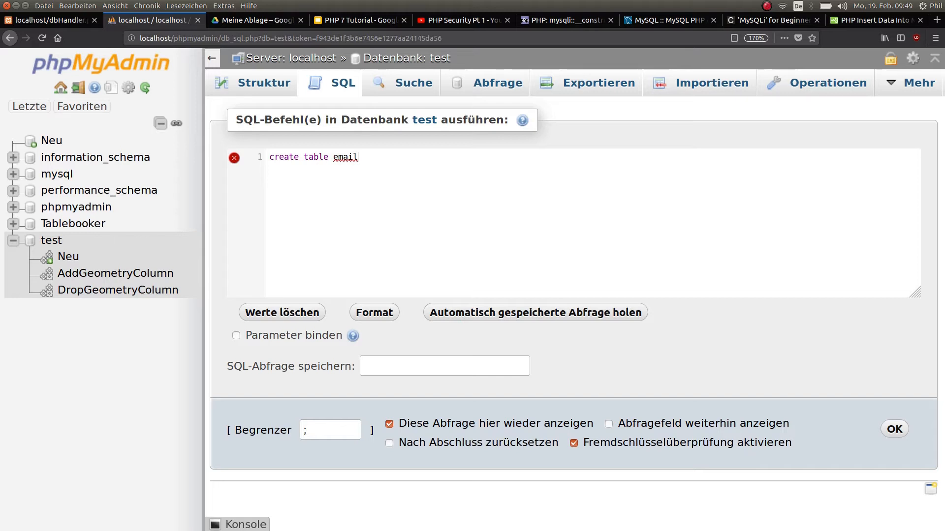
pyautogui.write('()')
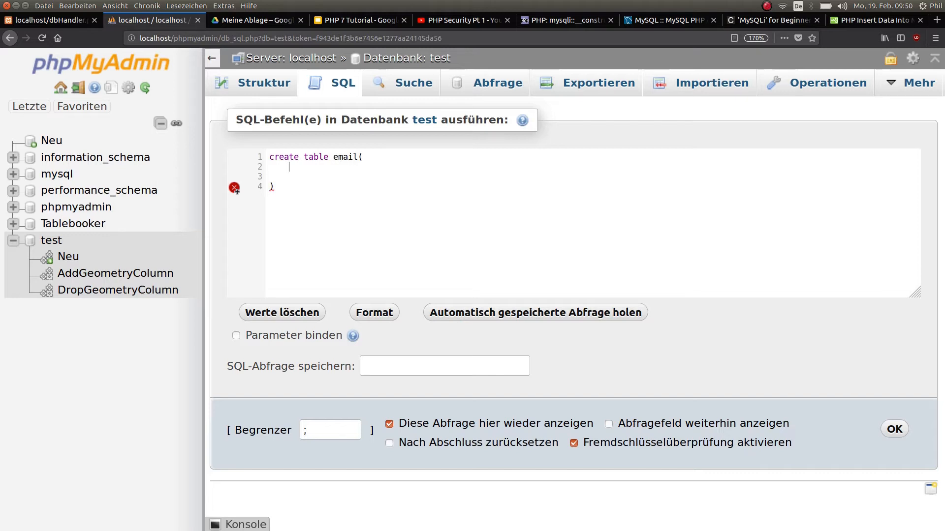
pyautogui.write('firstn')
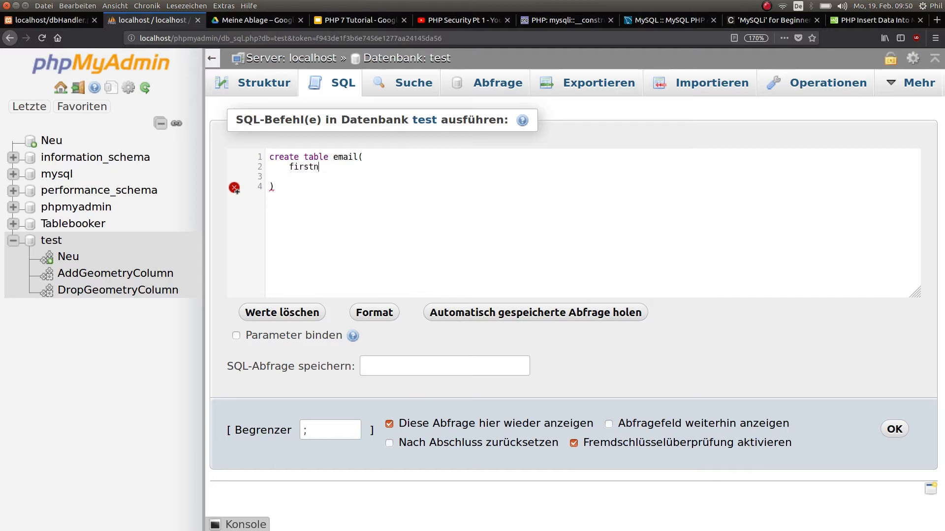
pyautogui.write('ame')
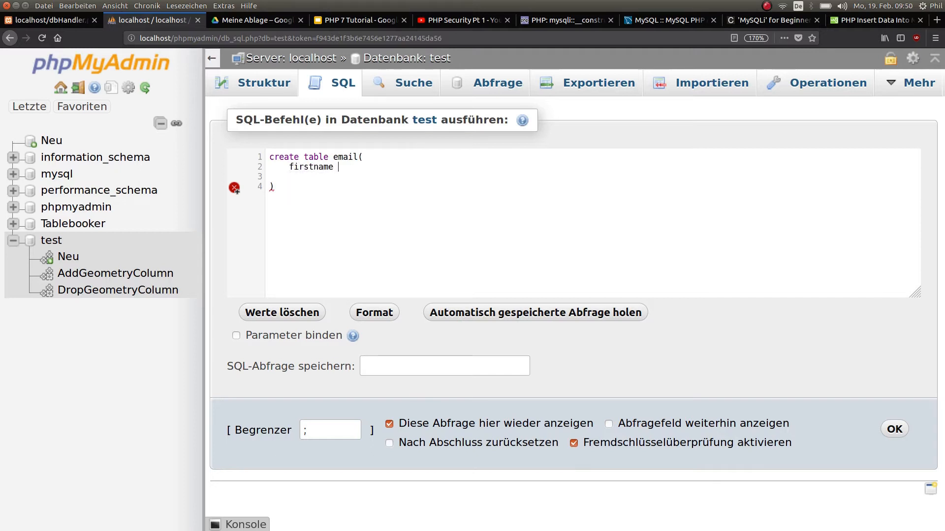
pyautogui.write('varchar')
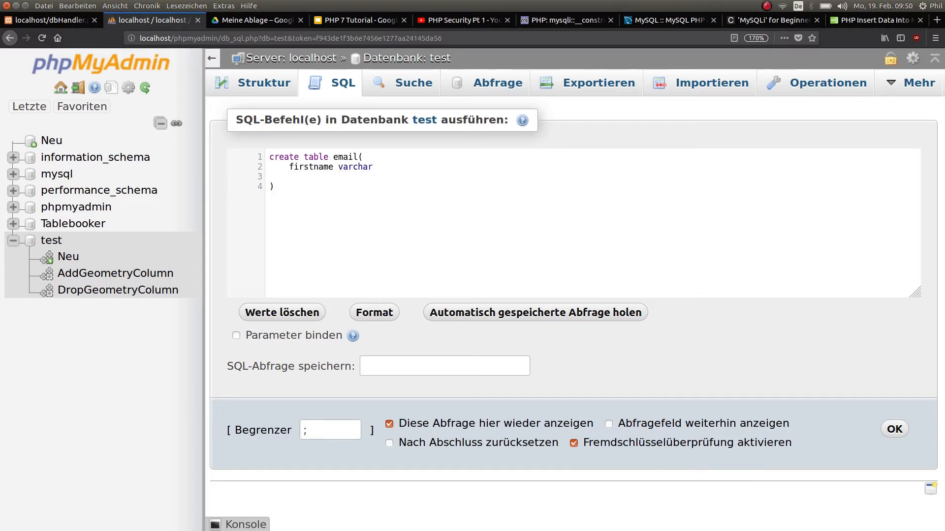
pyautogui.write('(30) not null')
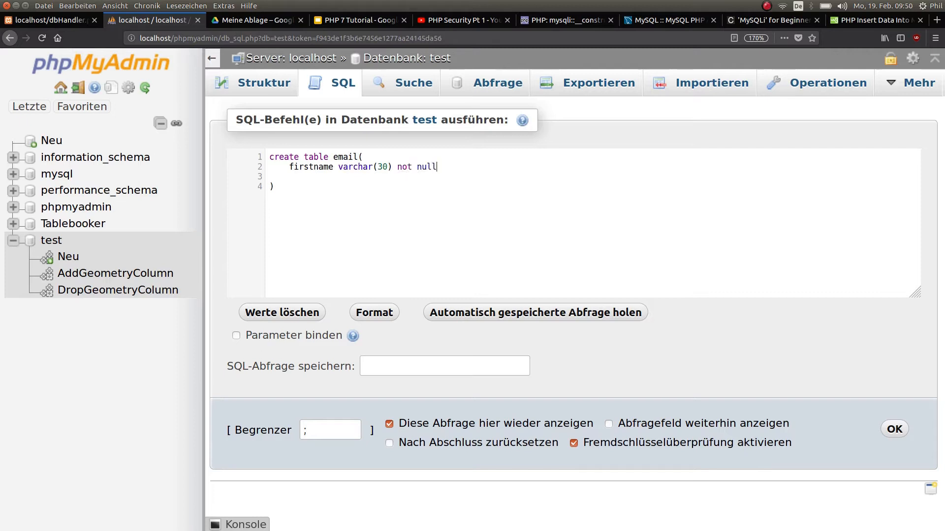
pyautogui.write(',')
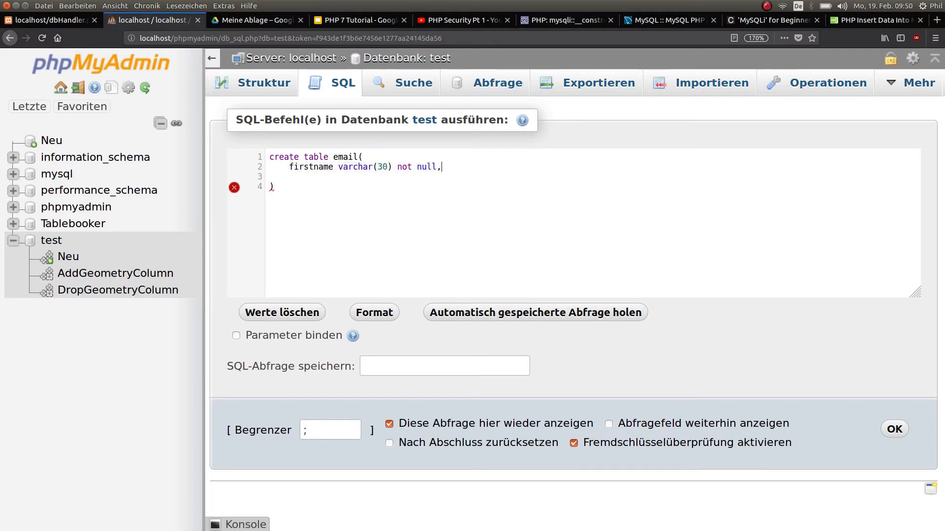
# Step: Duplicate the 'firstname varchar(30) not null' line and rename copies to lastname and email
pyautogui.write('firstname varchar(30) not null,')
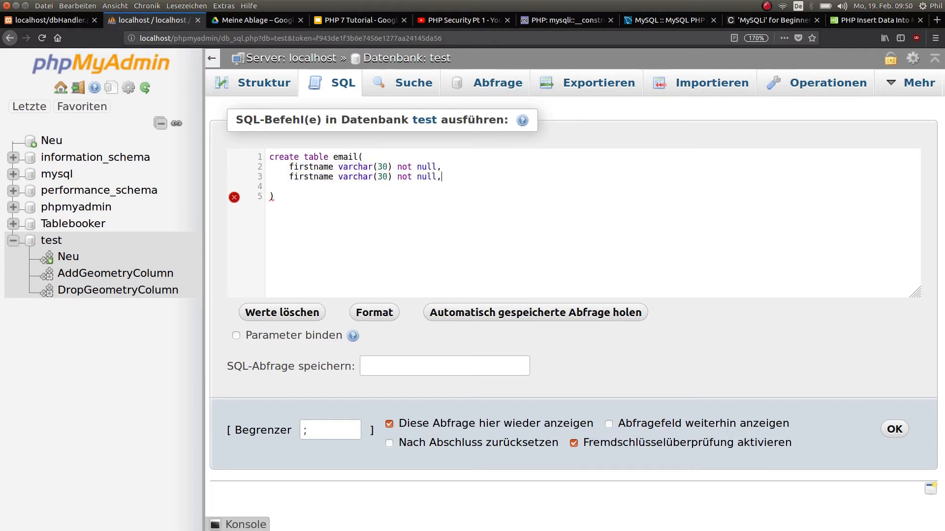
pyautogui.doubleClick(299, 177)
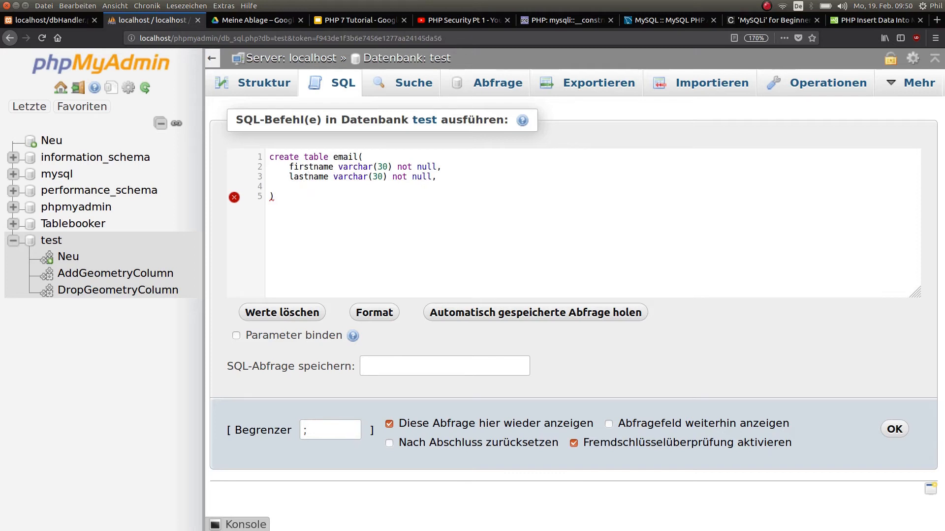
pyautogui.write('firstname varchar(30) not null,')
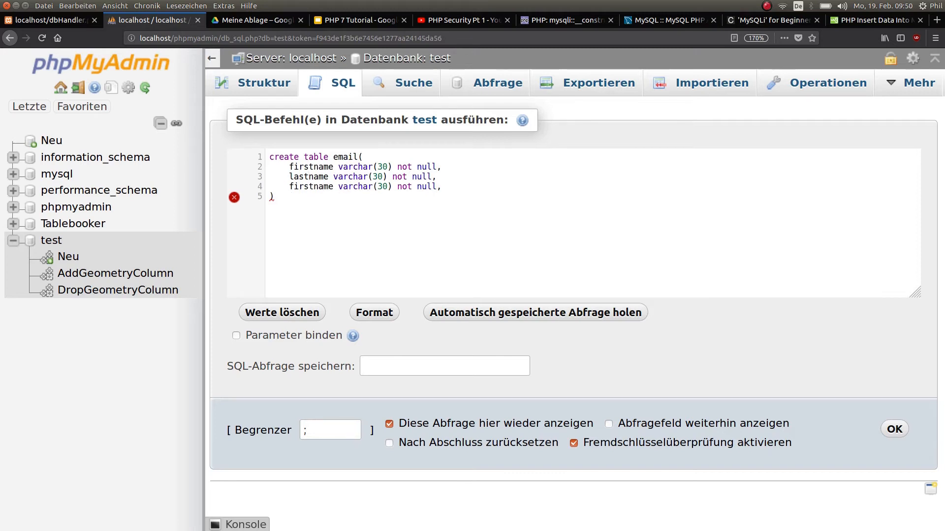
pyautogui.doubleClick(309, 186)
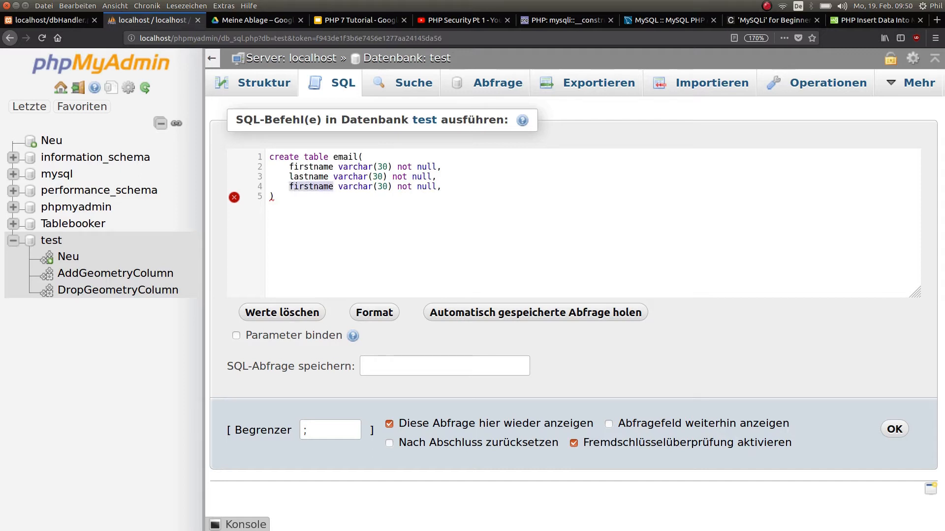
pyautogui.write('email')
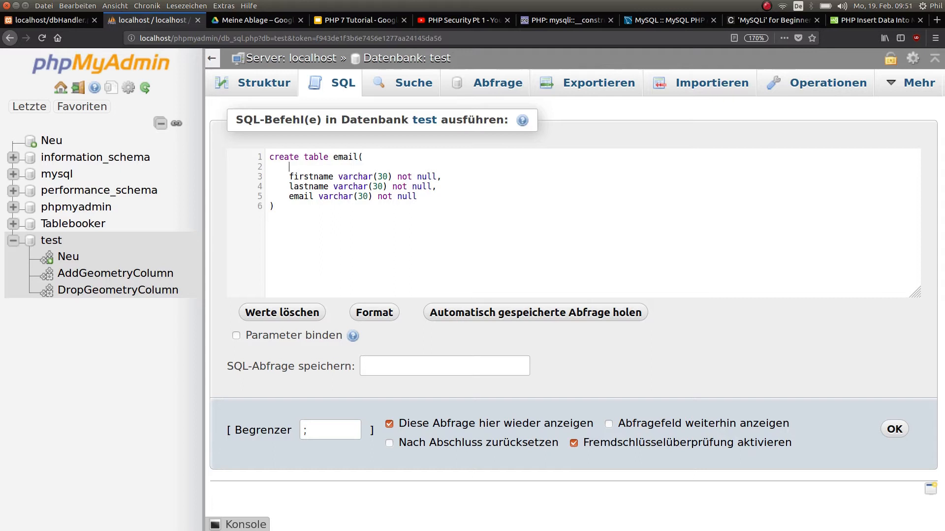
# Step: Insert an 'id int(6) unsigned AUTO_INCREMENT PRIMARY KEY' column above firstname
pyautogui.write('id')
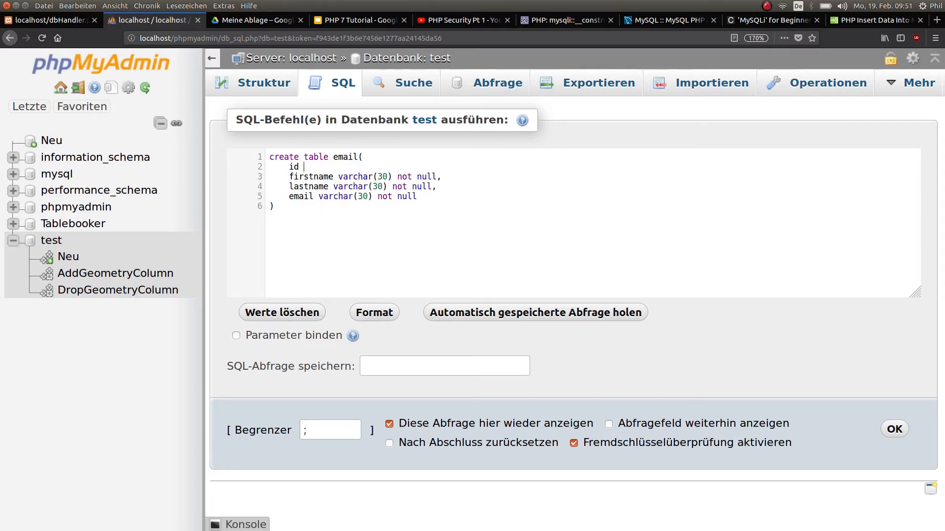
pyautogui.write('int(6')
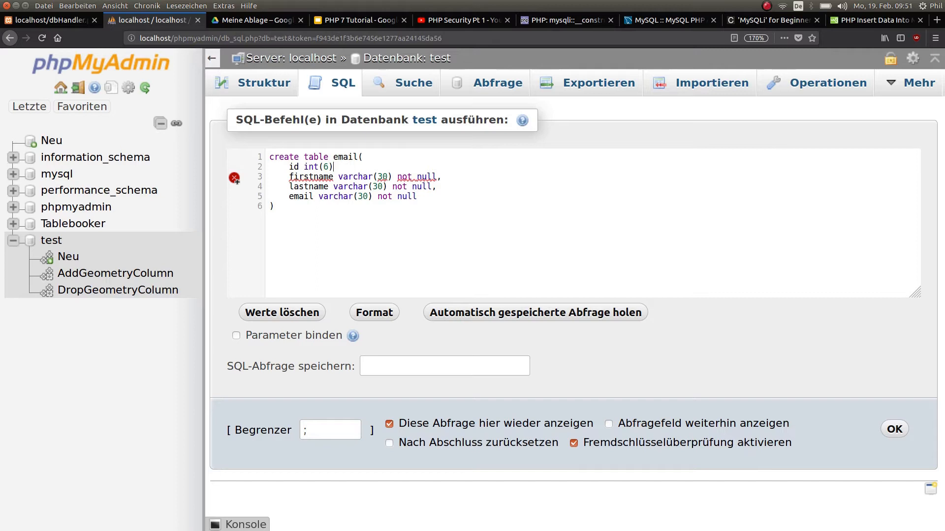
pyautogui.write('AUTO_INCREMENT')
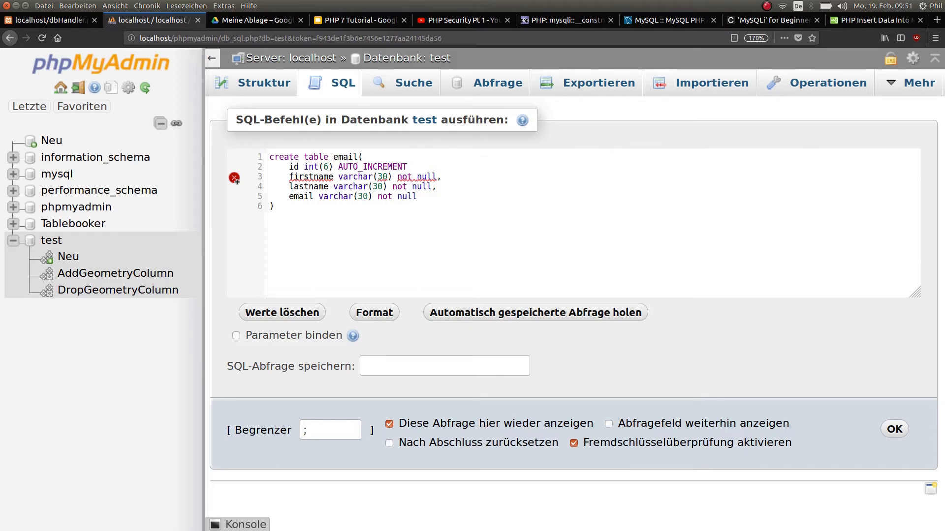
pyautogui.write('unsign')
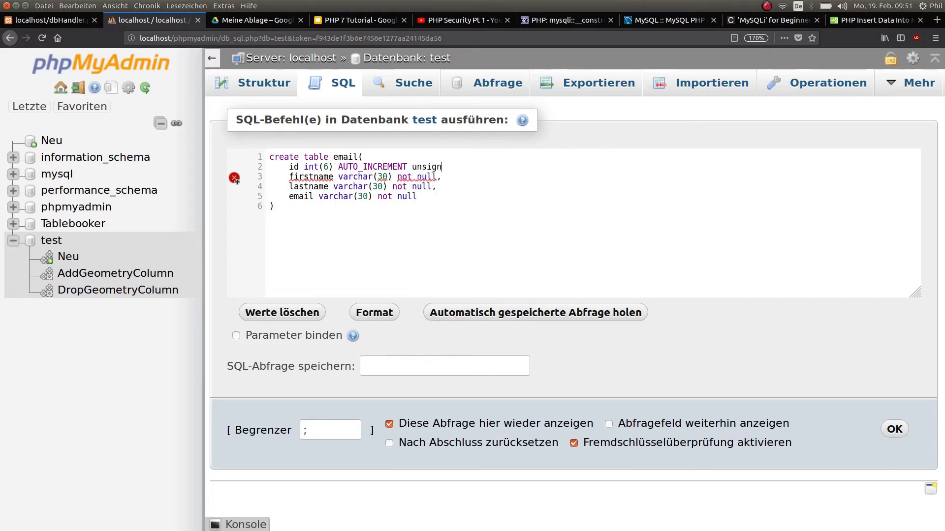
pyautogui.write('ed')
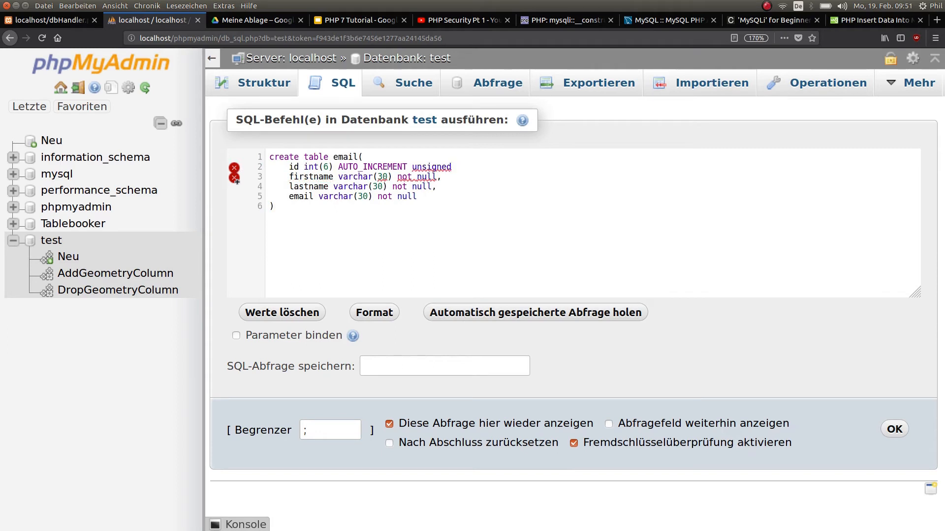
pyautogui.write('PRIMARY')
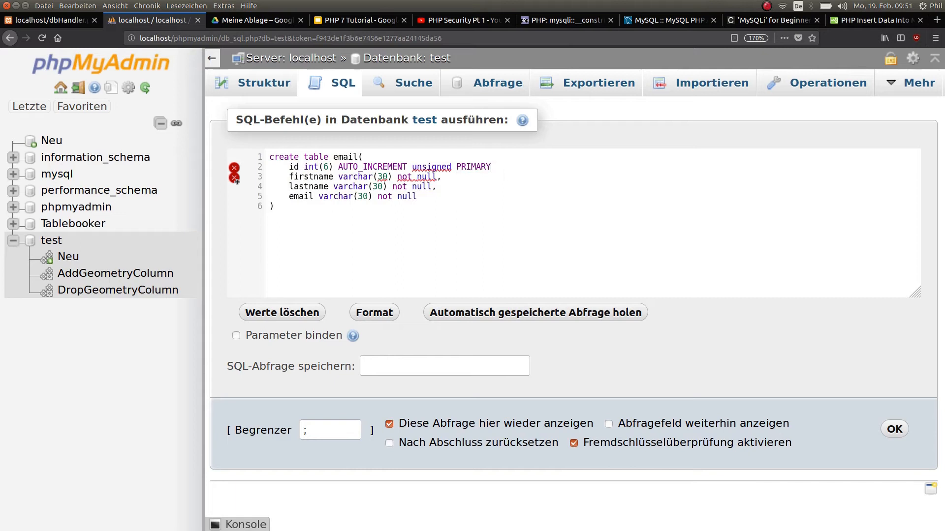
pyautogui.write('key,')
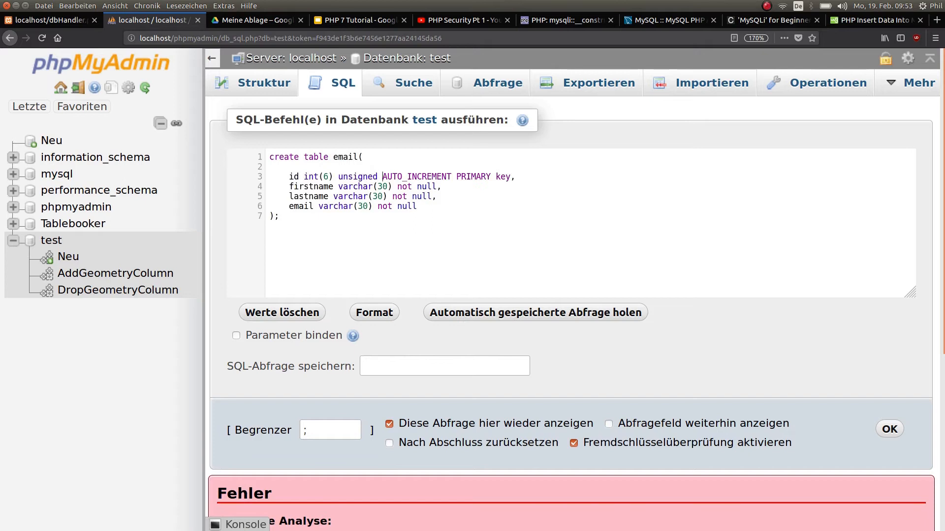
# Step: Execute the corrected CREATE TABLE email query
pyautogui.click(888, 429)
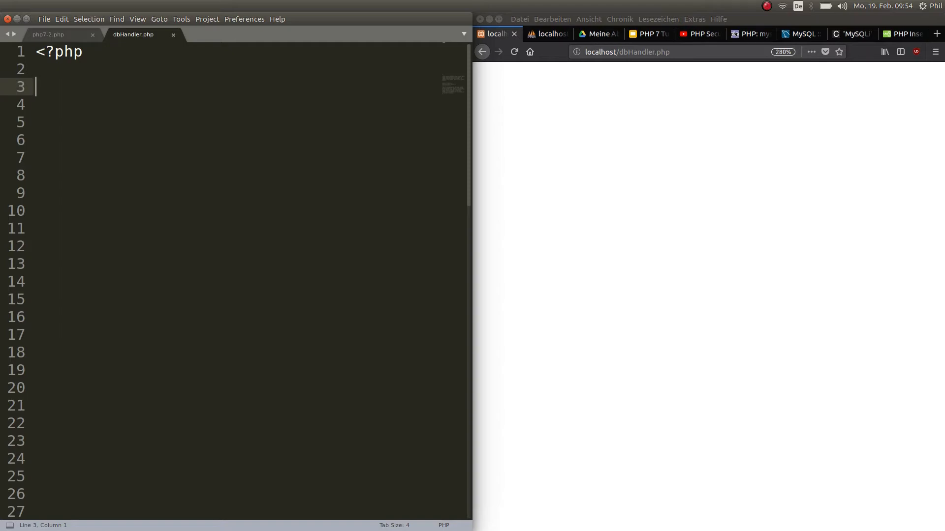
# Step: Begin line 3 of dbHandler.php with $db = new mysqli()
pyautogui.write('$')
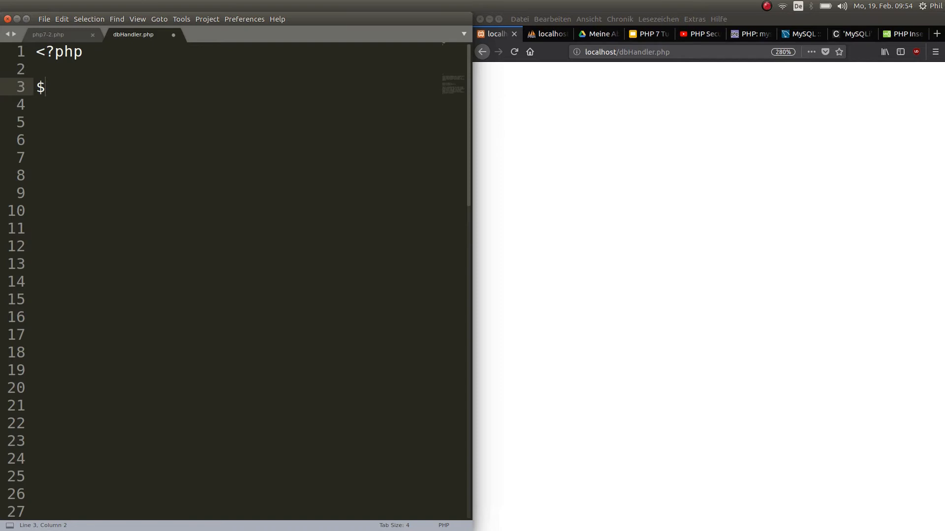
pyautogui.write('db')
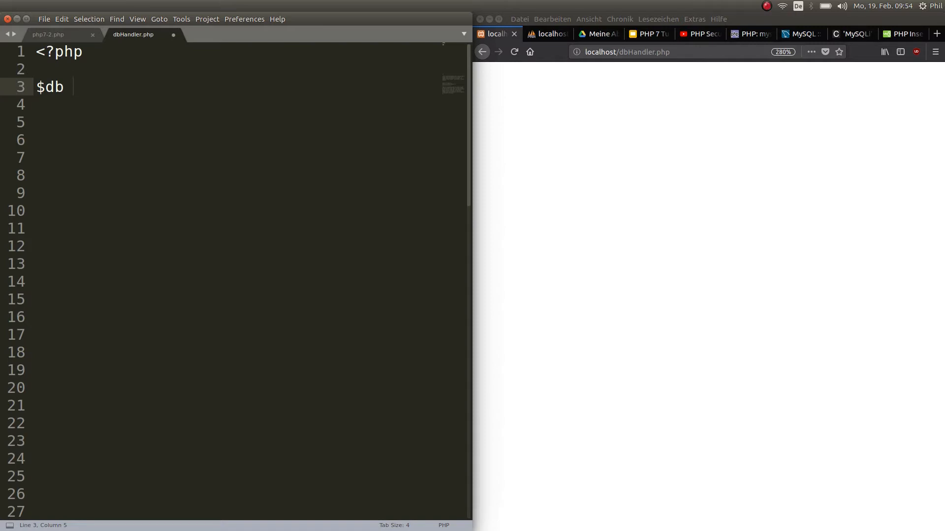
pyautogui.write('= new')
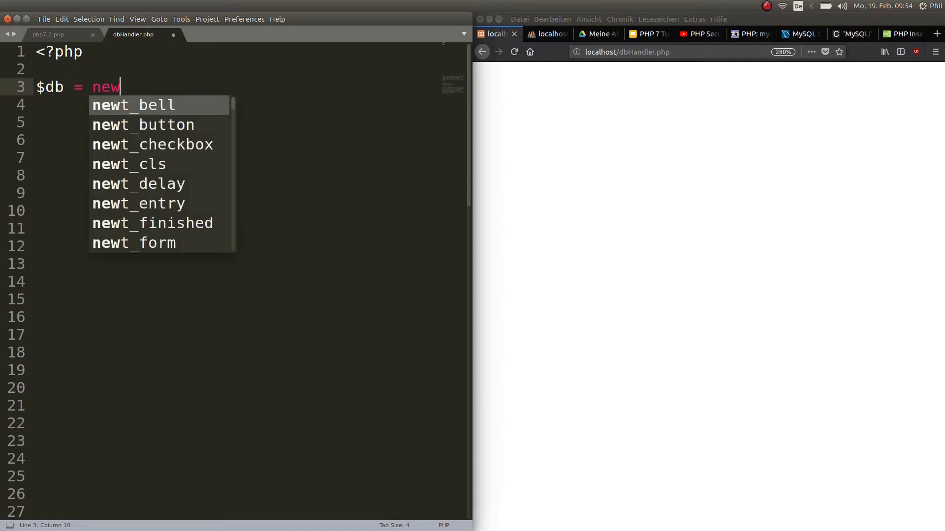
pyautogui.write('mysql')
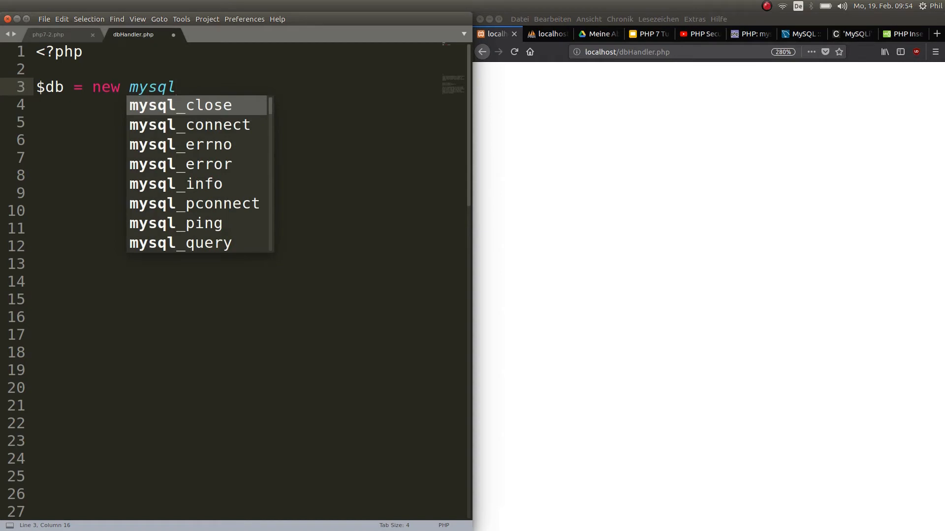
pyautogui.write('i')
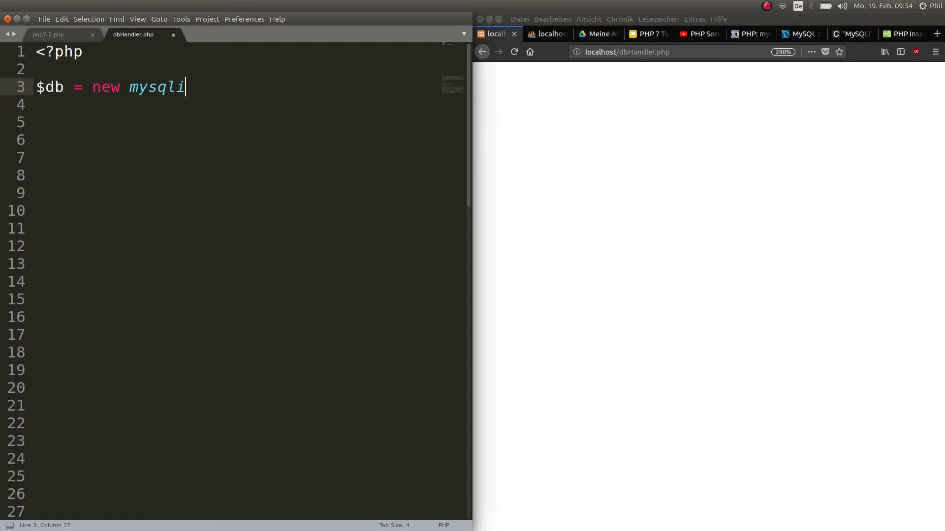
pyautogui.write('()')
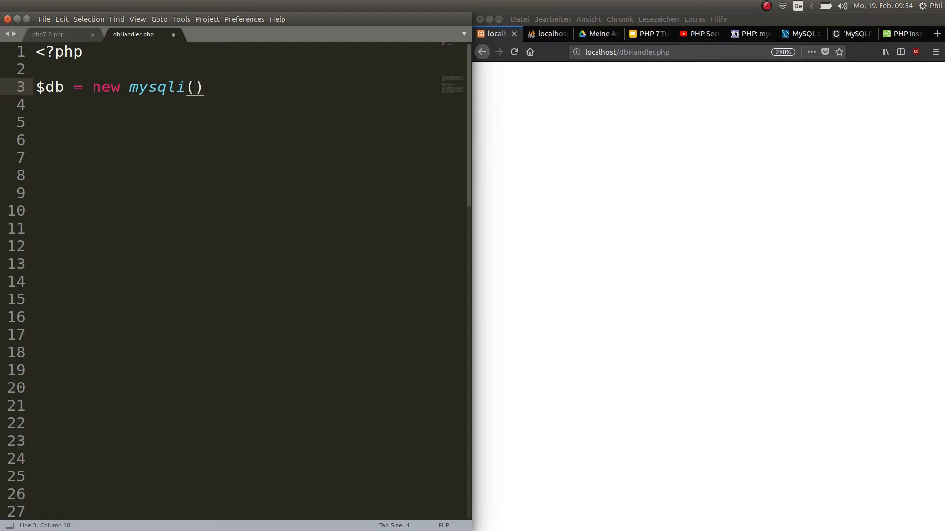
# Step: Pass 'localhost', 'root', '' and 'test' as the mysqli arguments and end with a semicolon
pyautogui.click(193, 88)
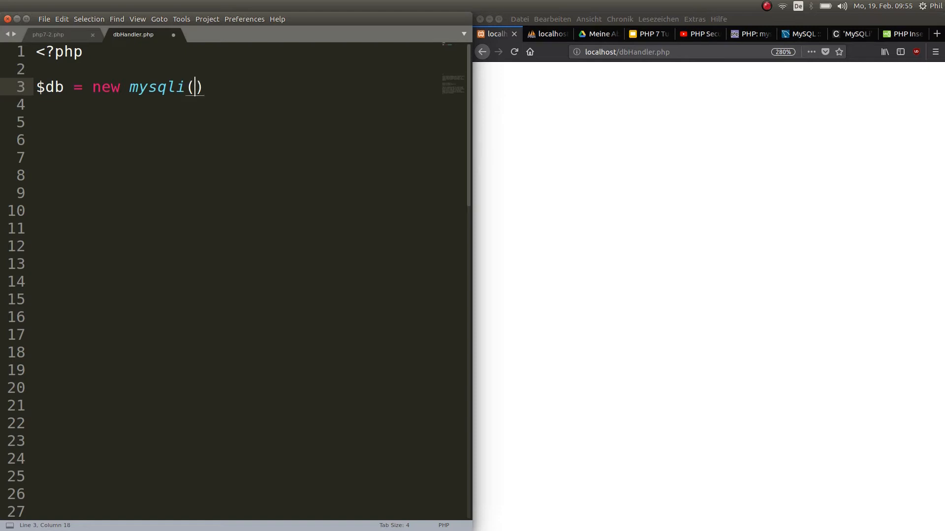
pyautogui.write("''")
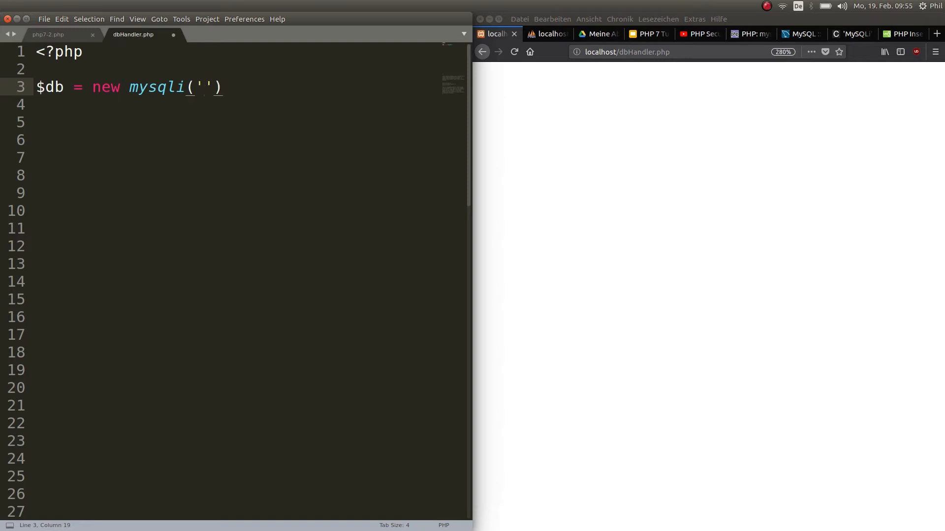
pyautogui.write('localhost')
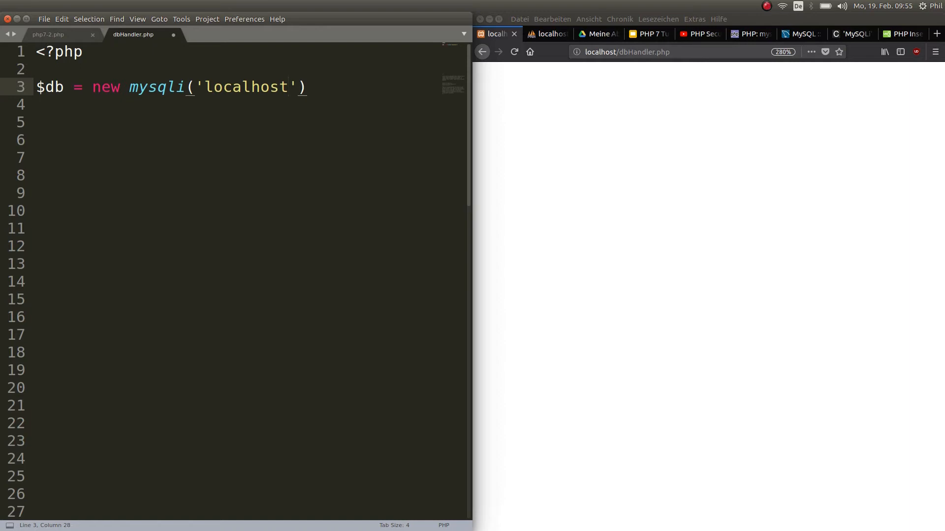
pyautogui.write(", '")
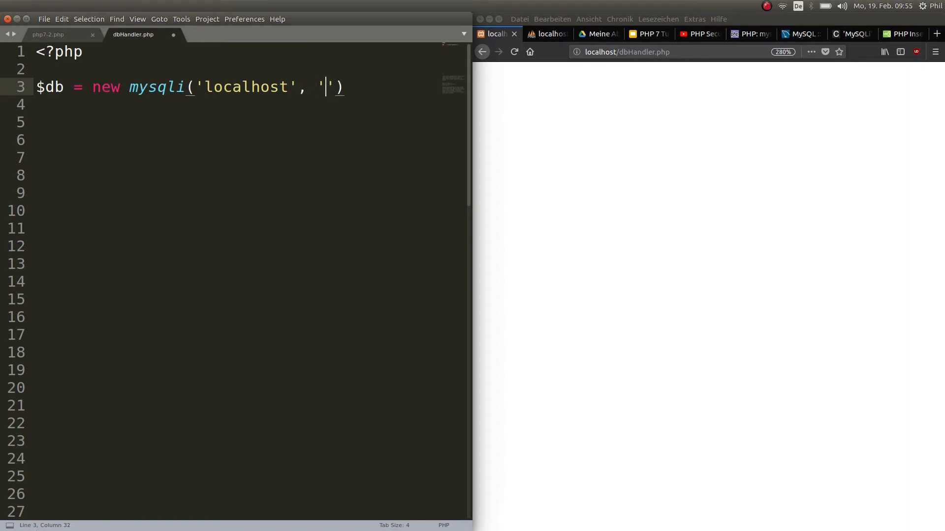
pyautogui.write('root')
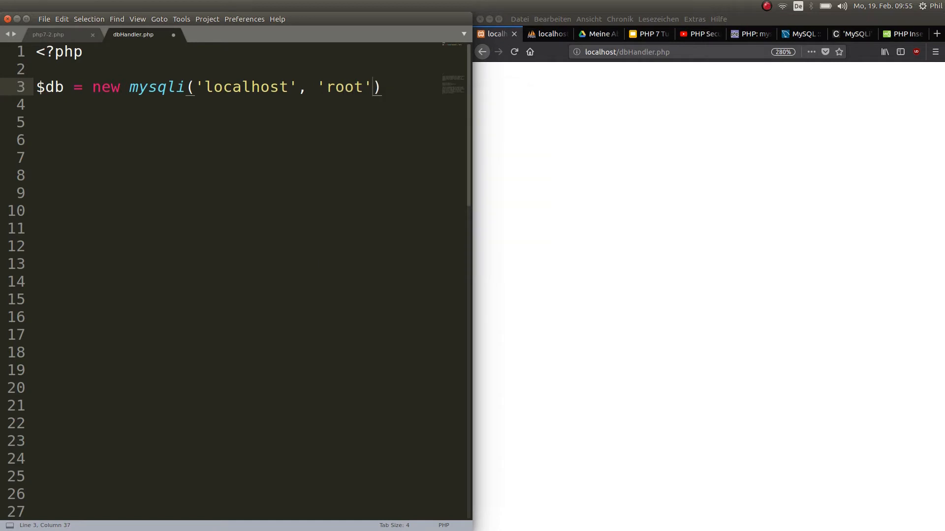
pyautogui.write(", ''")
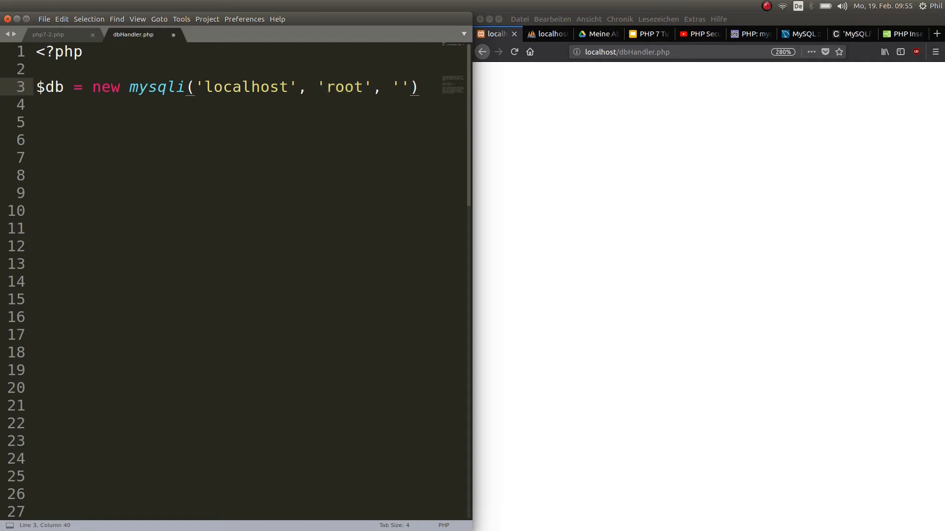
pyautogui.click(401, 87)
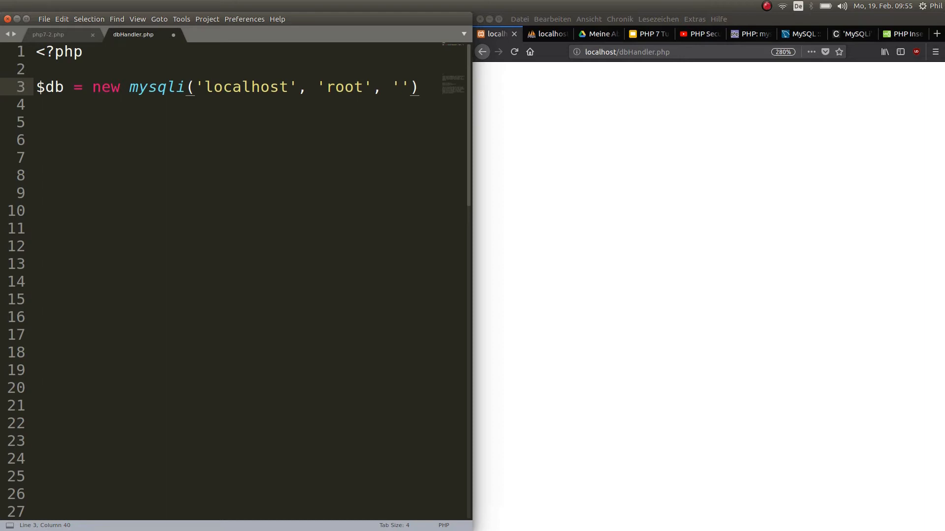
pyautogui.write(',')
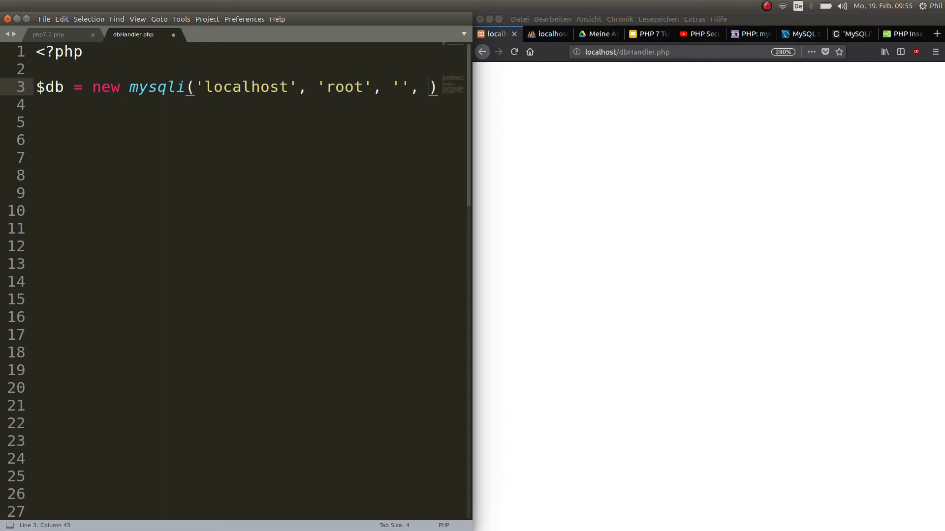
pyautogui.write("'")
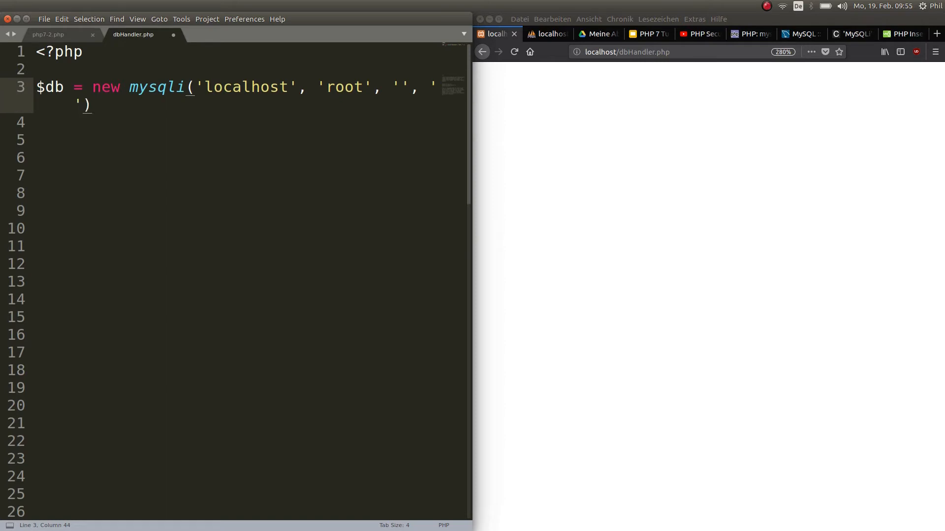
pyautogui.write('test')
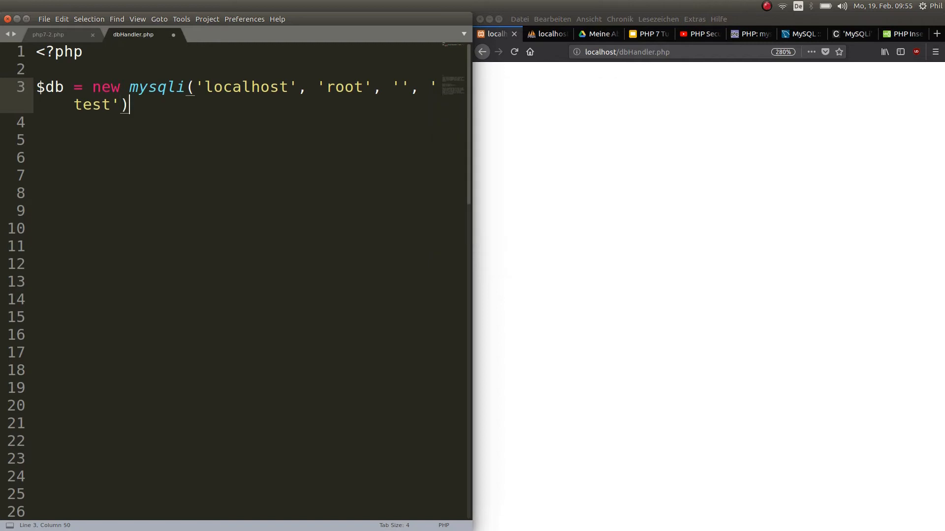
pyautogui.write(';')
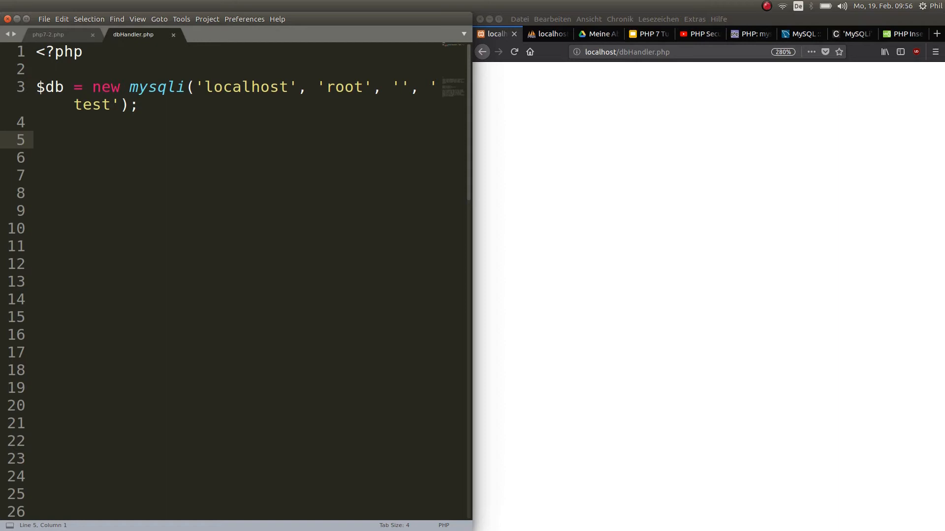
# Step: Add an if condition testing $db->connect_errno
pyautogui.write('if (')
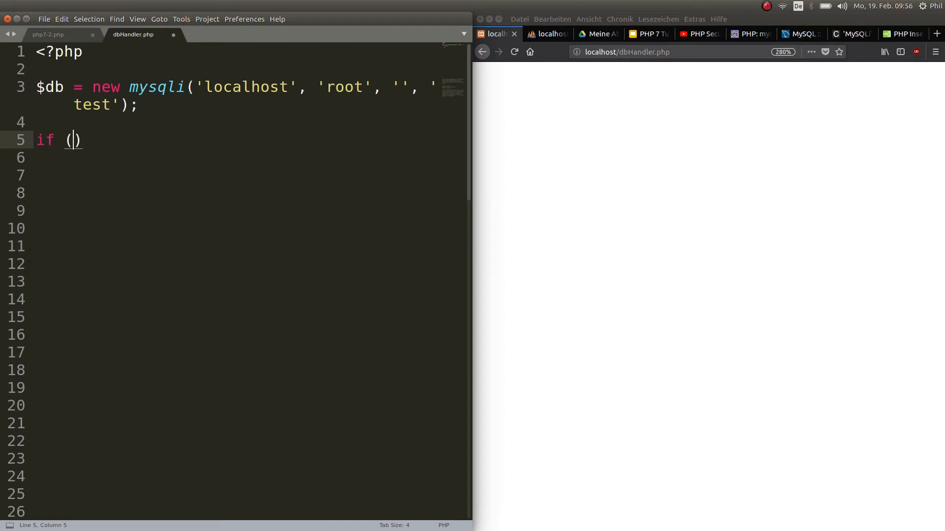
pyautogui.write('$db')
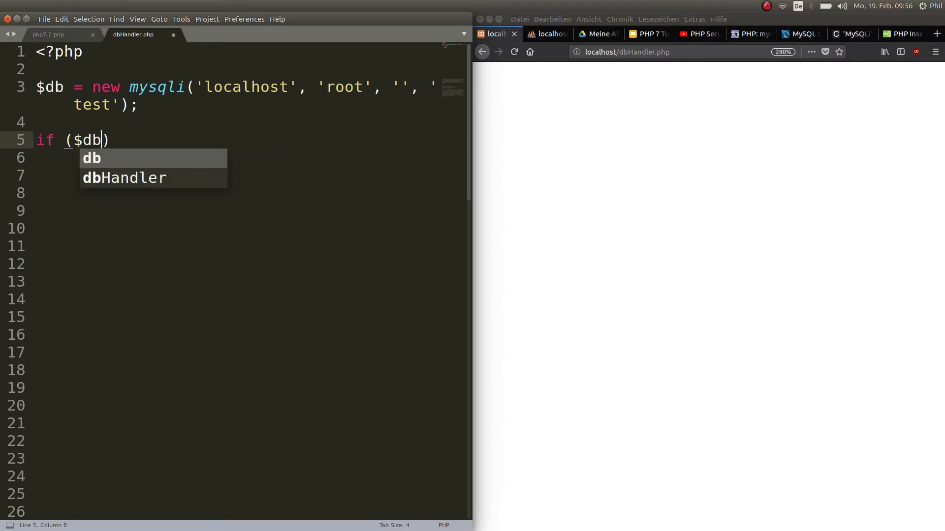
pyautogui.write('->')
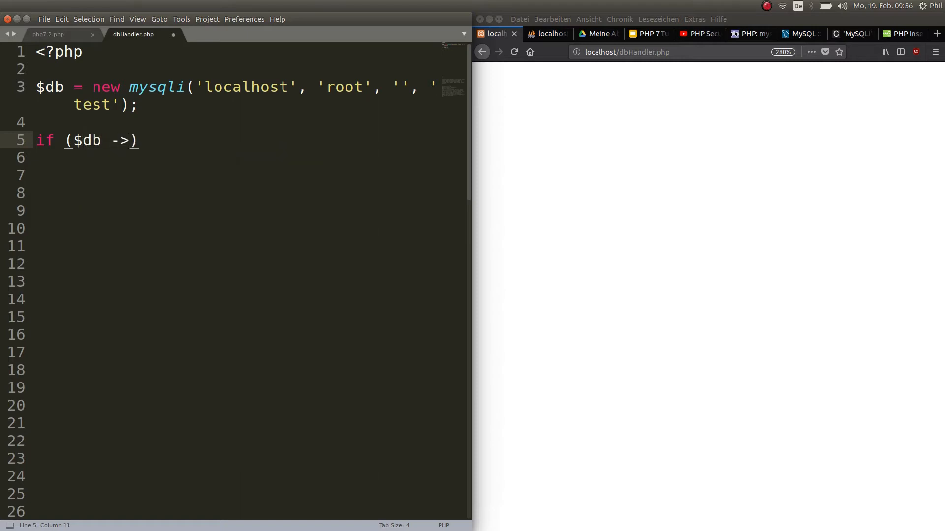
pyautogui.write('co')
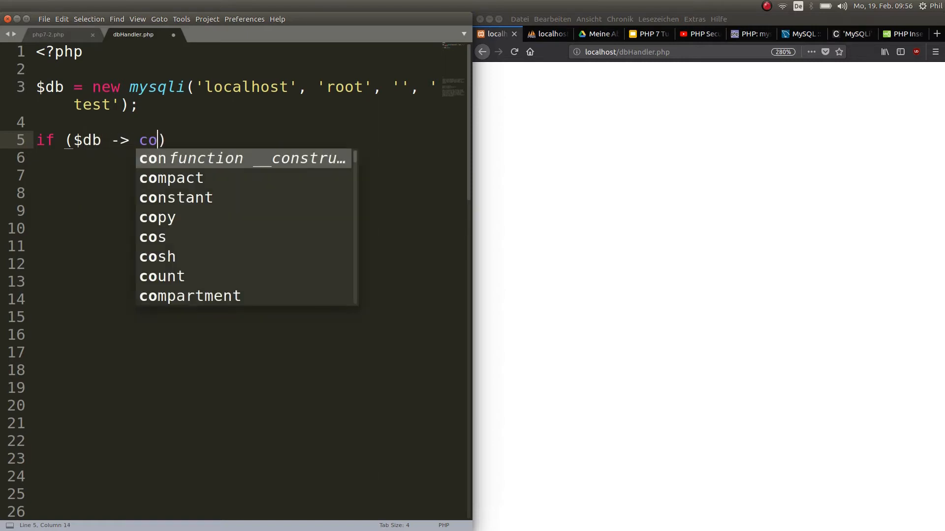
pyautogui.write('nnec')
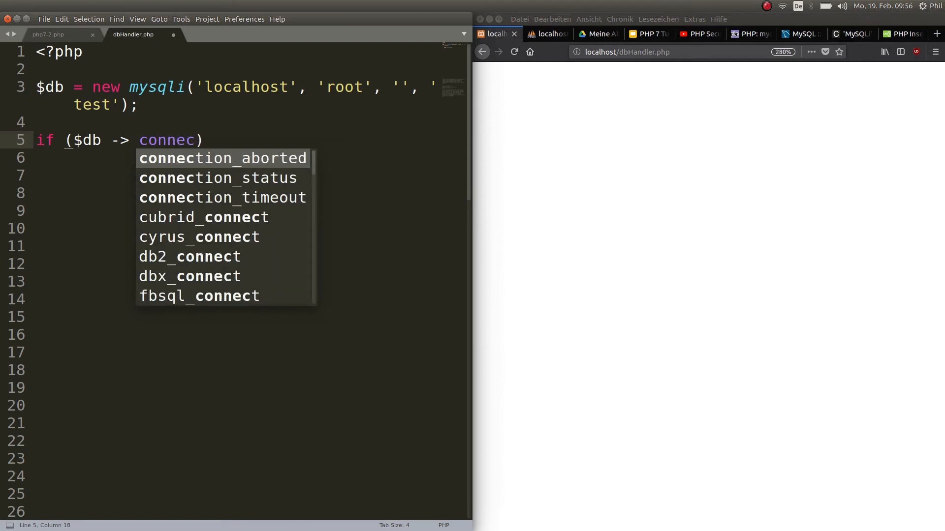
pyautogui.write('t_err')
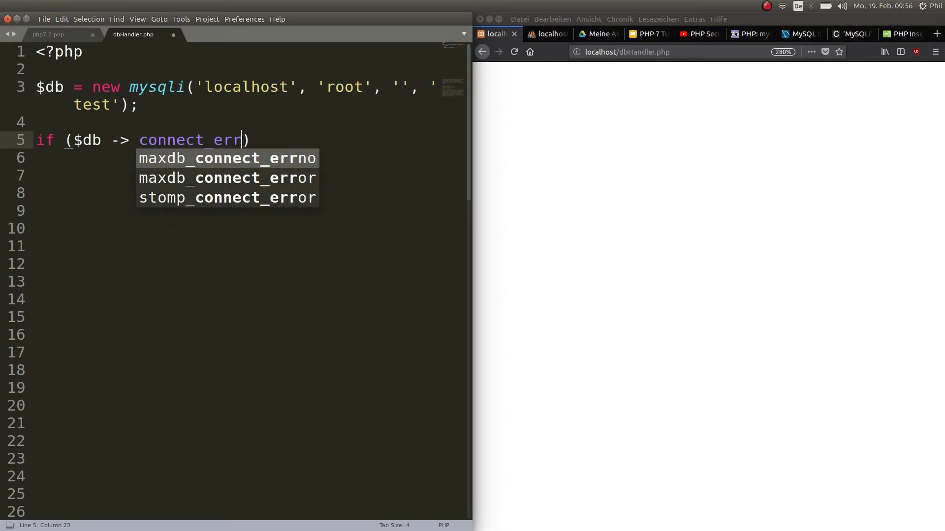
pyautogui.write('no')
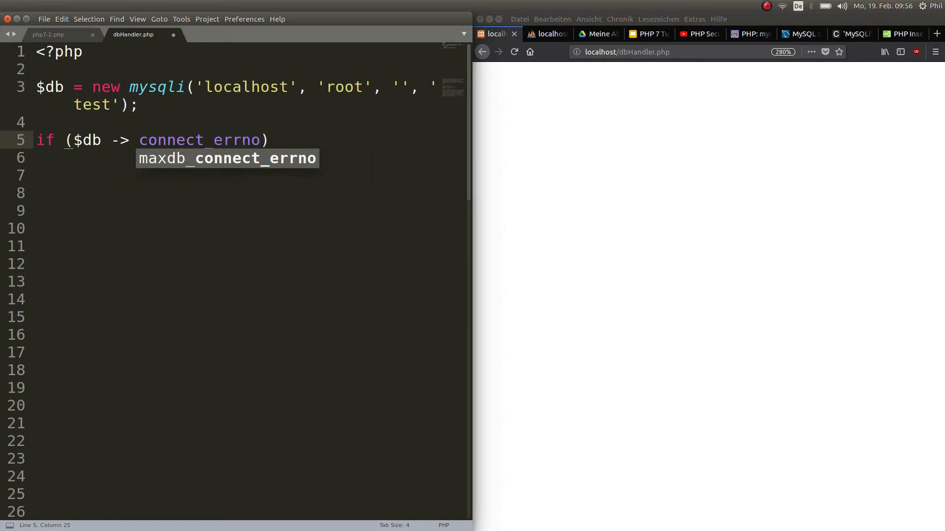
pyautogui.press('Escape')
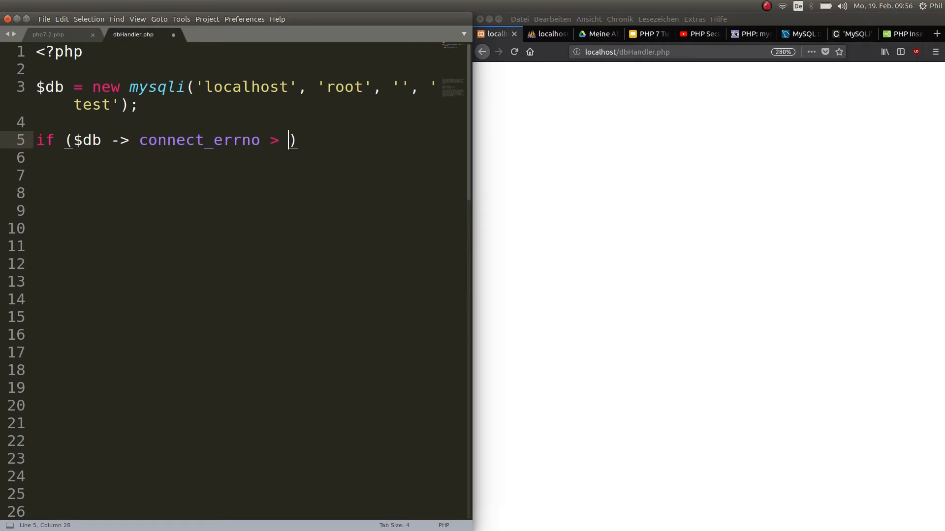
pyautogui.write('0')
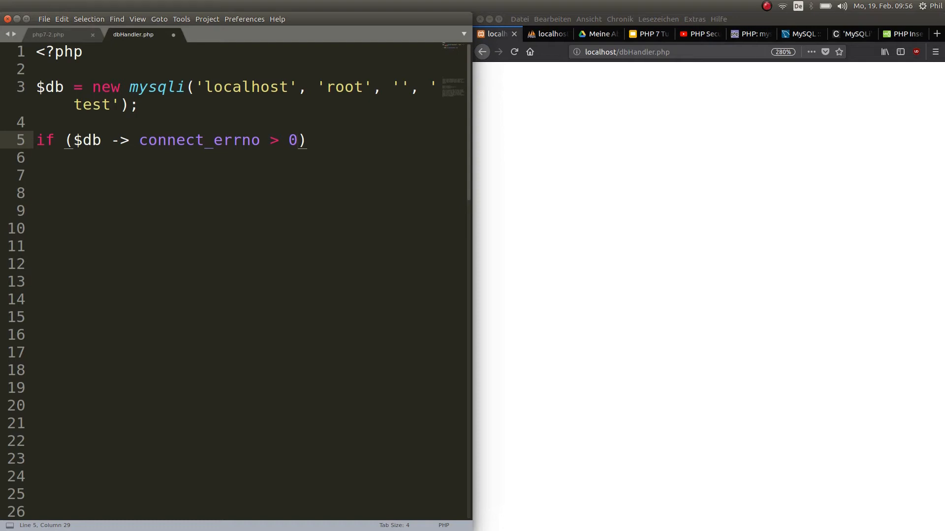
pyautogui.doubleClick(86, 140)
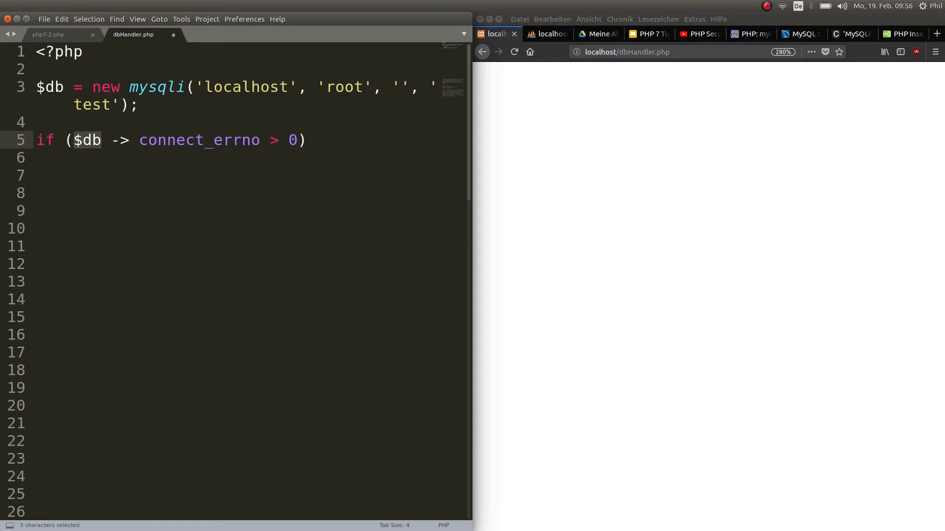
pyautogui.click(305, 139)
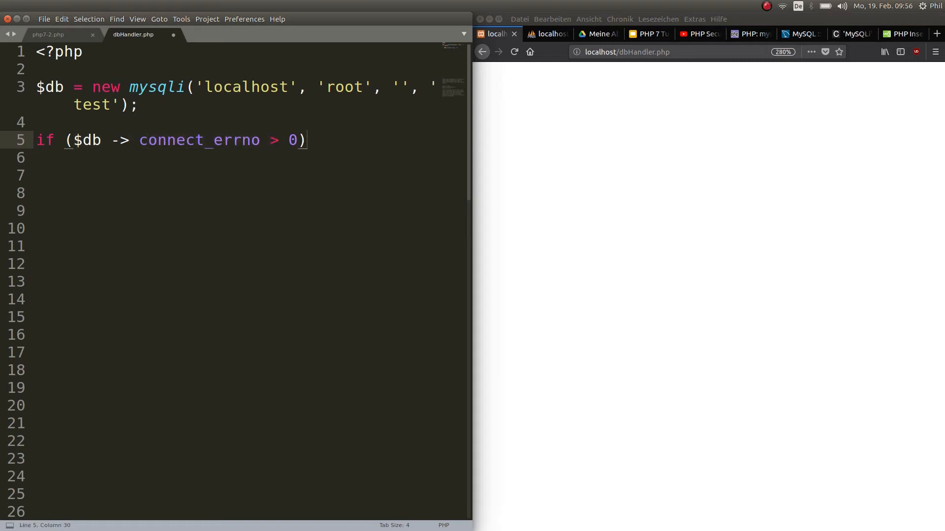
# Step: Make the if branch die with 'Unable to connect ' . $db->connect_error
pyautogui.write('{')
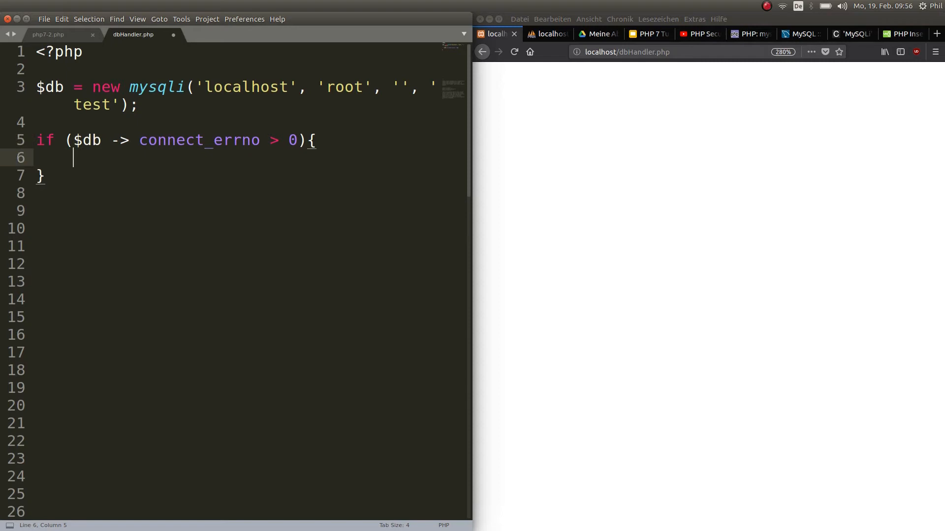
pyautogui.write('die')
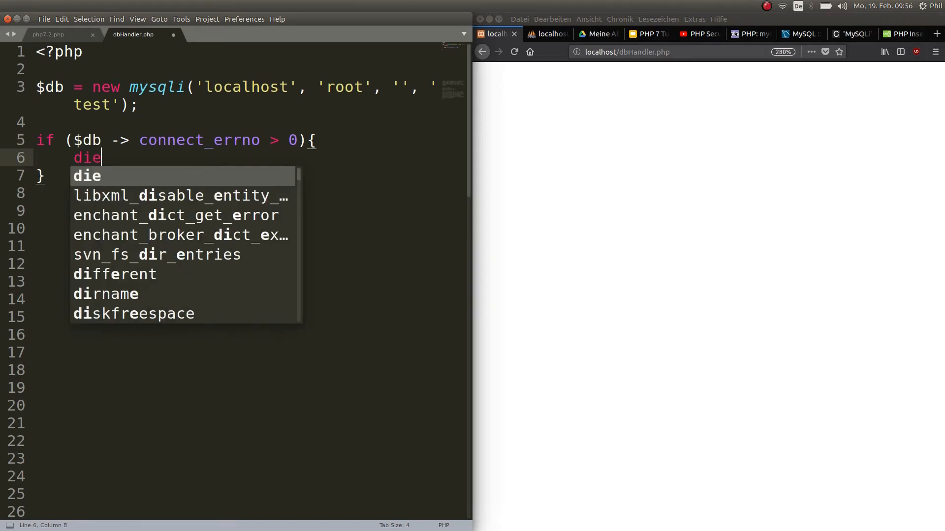
pyautogui.write('()')
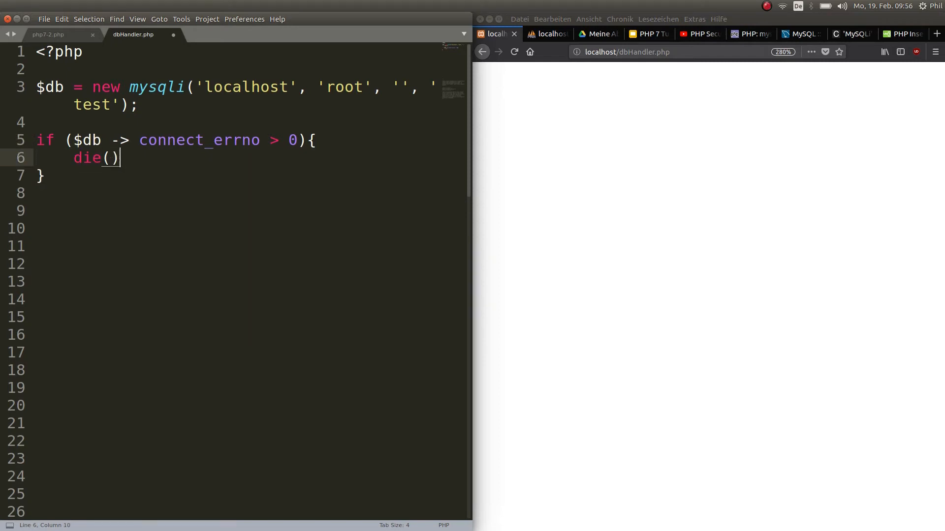
pyautogui.write("''")
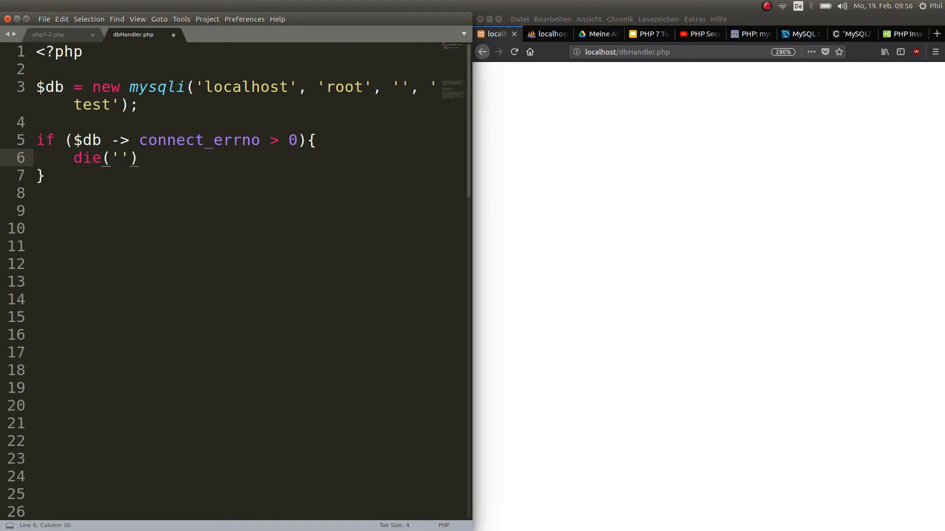
pyautogui.write('Unable to conne')
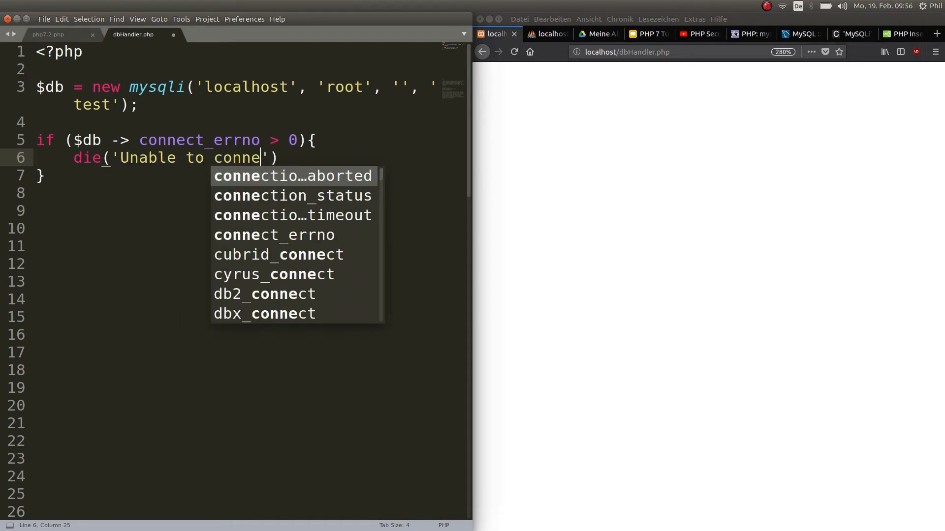
pyautogui.write('ct')
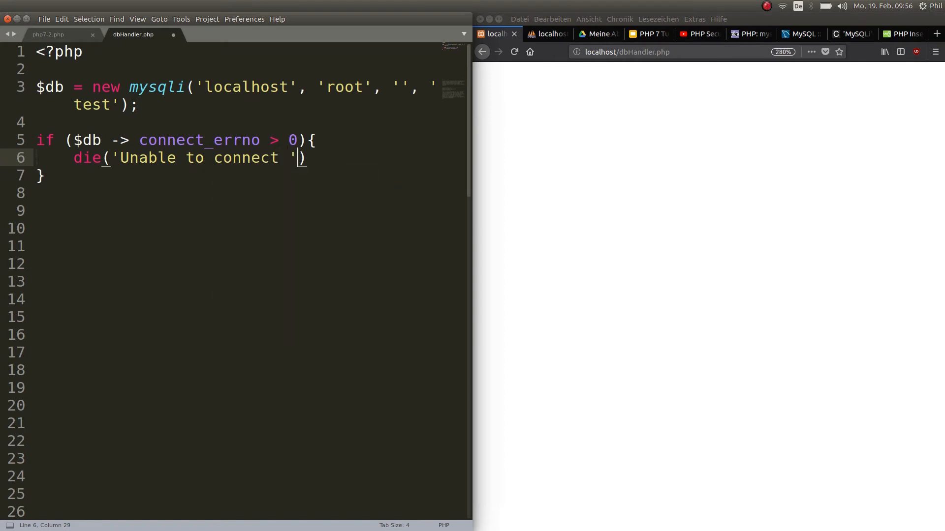
pyautogui.write('.')
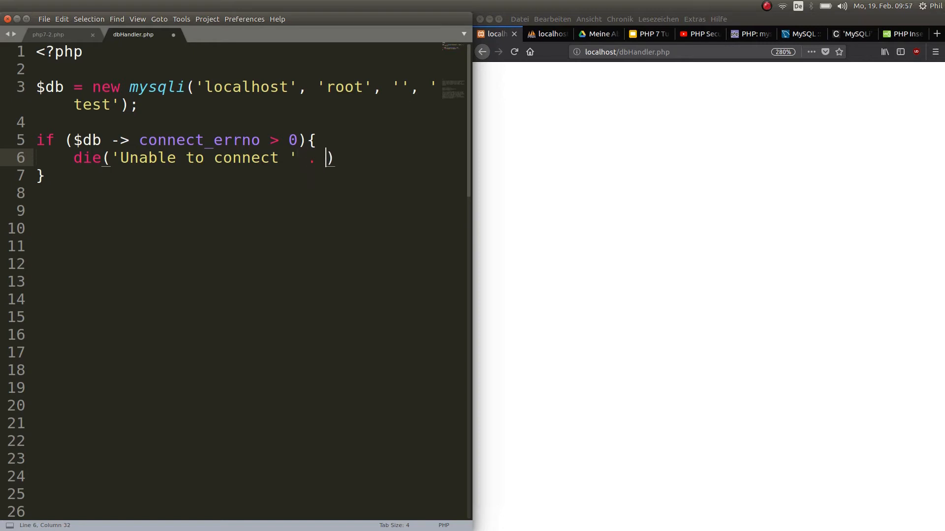
pyautogui.write('$')
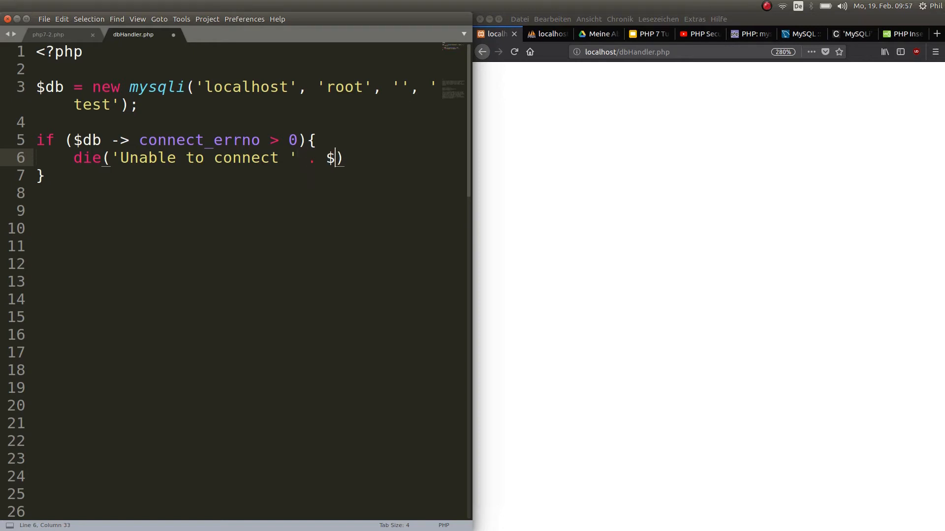
pyautogui.write('db ->')
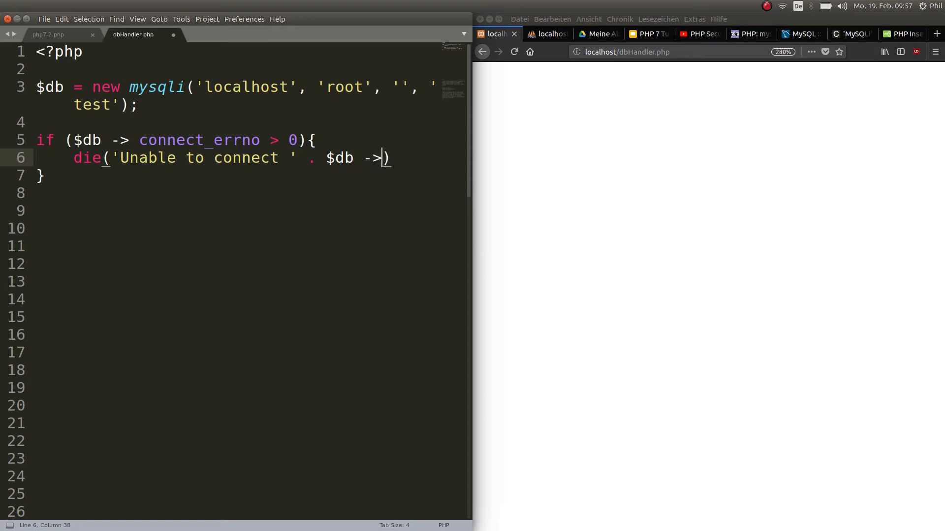
pyautogui.write('" "')
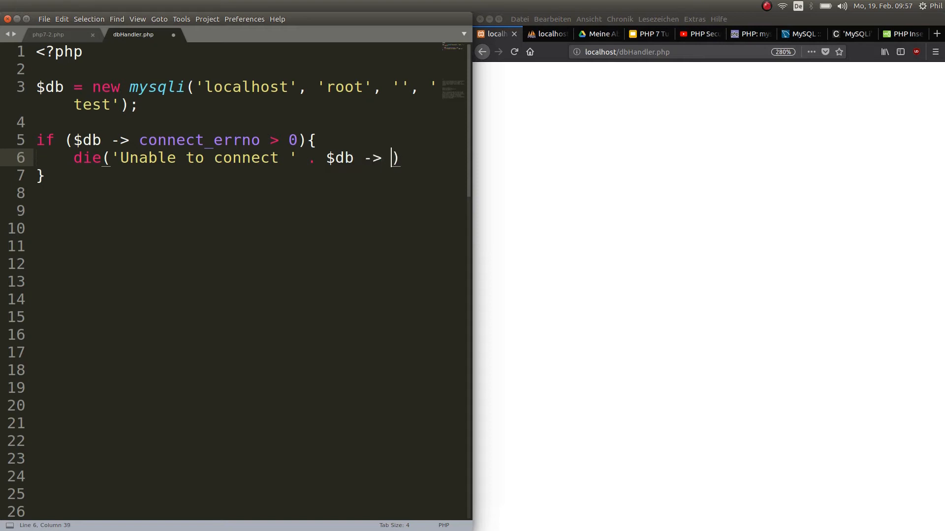
pyautogui.write('connec')
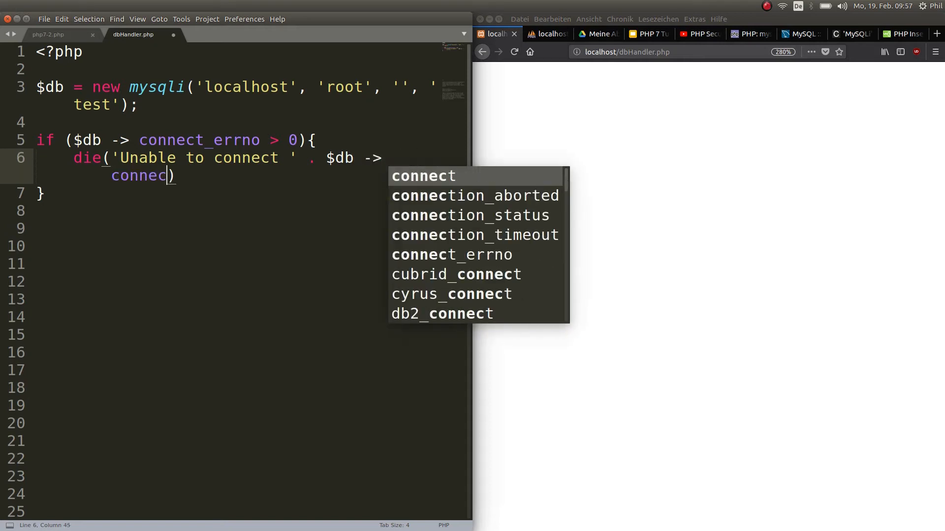
pyautogui.write('t_')
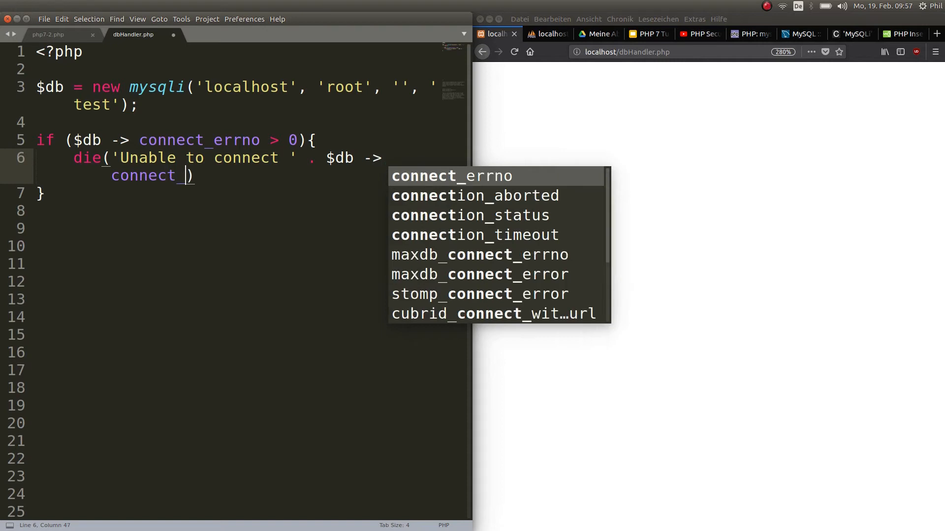
pyautogui.write('error')
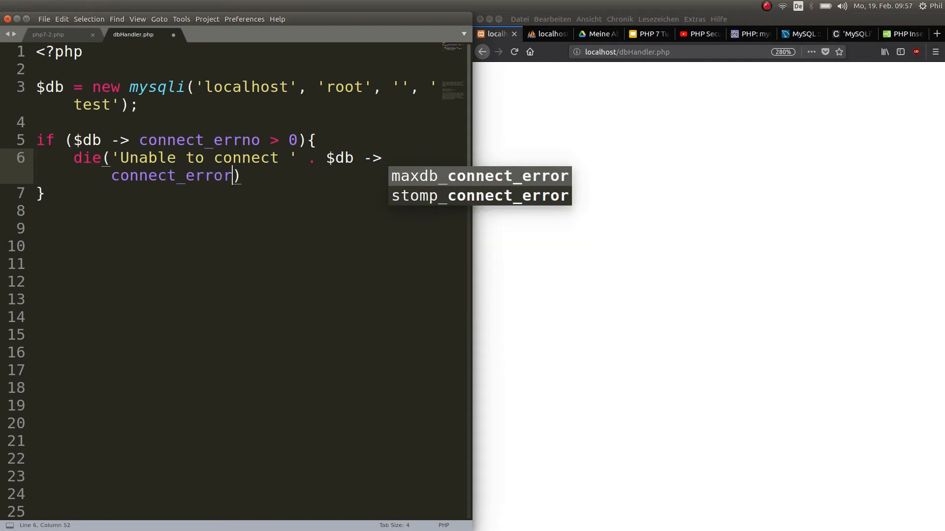
pyautogui.write(';')
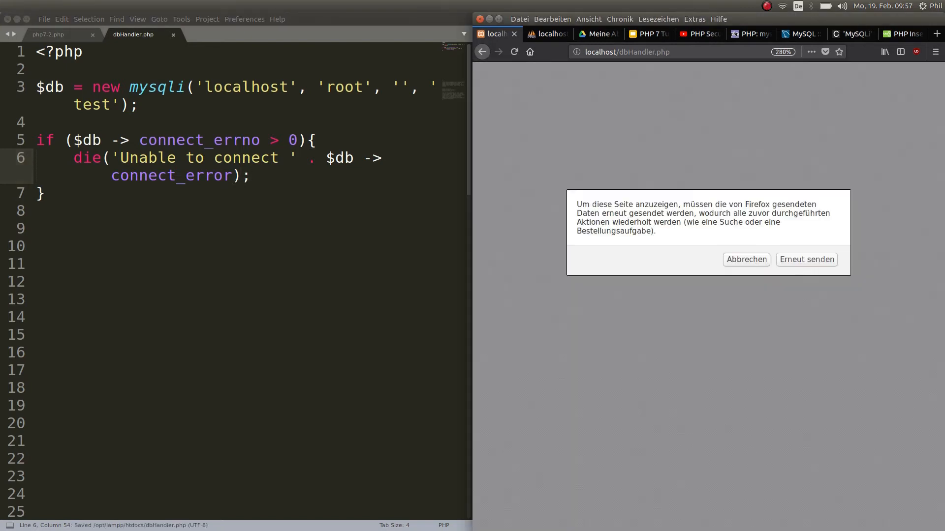
# Step: Reload the browser, write else { echo "You are fine"; }, and add a //Database connection comment
pyautogui.click(745, 259)
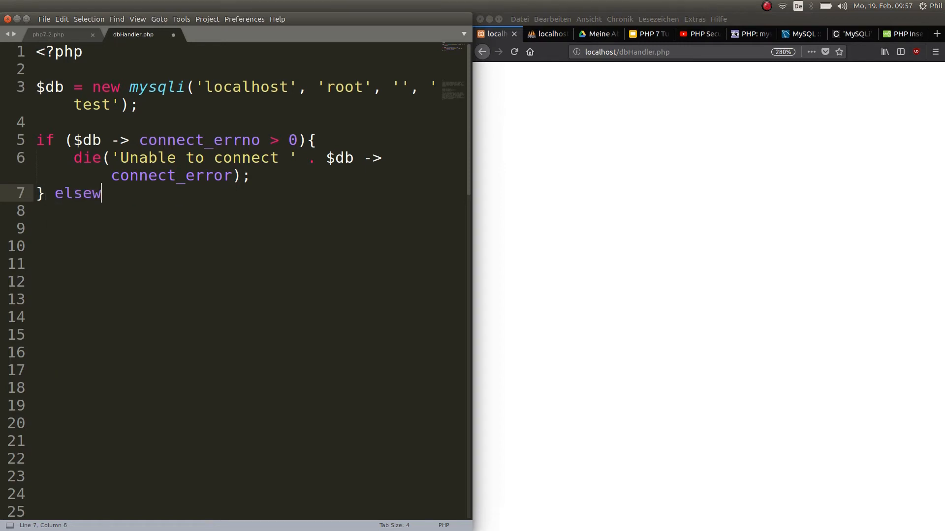
pyautogui.press('BackSpace')
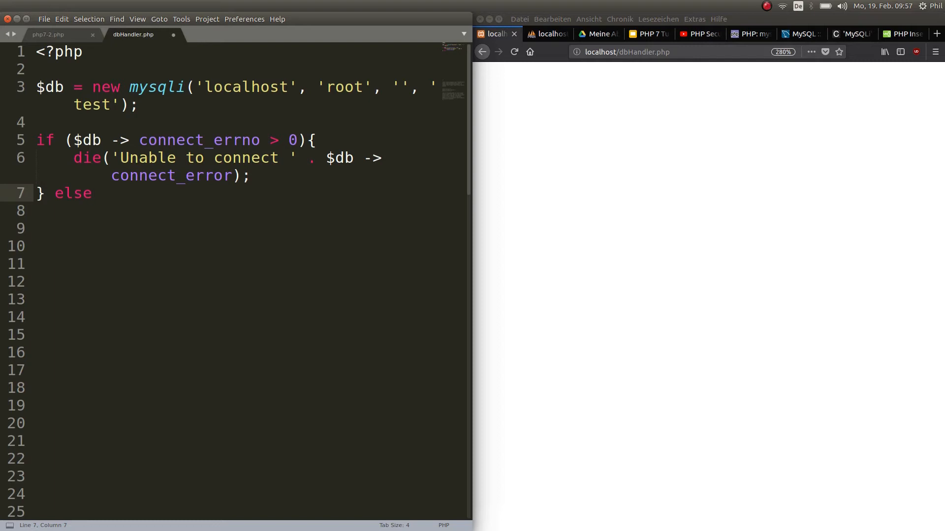
pyautogui.write('{')
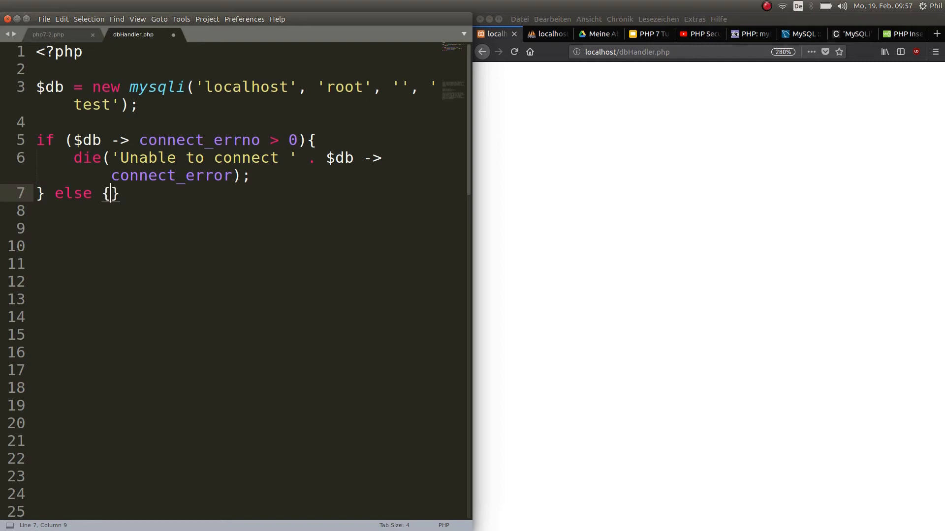
pyautogui.write('echo "You ar')
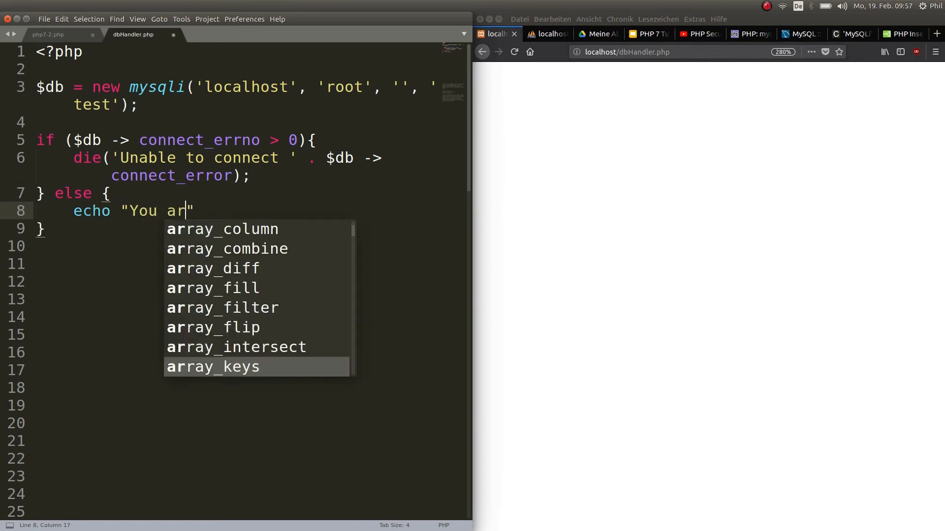
pyautogui.write('e fine')
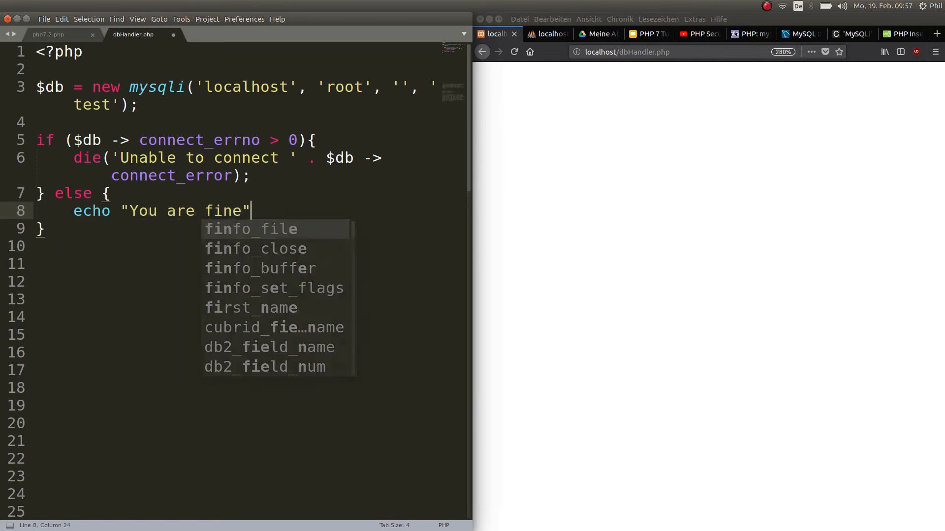
pyautogui.write(';')
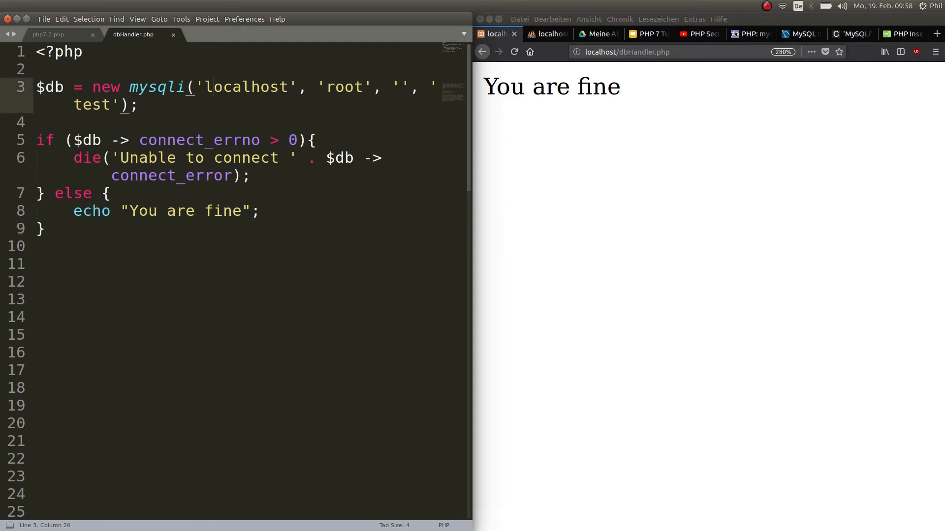
pyautogui.write('atabase connection')
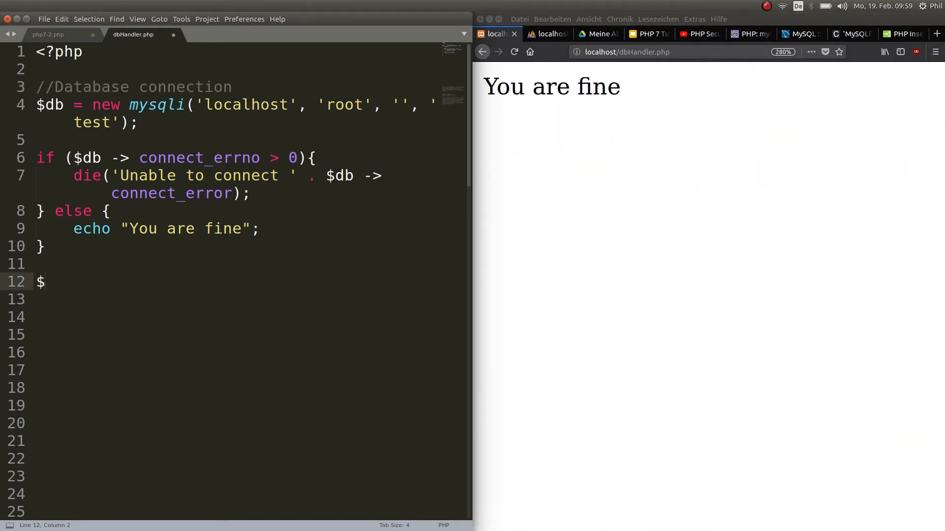
pyautogui.write('sql = "INSERT INTO `email` (`id`, `firstname`, `lastname`, `email')
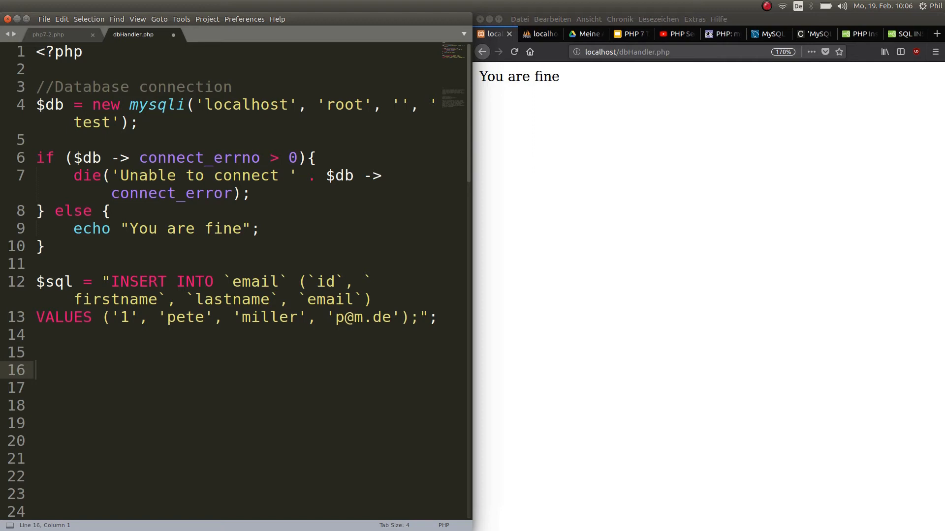
pyautogui.write('if (')
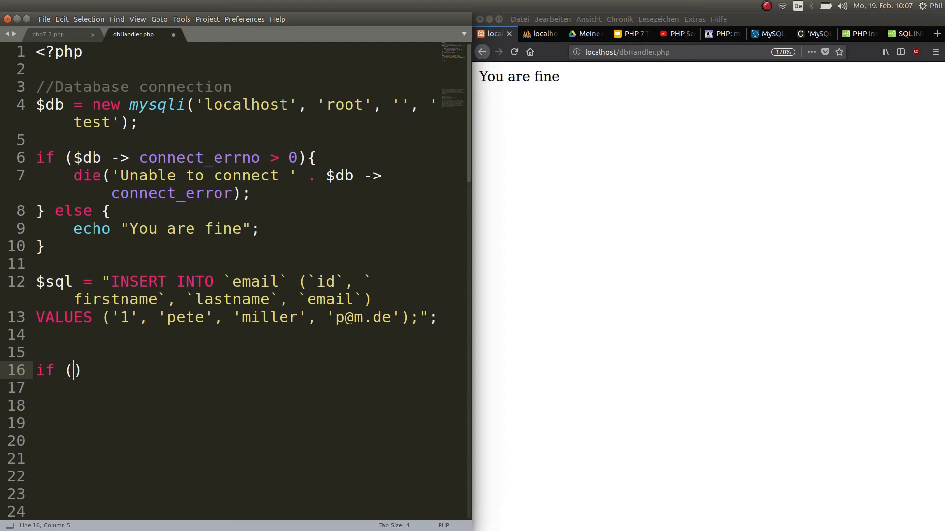
# Step: Write if ($db->query($sql) === TRUE) echoing "The record was created"
pyautogui.write('$db')
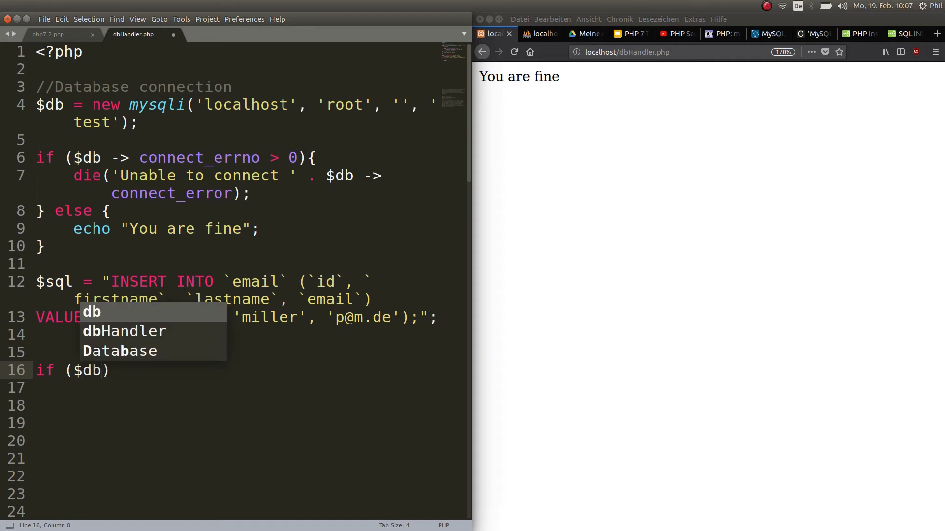
pyautogui.write('->')
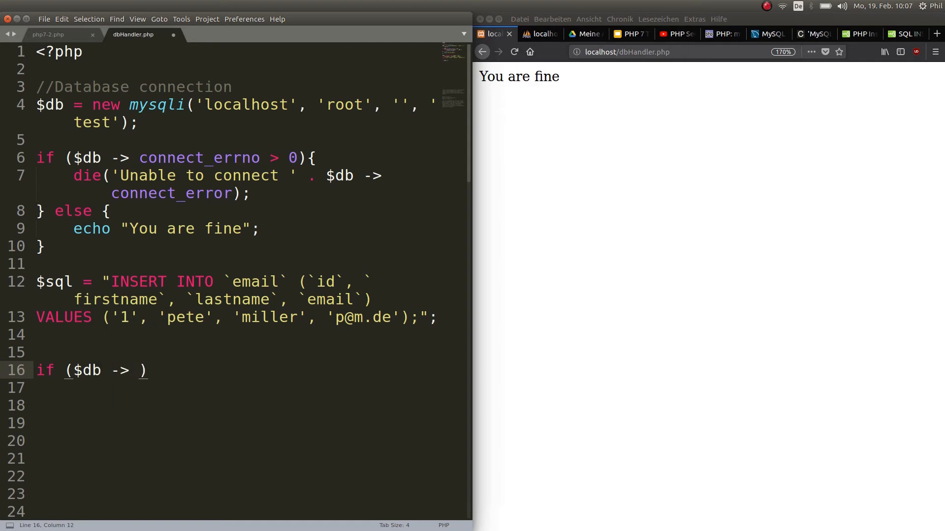
pyautogui.write('query(')
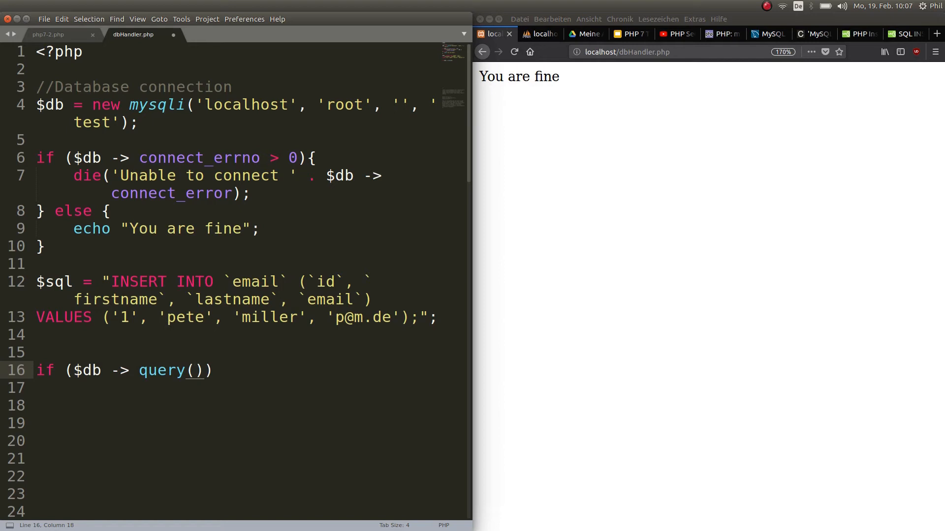
pyautogui.write('$sql')
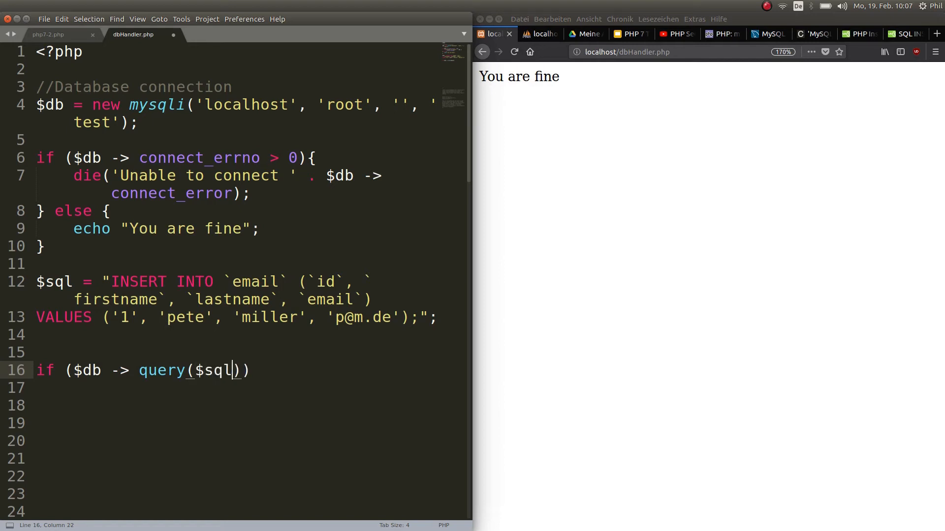
pyautogui.press('Right')
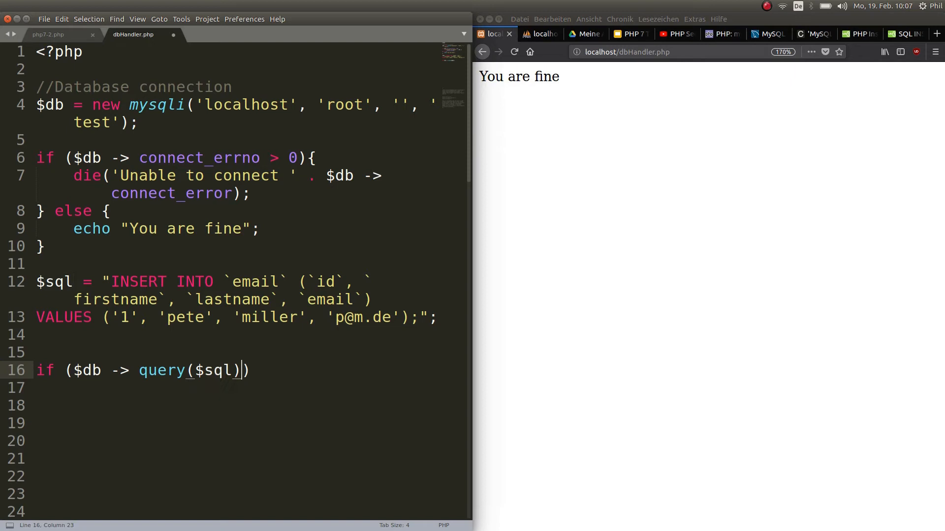
pyautogui.write('===TRUE')
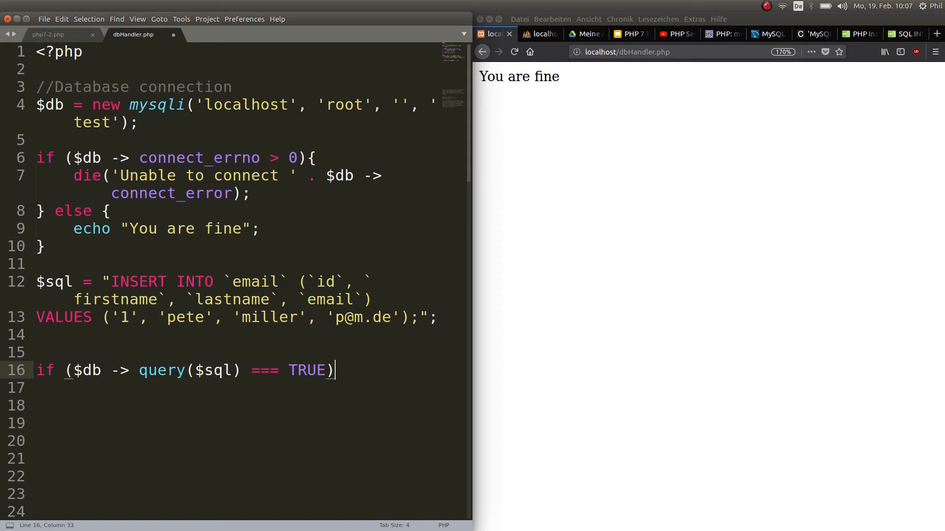
pyautogui.write('{')
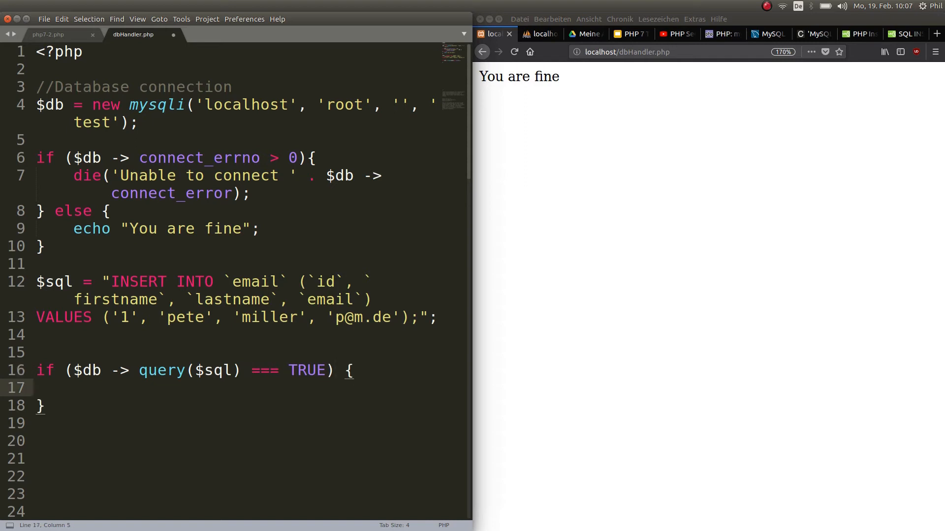
pyautogui.write('echo')
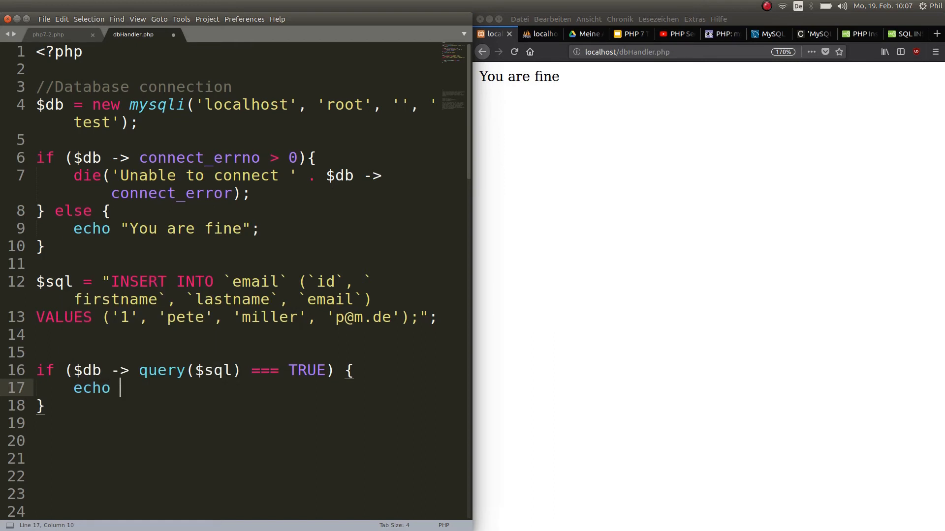
pyautogui.write('"The record was created')
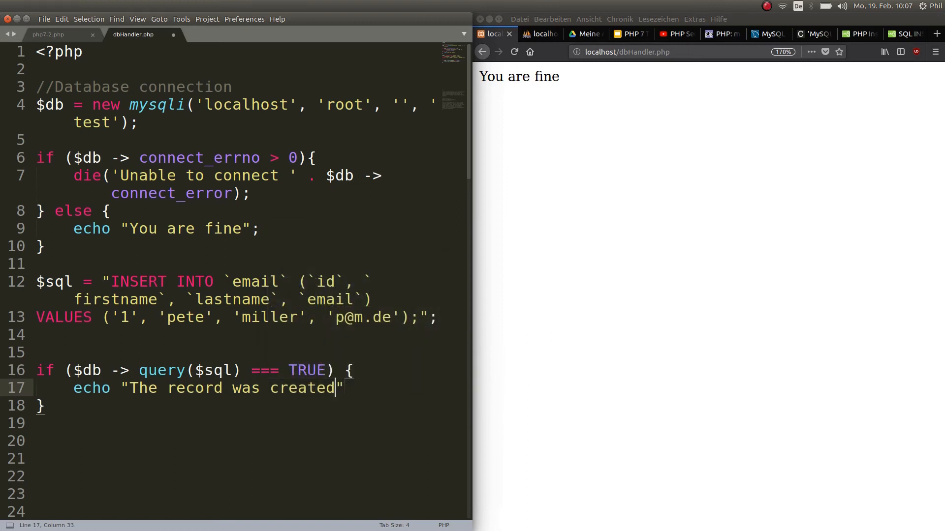
pyautogui.write(';')
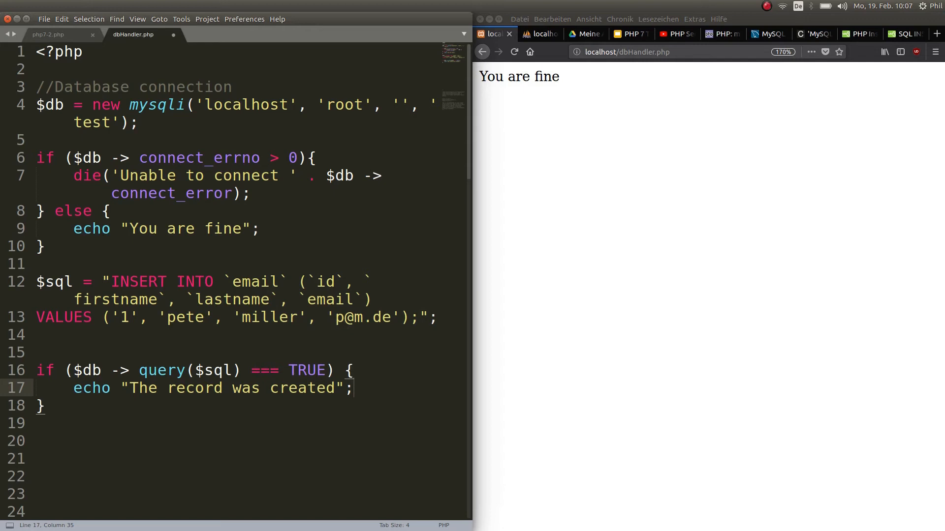
# Step: Add an else branch that echoes "Error"
pyautogui.write('else')
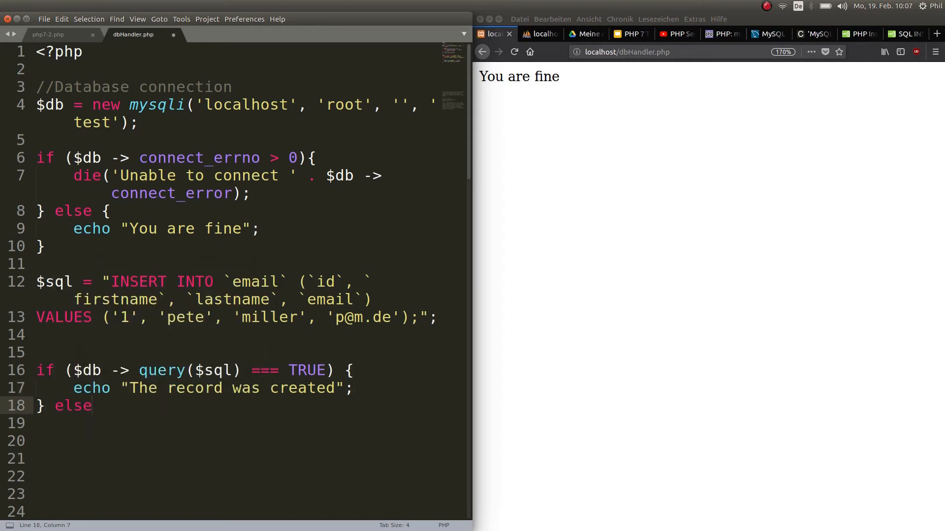
pyautogui.write('{}')
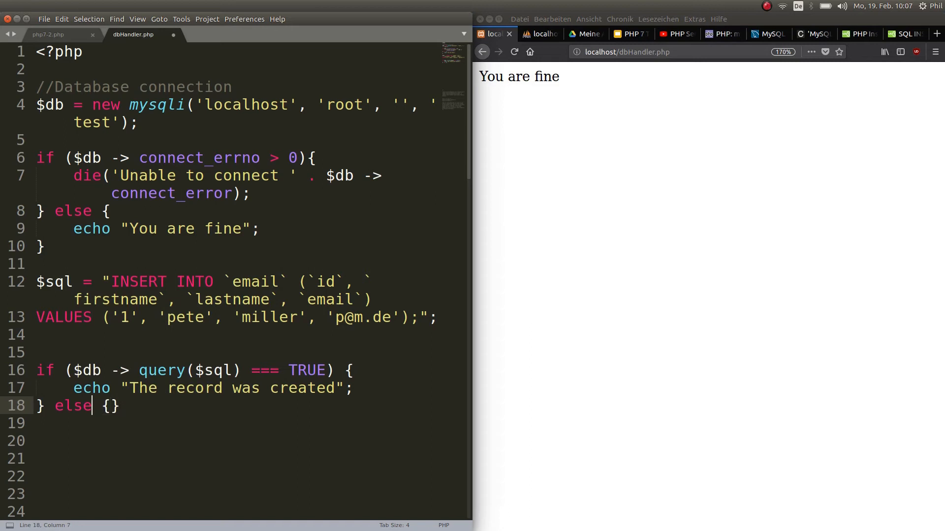
pyautogui.press('Enter')
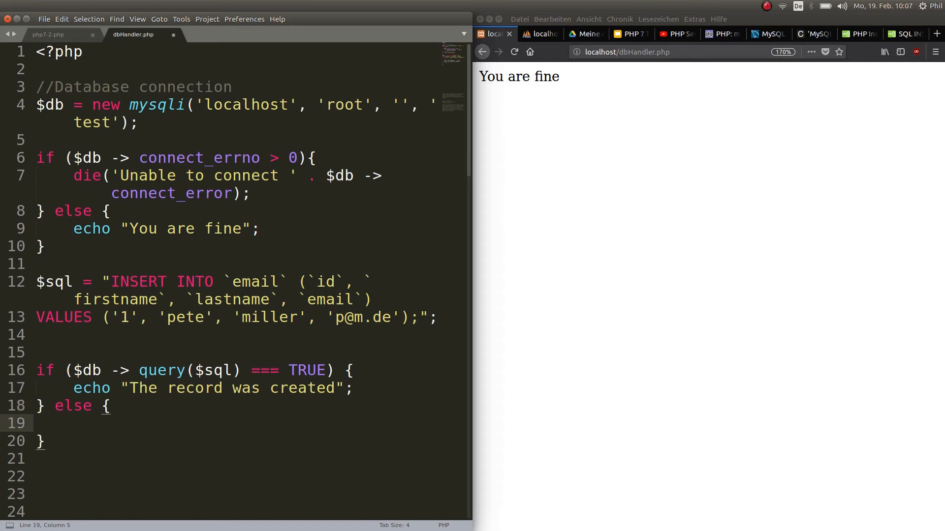
pyautogui.write('ech')
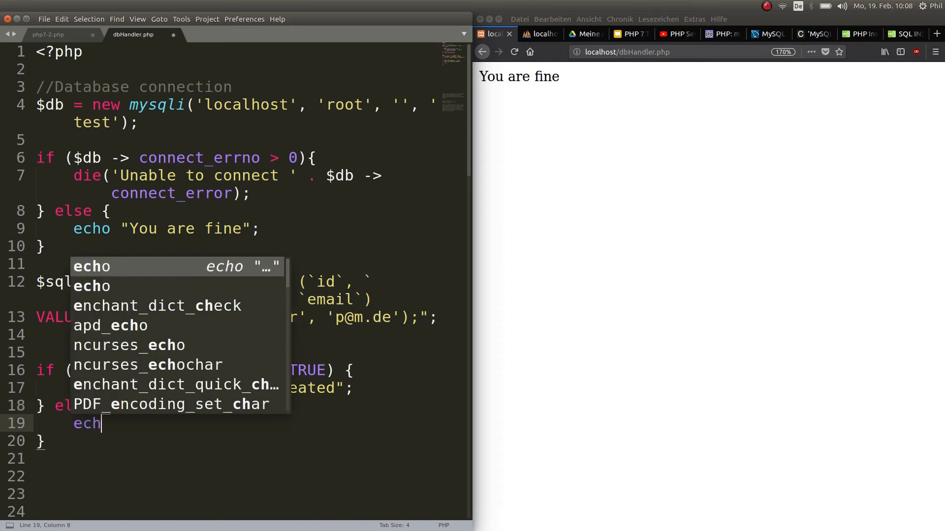
pyautogui.write('o "Error";')
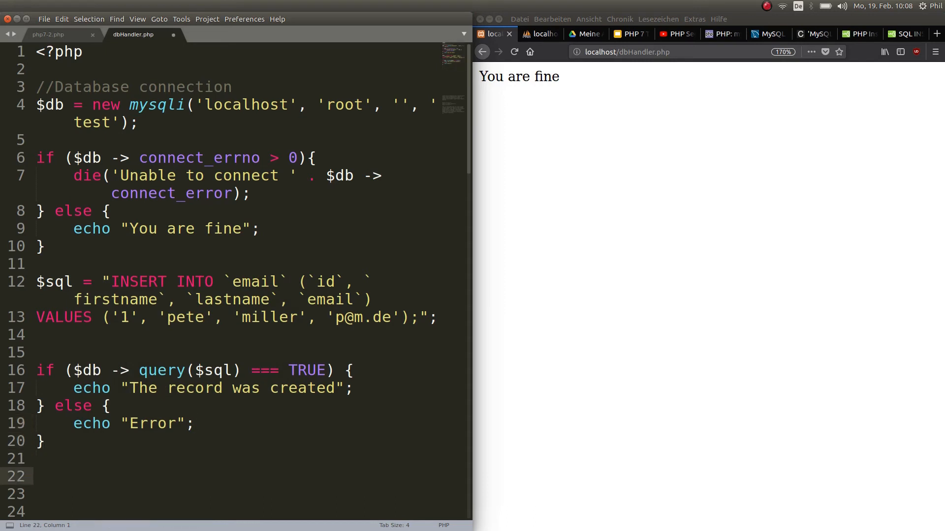
# Step: Close the database connection with $db -> close(); after the if/else block
pyautogui.write('$')
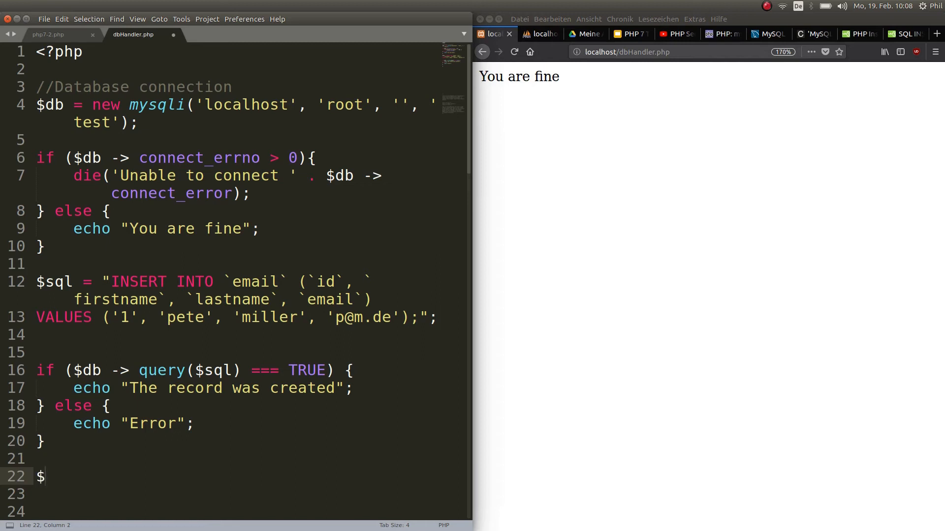
pyautogui.write('db ->')
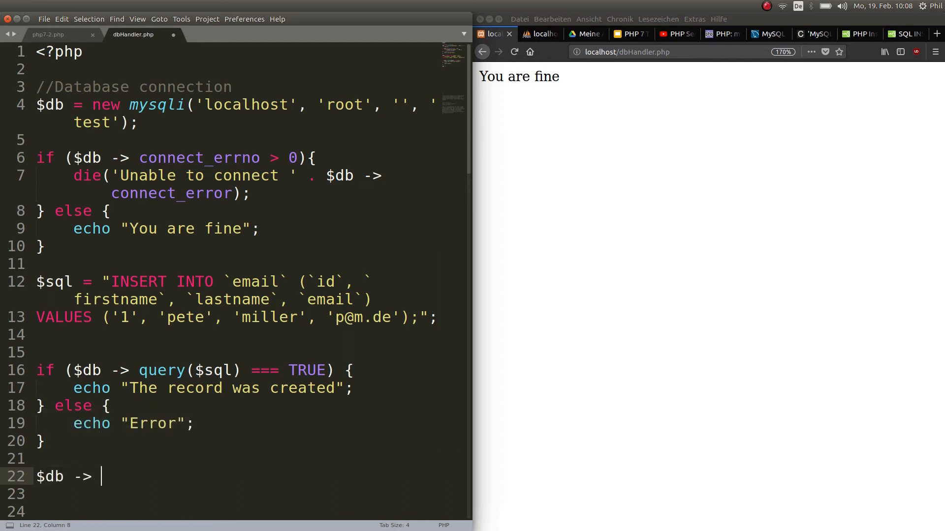
pyautogui.write('close()')
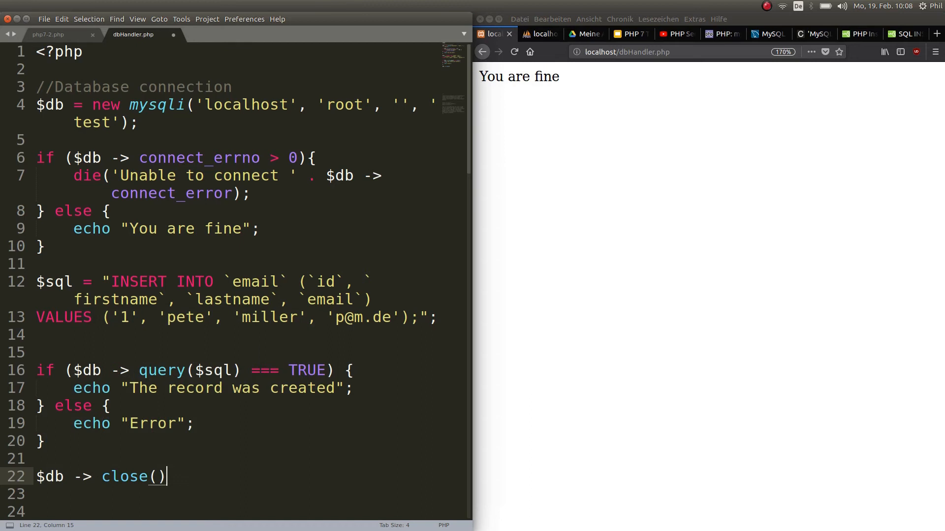
pyautogui.write(';')
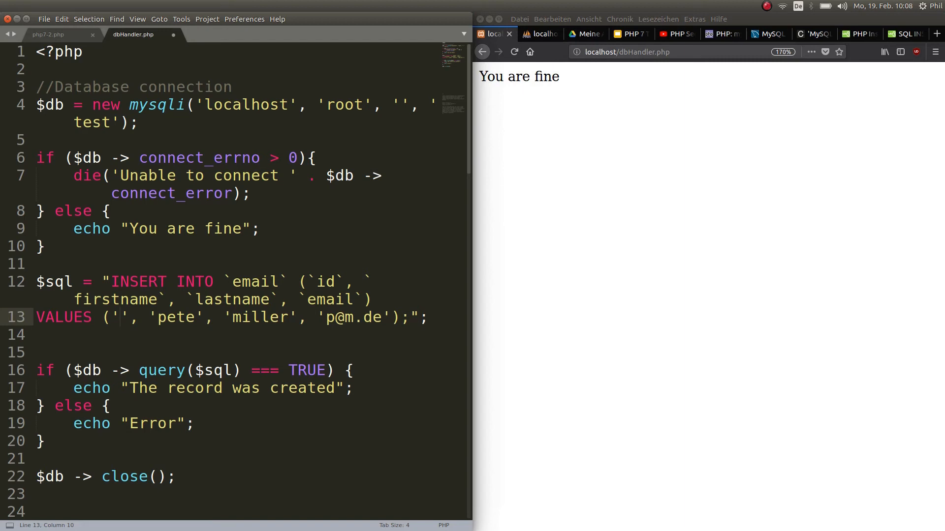
pyautogui.click(199, 317)
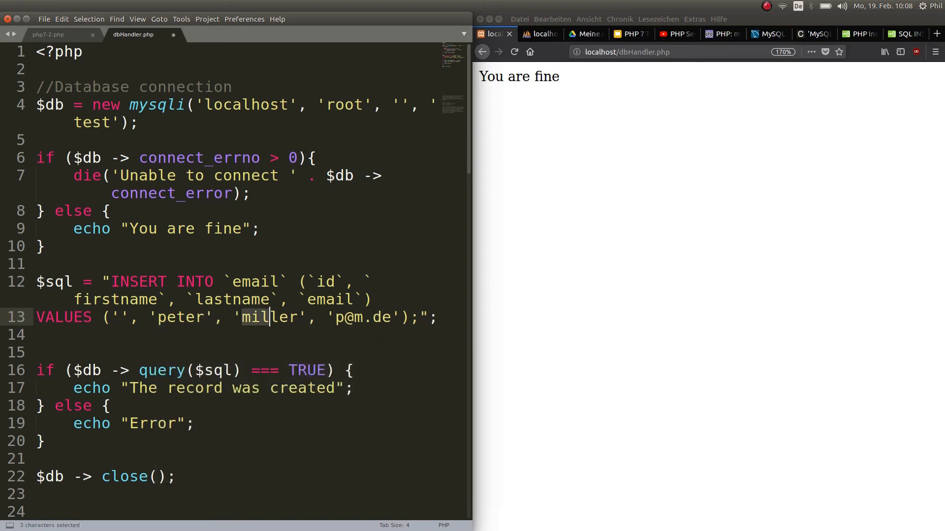
pyautogui.write('jone')
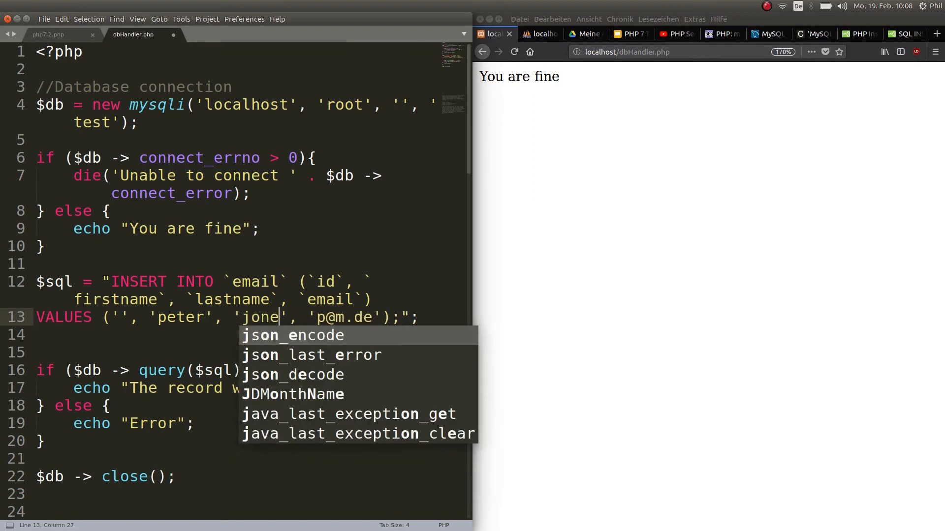
pyautogui.write('s')
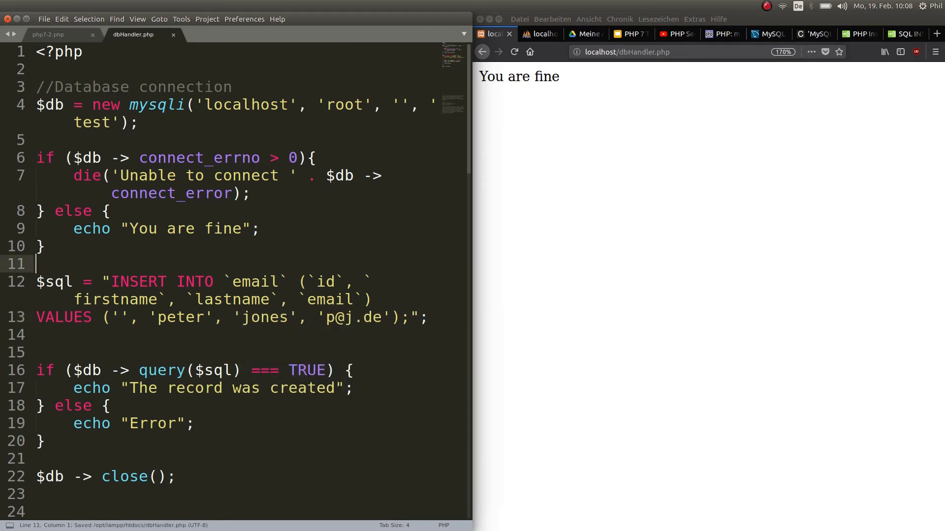
pyautogui.click(513, 52)
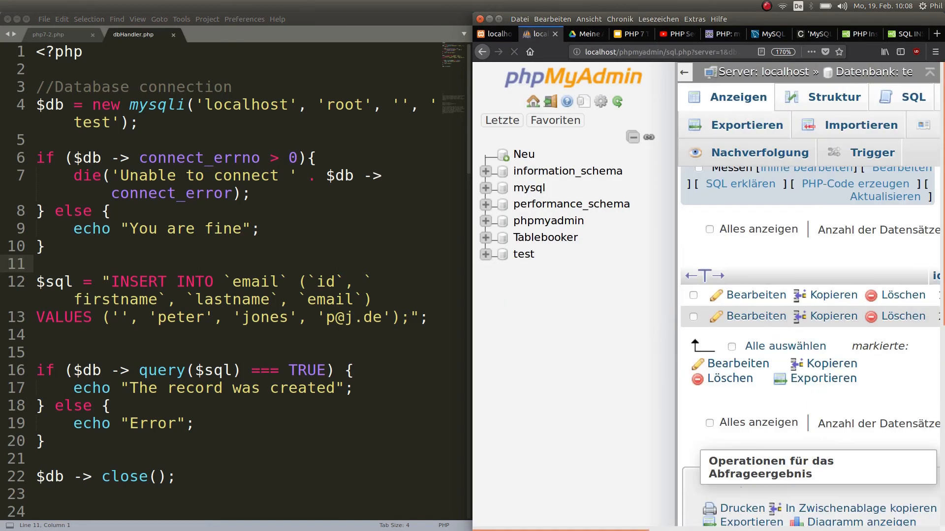
# Step: Browse the test database's email table showing two records, then return to the code
pyautogui.click(524, 254)
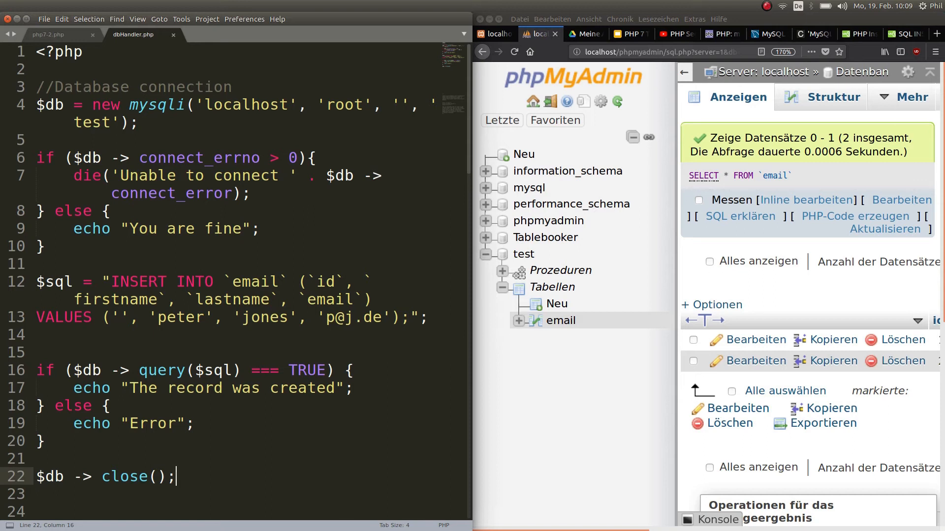
pyautogui.click(39, 263)
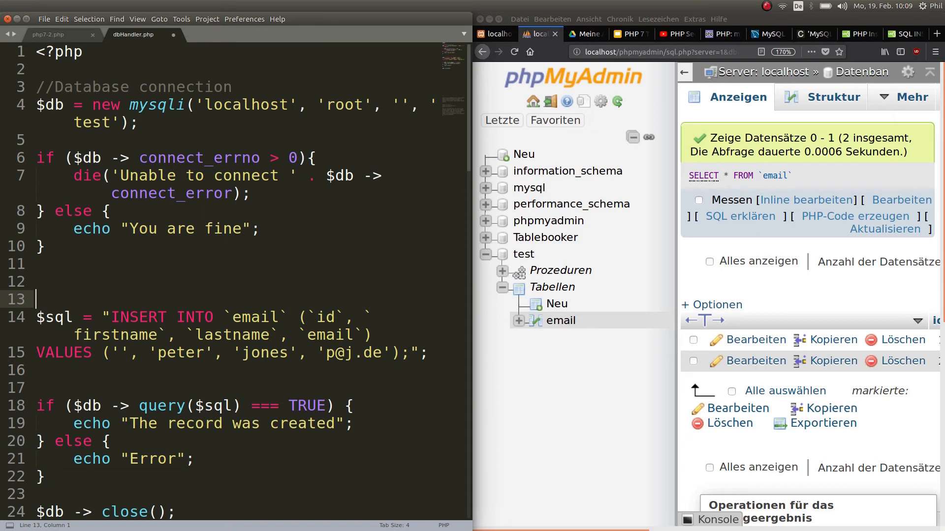
# Step: Add a '//Insert into DB' comment above the insert query and switch to php7-2.php
pyautogui.write('//Insert')
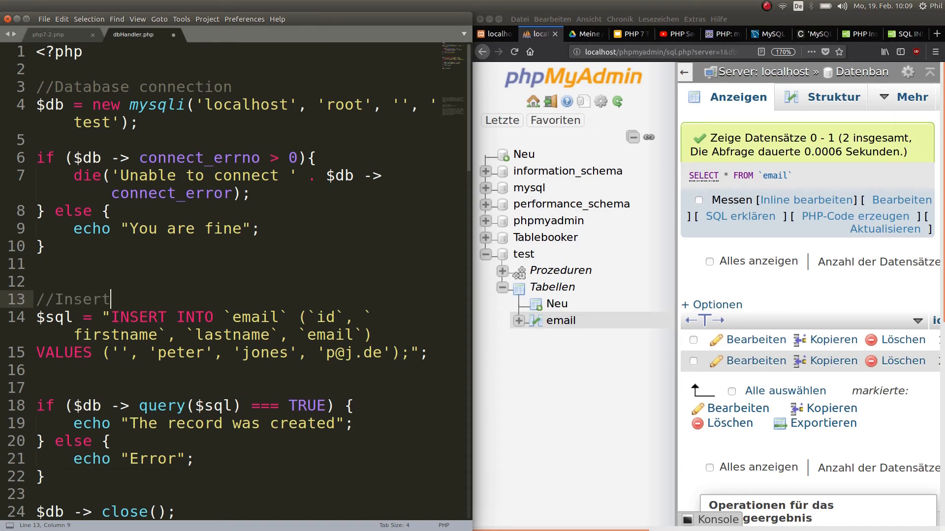
pyautogui.write('into DB')
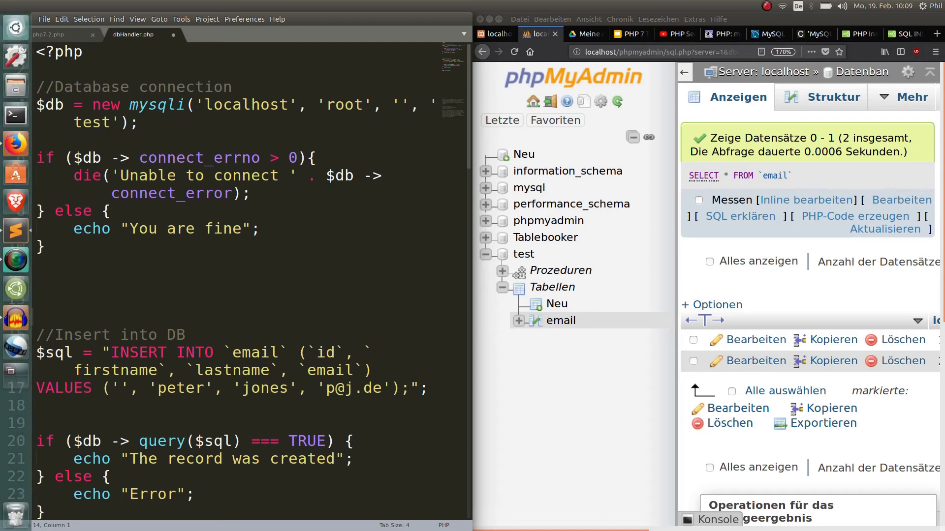
pyautogui.click(47, 35)
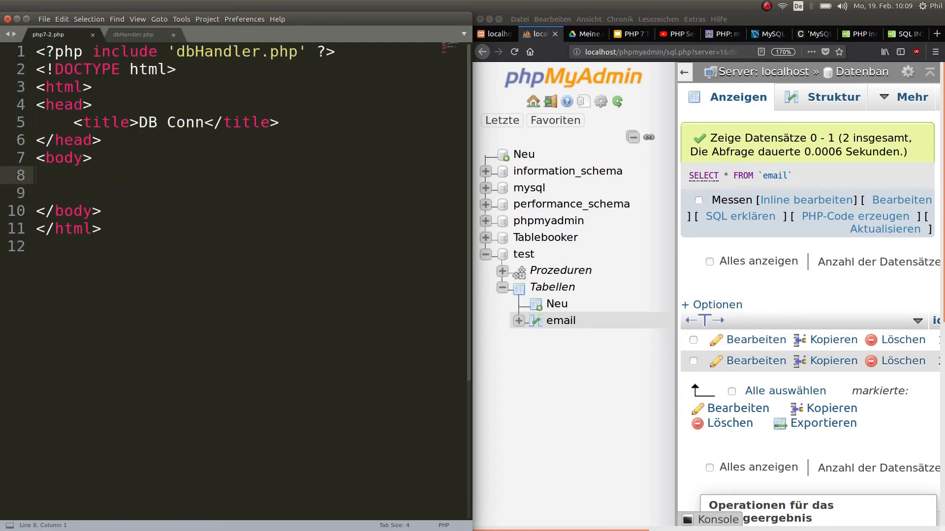
# Step: Add a form with action dbHandler.php and method post, containing an empty input element
pyautogui.write('<form method="post">')
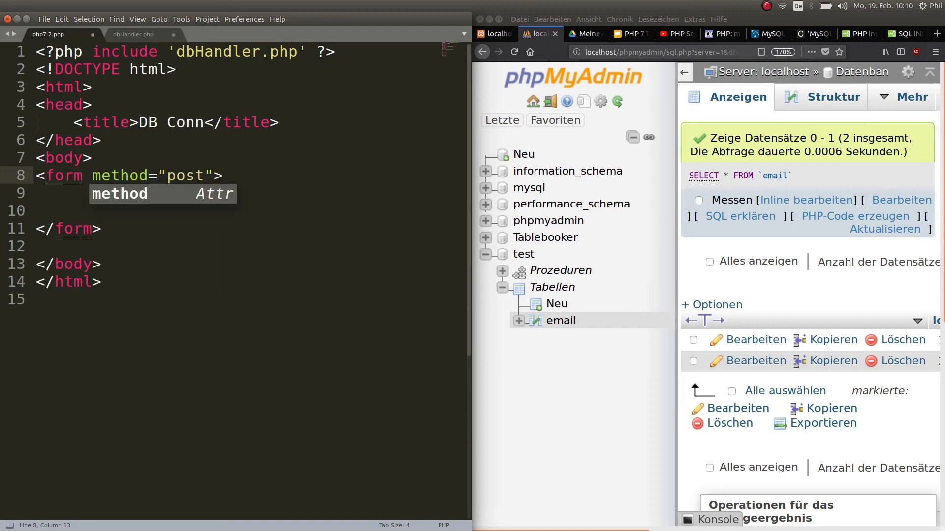
pyautogui.write('action="')
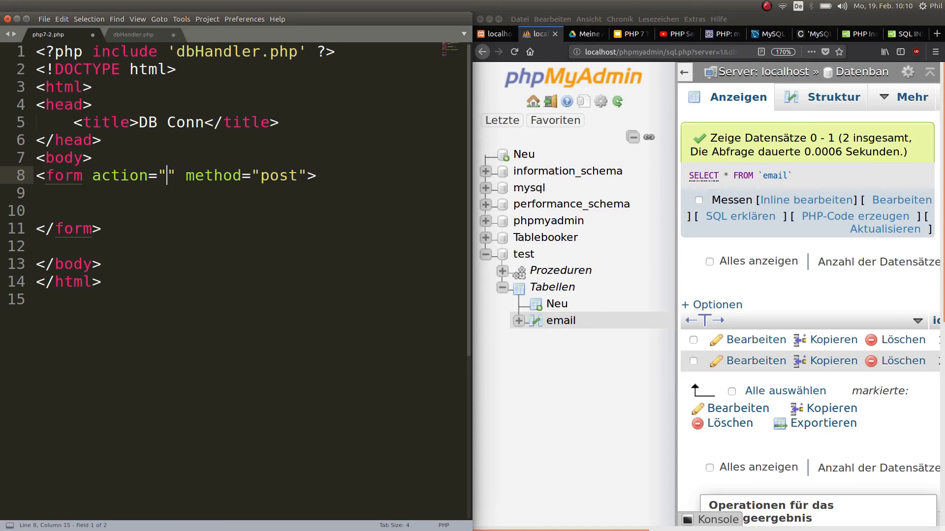
pyautogui.write('dbHandler')
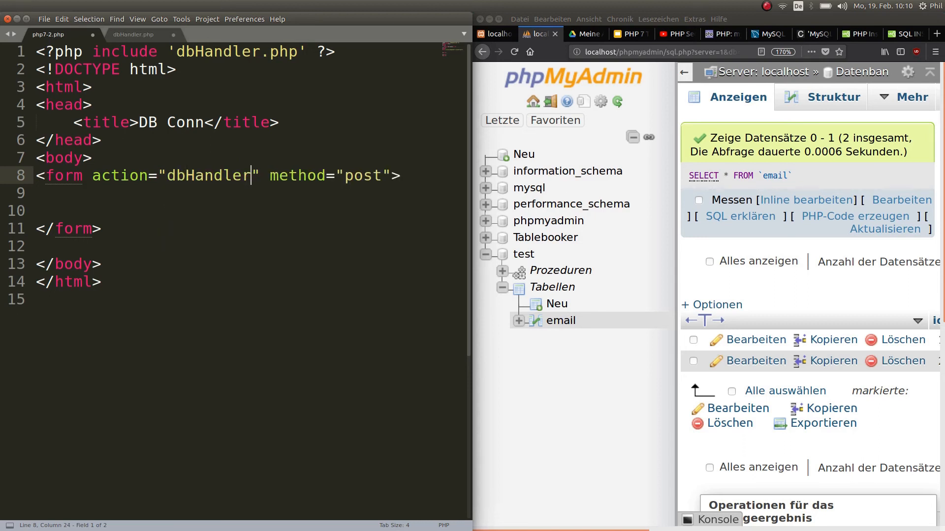
pyautogui.write('.php')
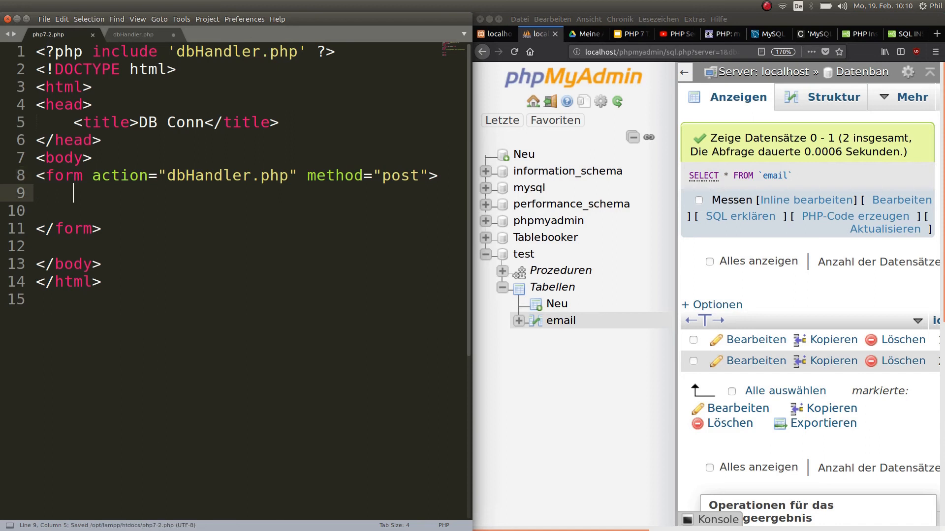
pyautogui.click(133, 34)
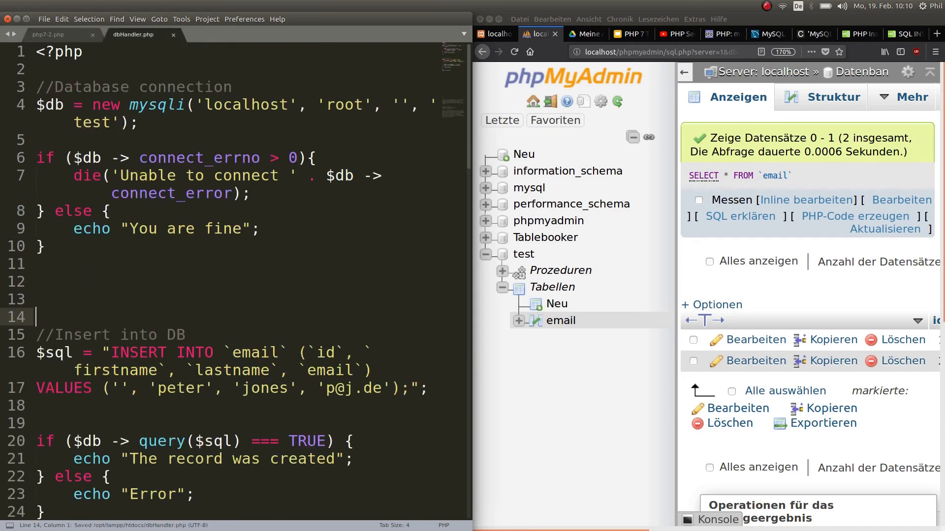
pyautogui.click(48, 34)
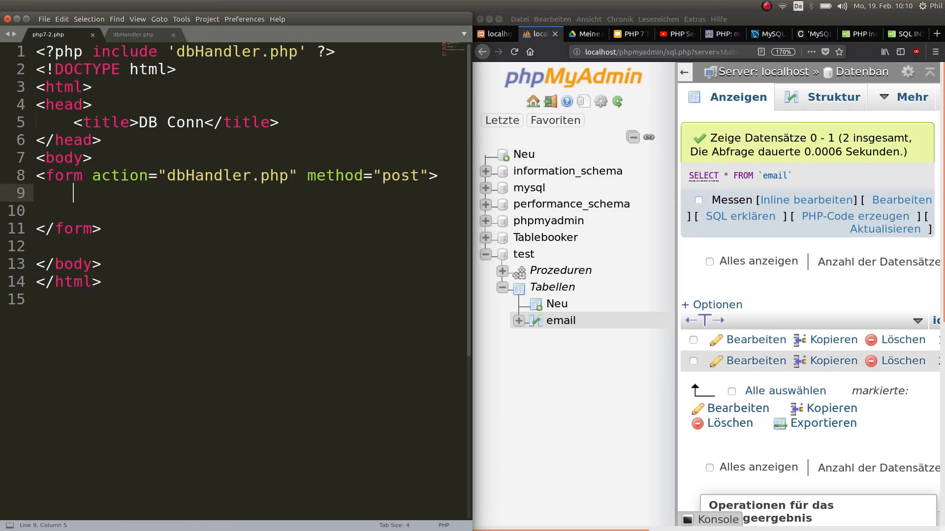
pyautogui.write('<input type="" name="">')
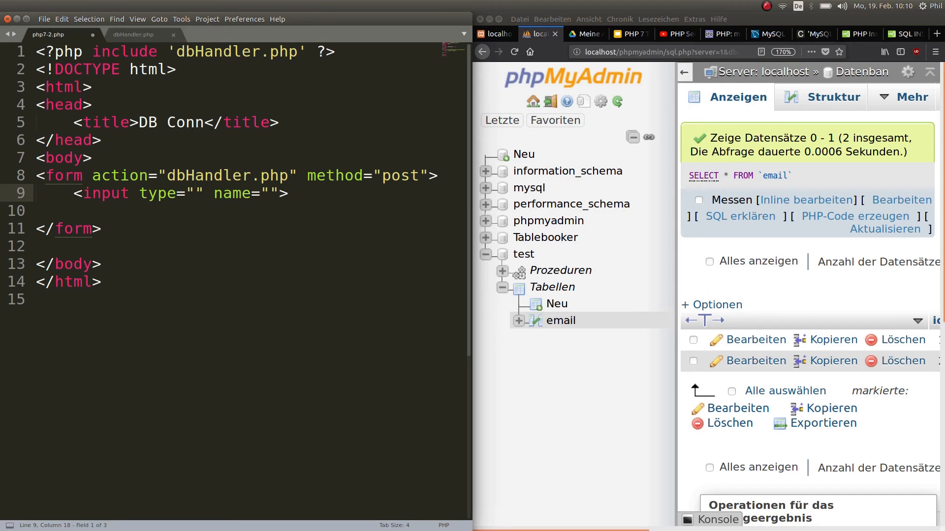
# Step: Create text inputs firstname and lastname with placeholders 'first name' and 'last name'
pyautogui.write('text')
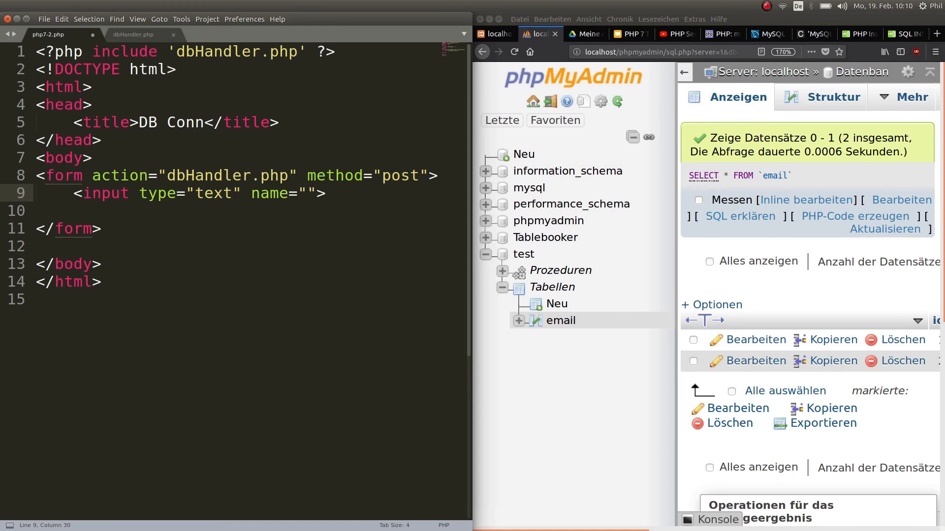
pyautogui.click(307, 194)
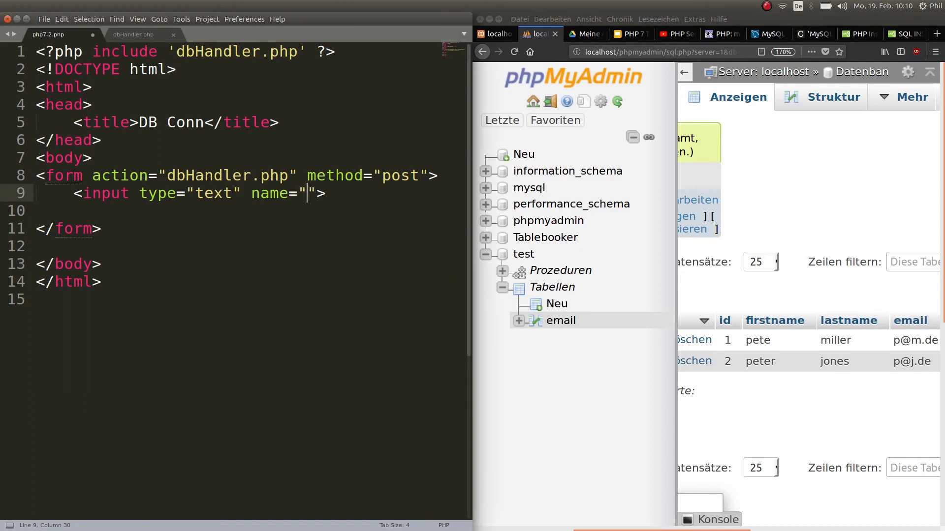
pyautogui.write('firstname')
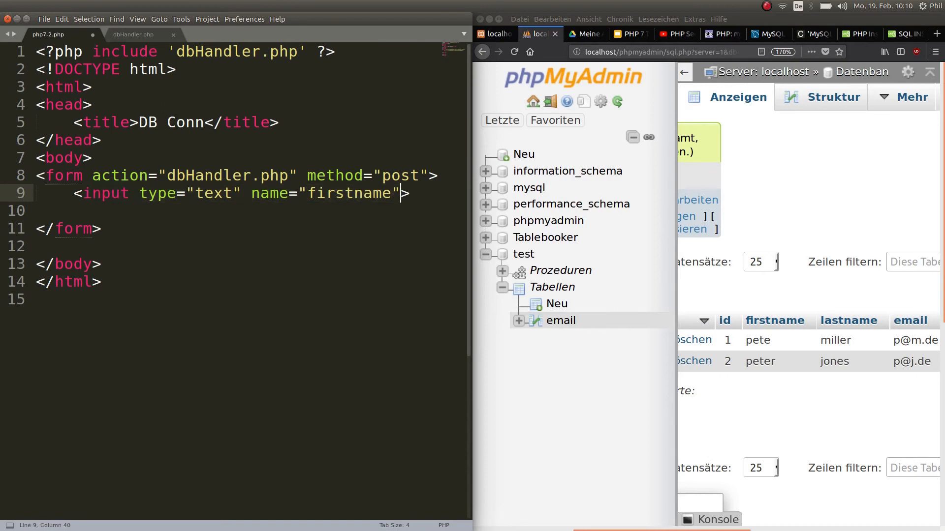
pyautogui.write('placeholder=""')
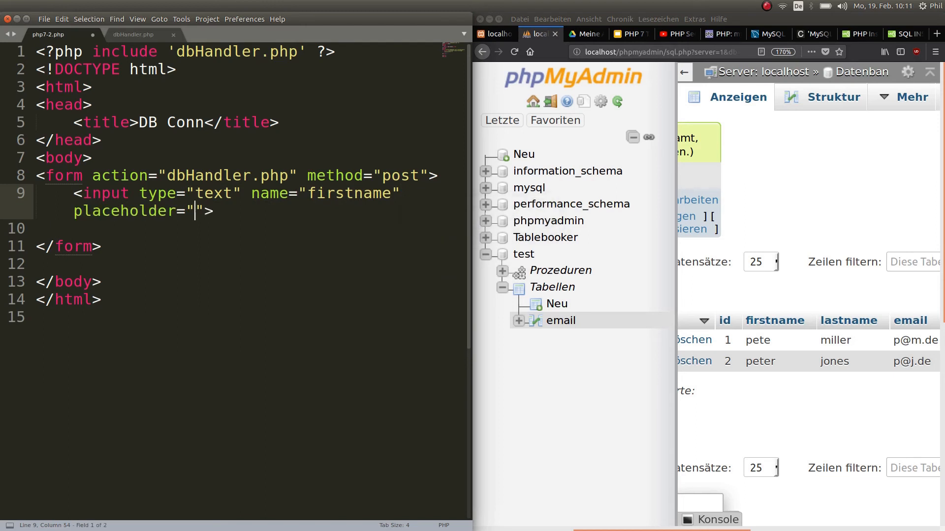
pyautogui.write('first name')
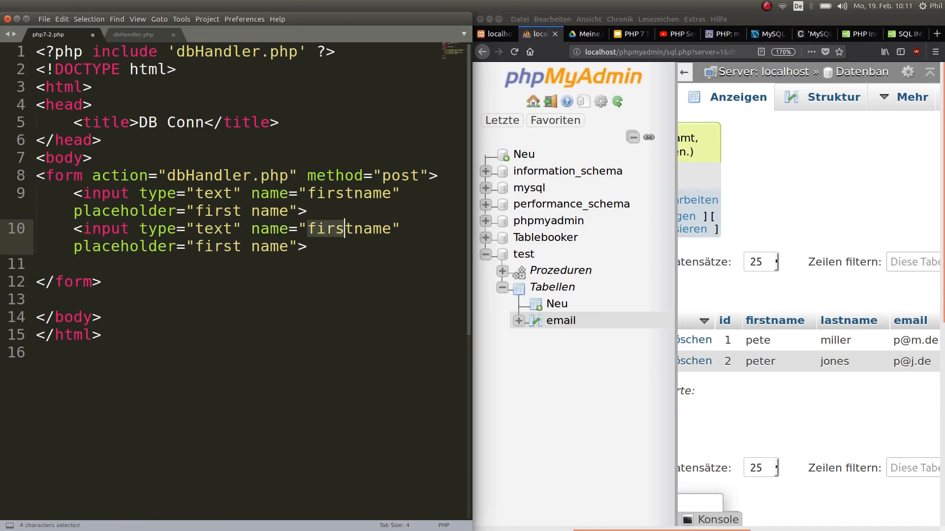
pyautogui.write('lastname')
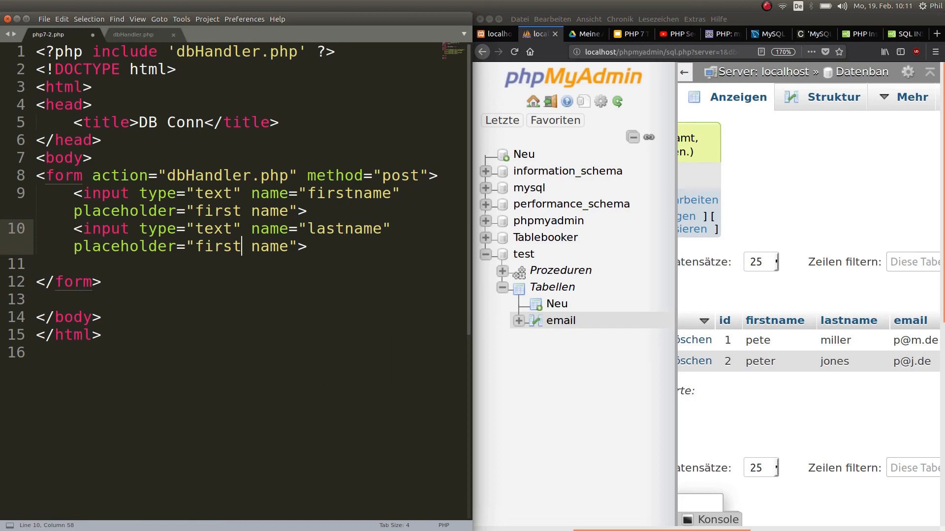
pyautogui.write('last')
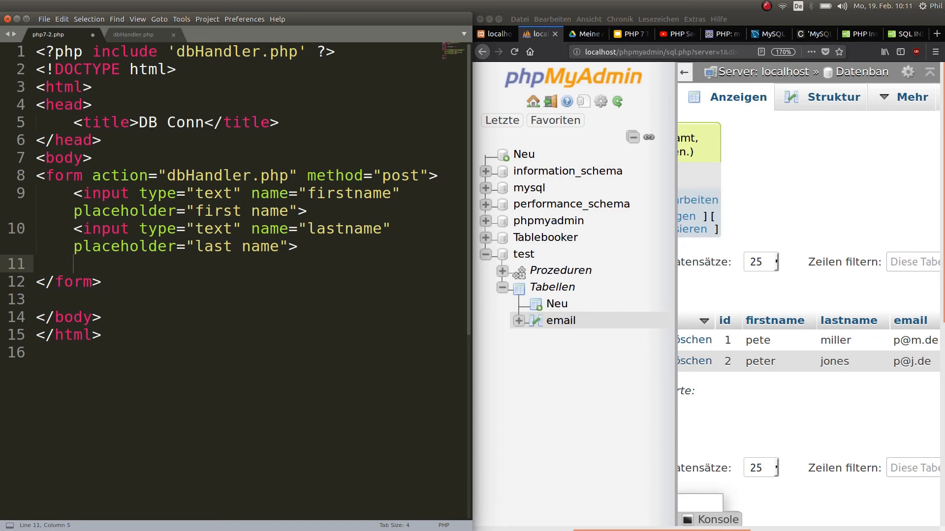
# Step: Add an input with type email, name email and placeholder email
pyautogui.write('<input type="" name="">')
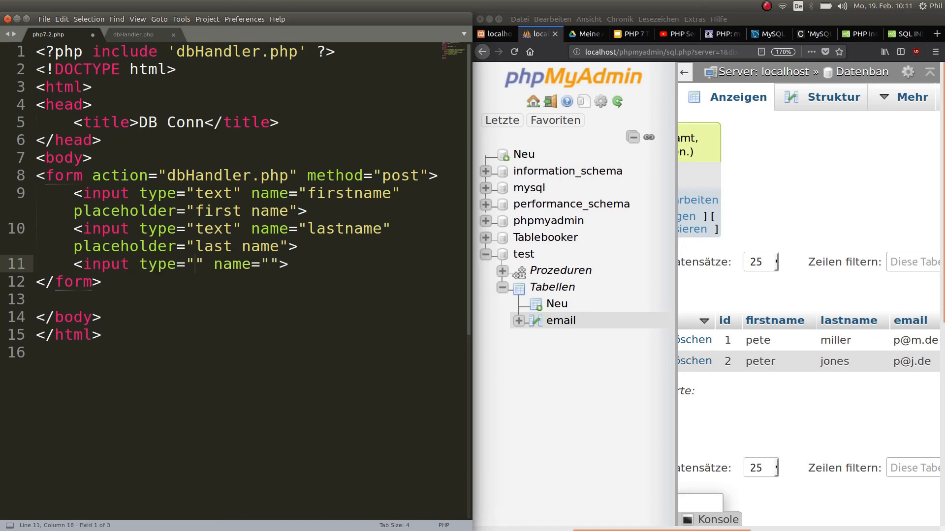
pyautogui.click(195, 263)
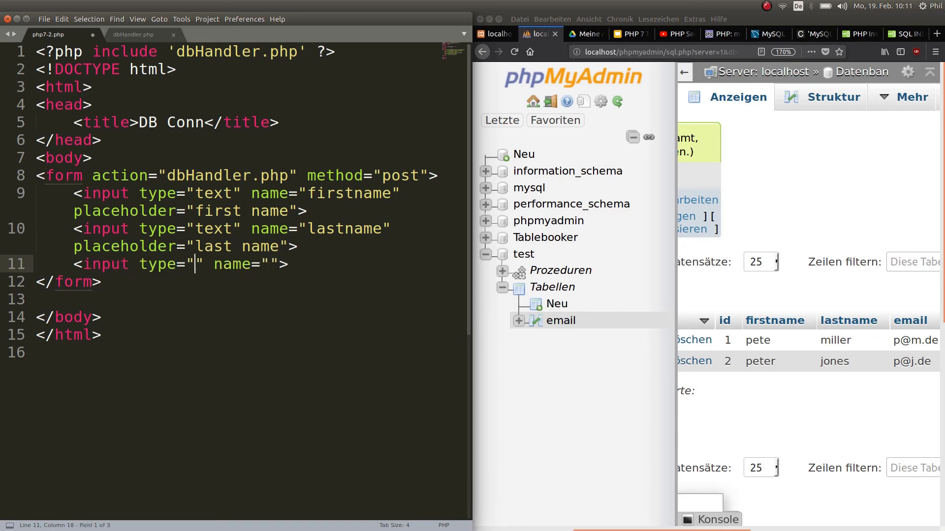
pyautogui.write('ema')
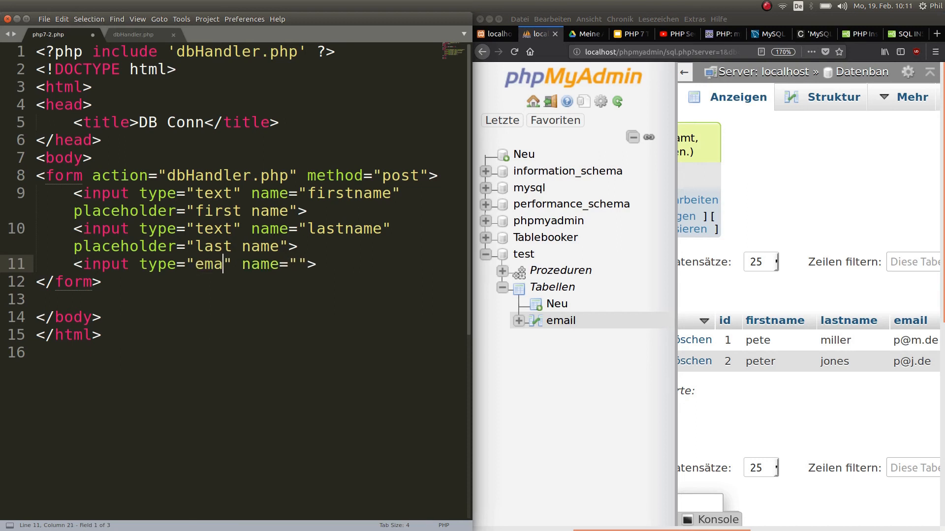
pyautogui.write('il')
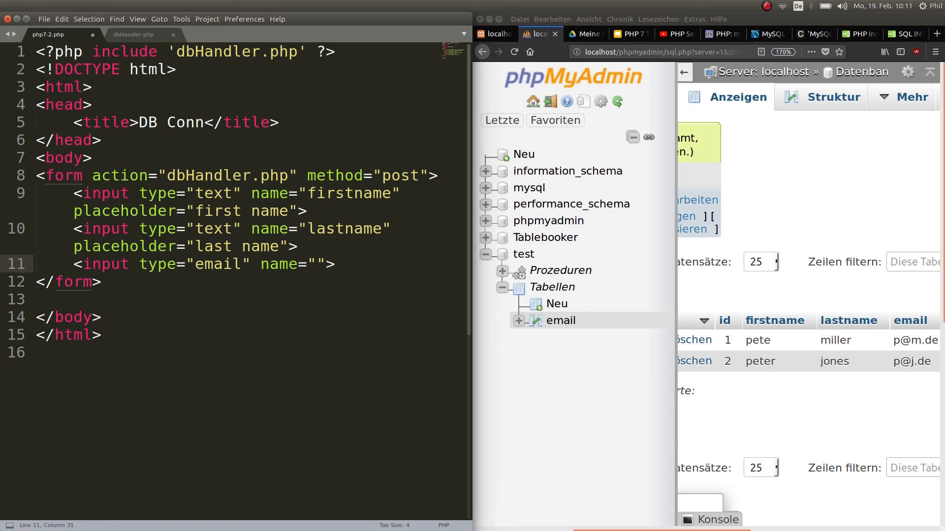
pyautogui.write('email')
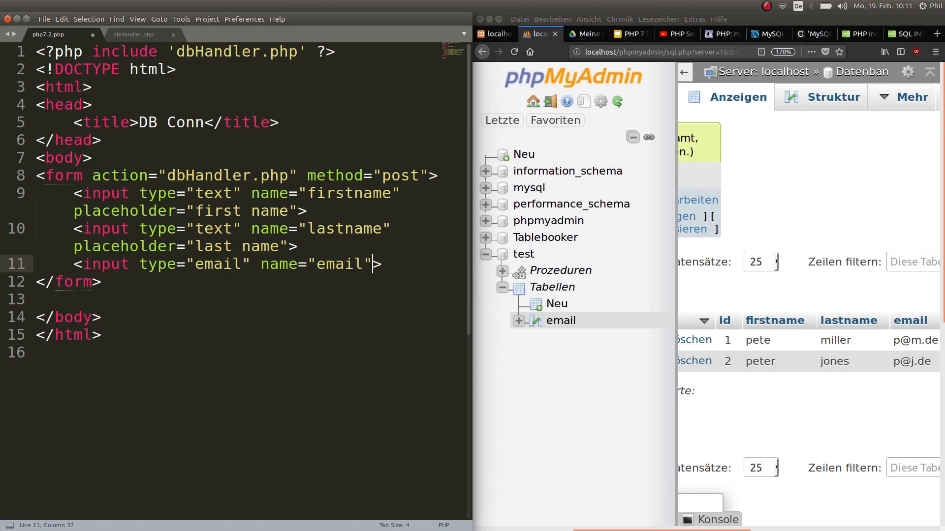
pyautogui.write('placeholder=""')
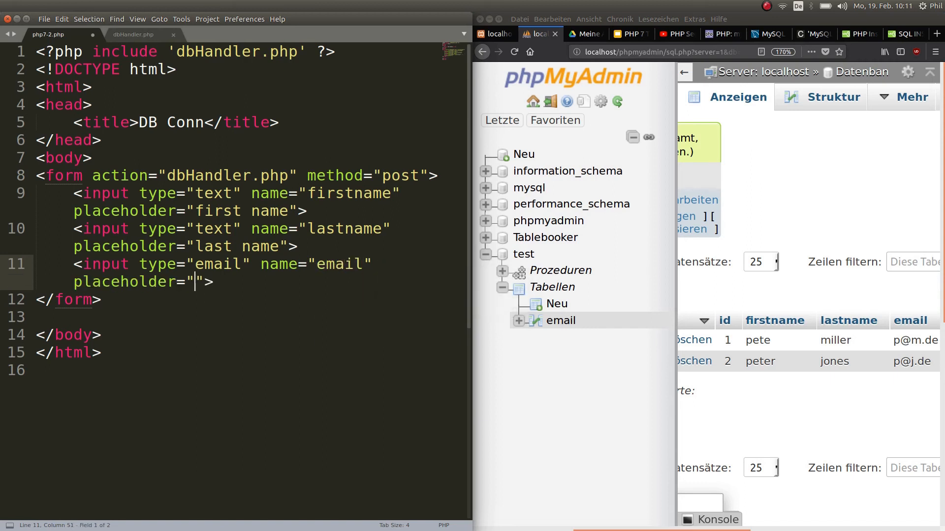
pyautogui.write('email')
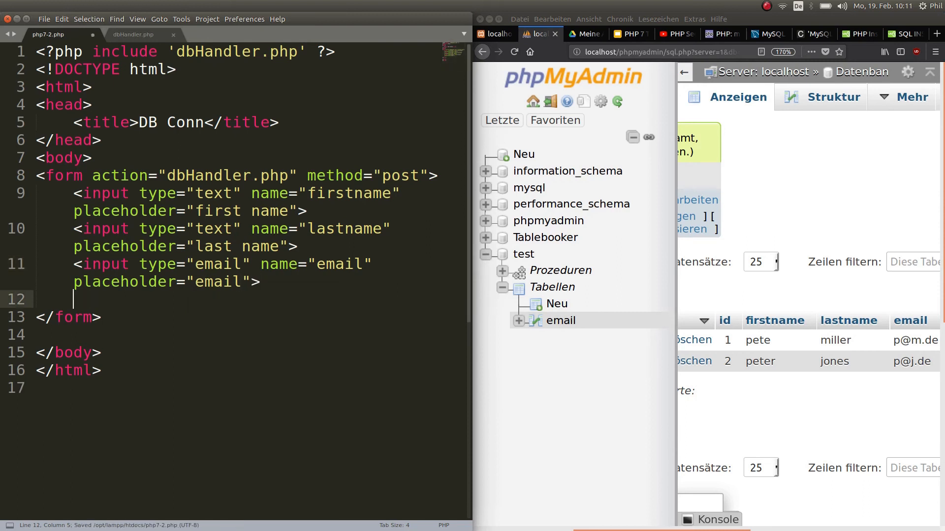
# Step: Add a submit button named submit with the label Send
pyautogui.write('<button></button>')
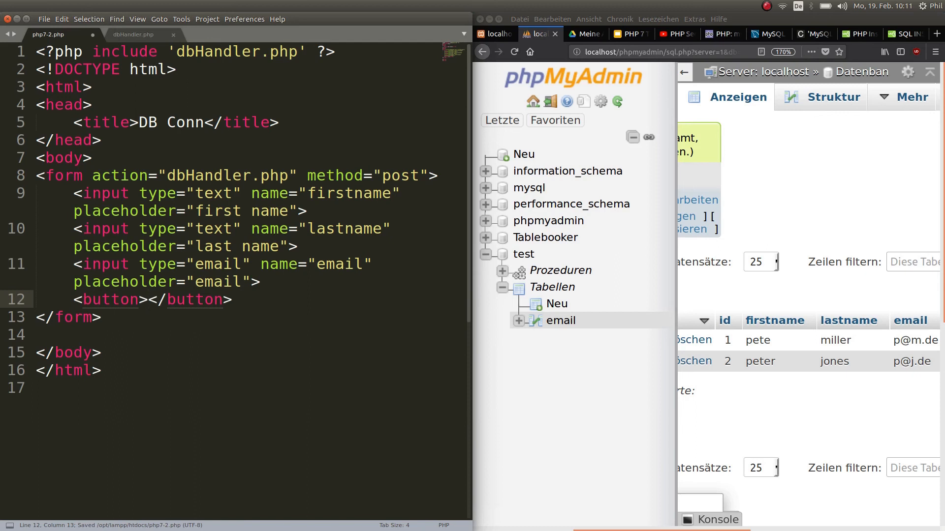
pyautogui.write('type="')
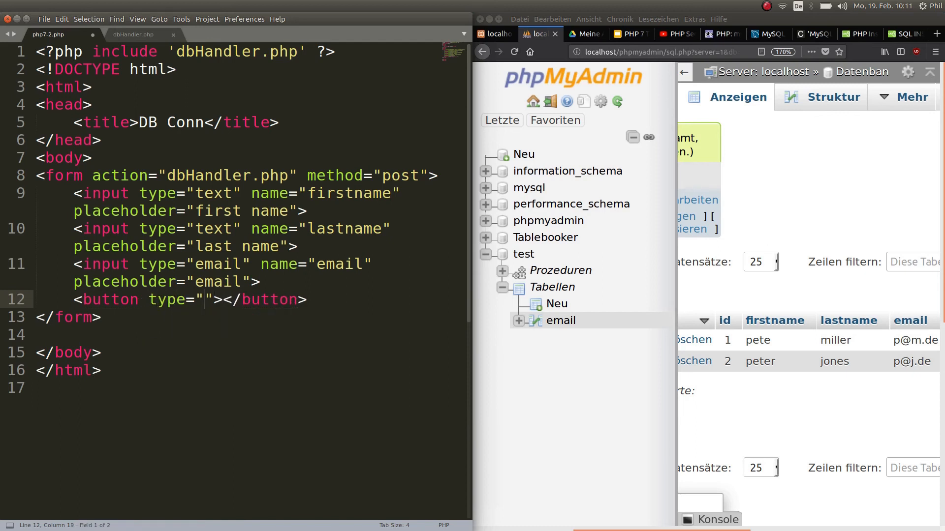
pyautogui.write('submit')
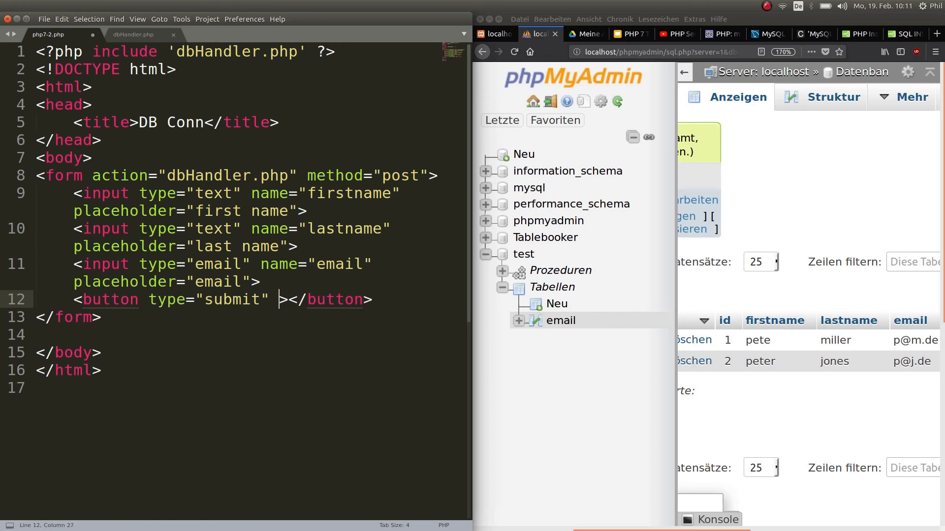
pyautogui.write('nam')
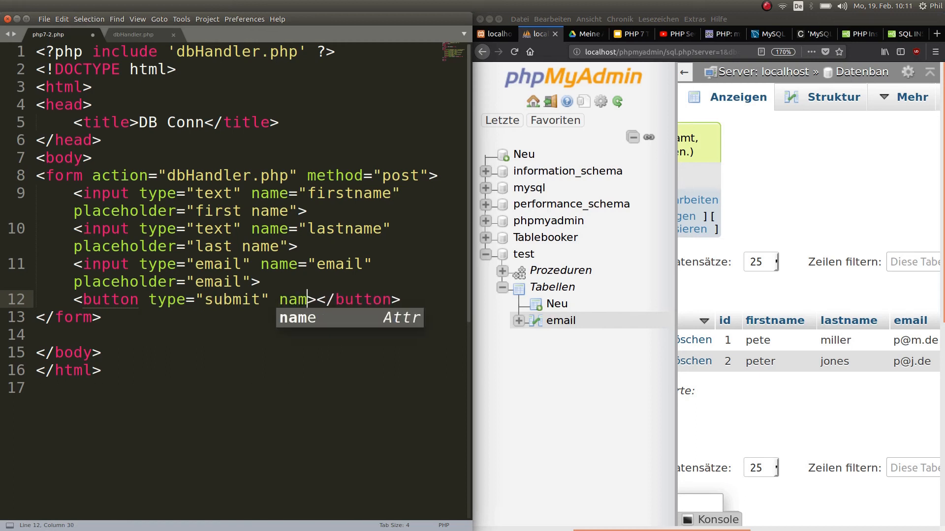
pyautogui.write('="sub')
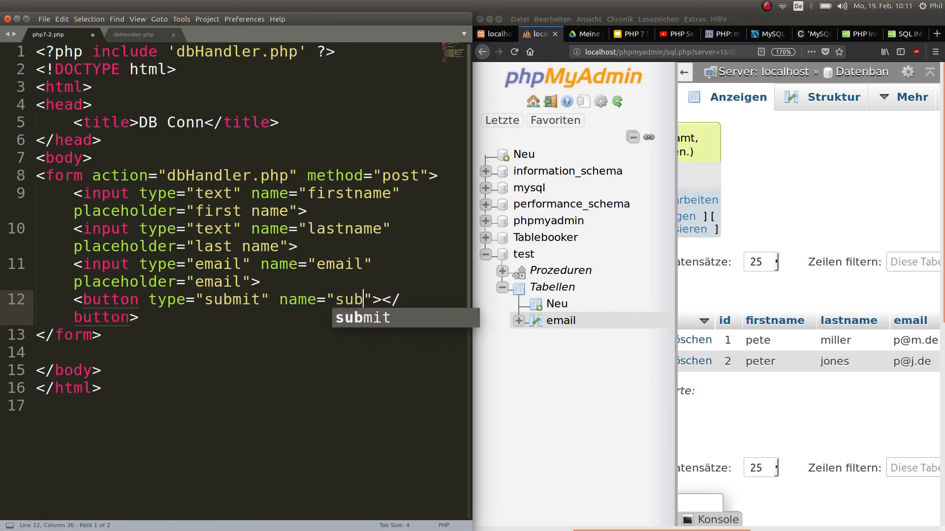
pyautogui.press('Tab')
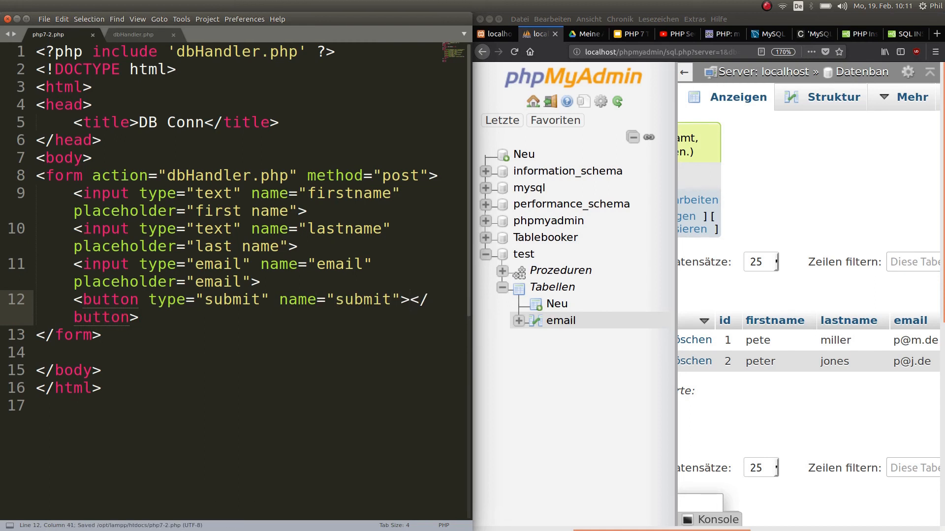
pyautogui.write('Send')
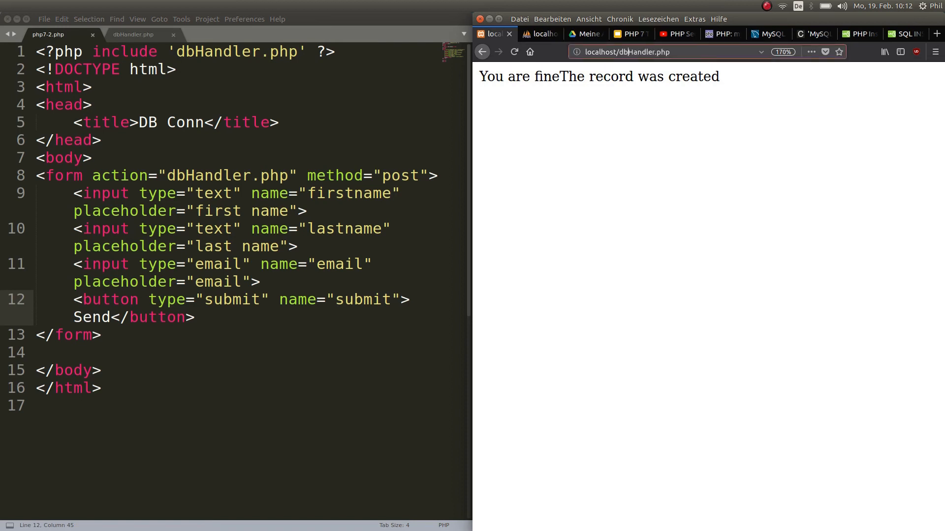
pyautogui.doubleClick(636, 52)
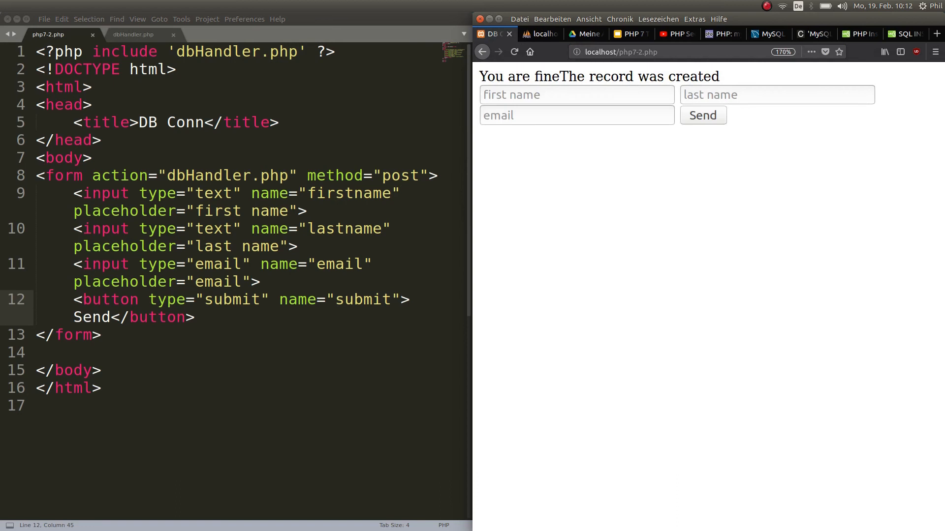
pyautogui.click(776, 94)
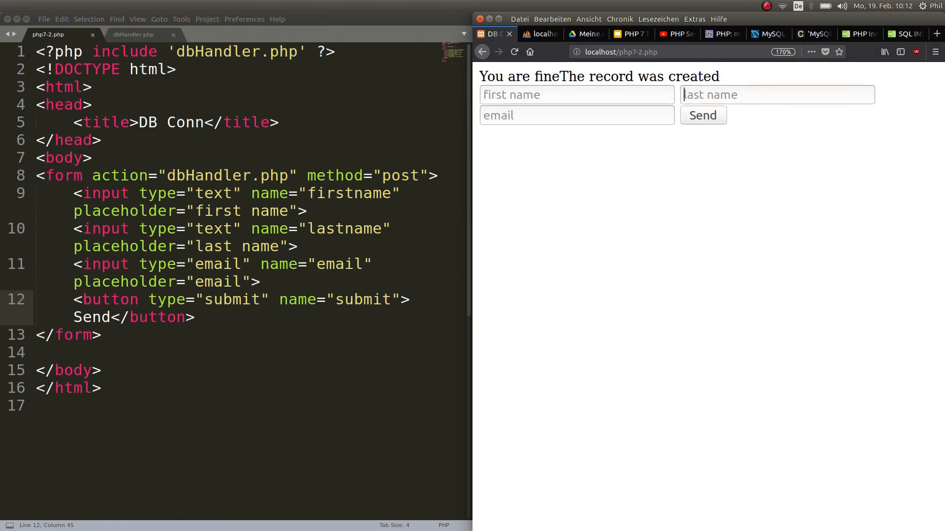
pyautogui.click(575, 115)
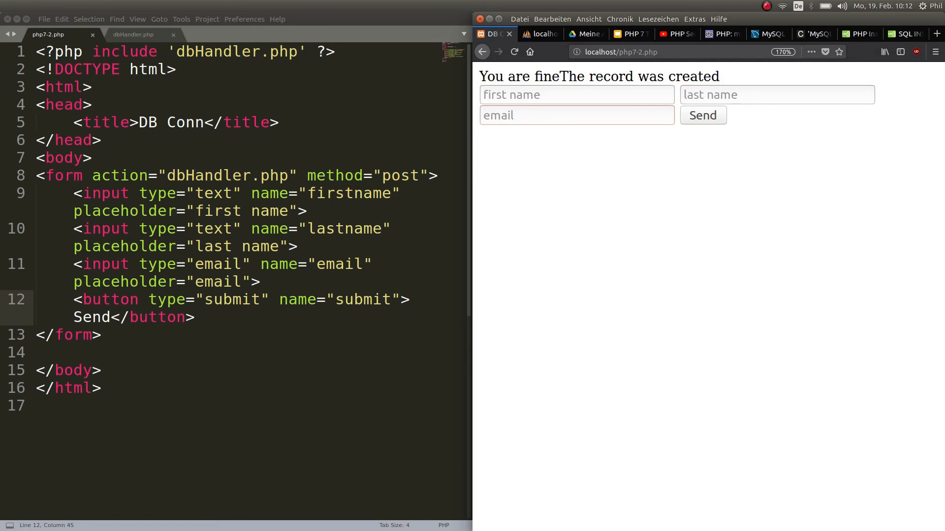
pyautogui.write('plp')
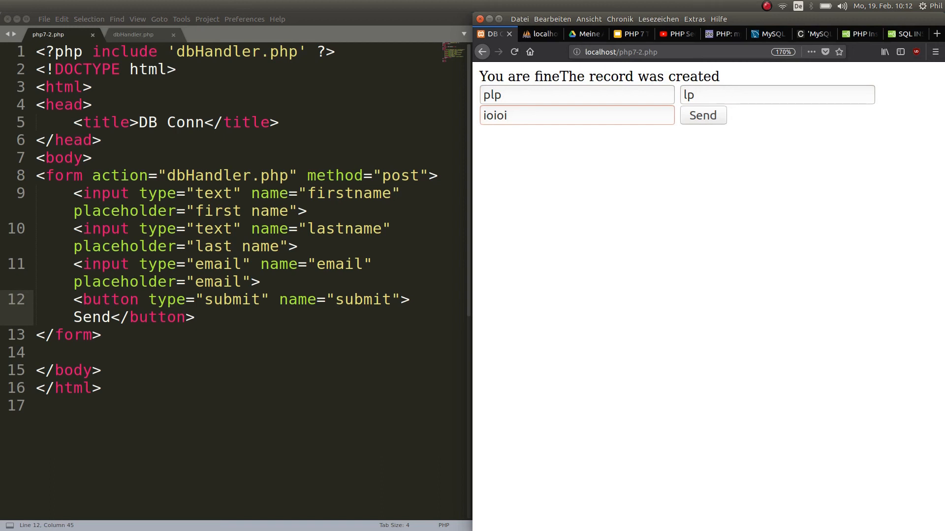
pyautogui.click(702, 115)
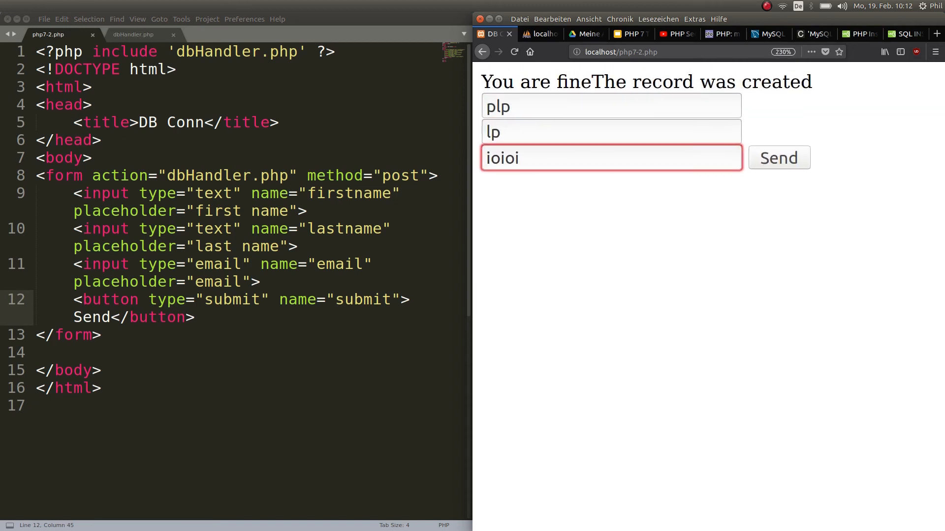
pyautogui.doubleClick(497, 106)
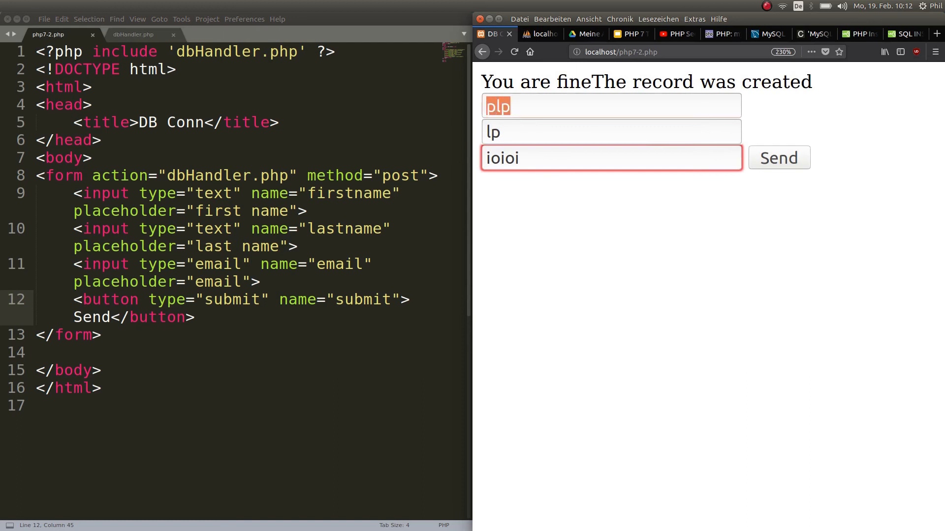
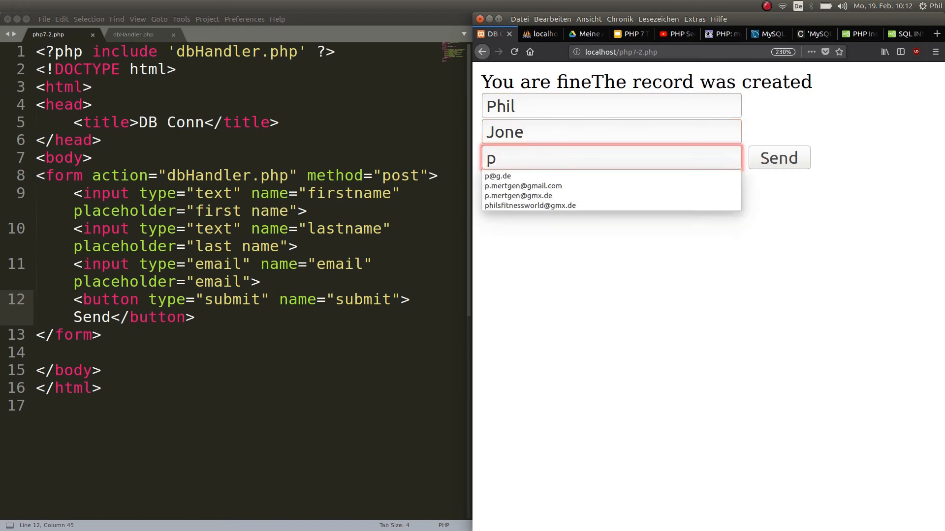
pyautogui.write('@j.co')
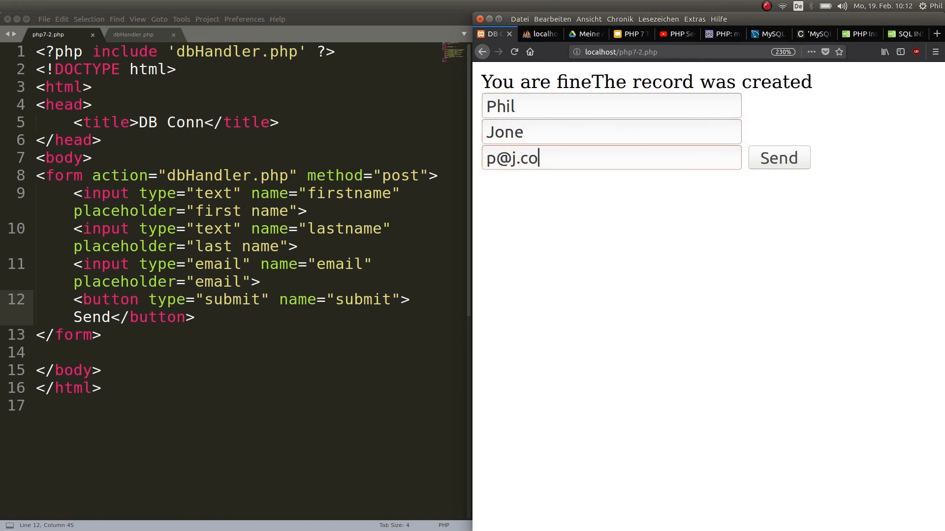
pyautogui.write('m')
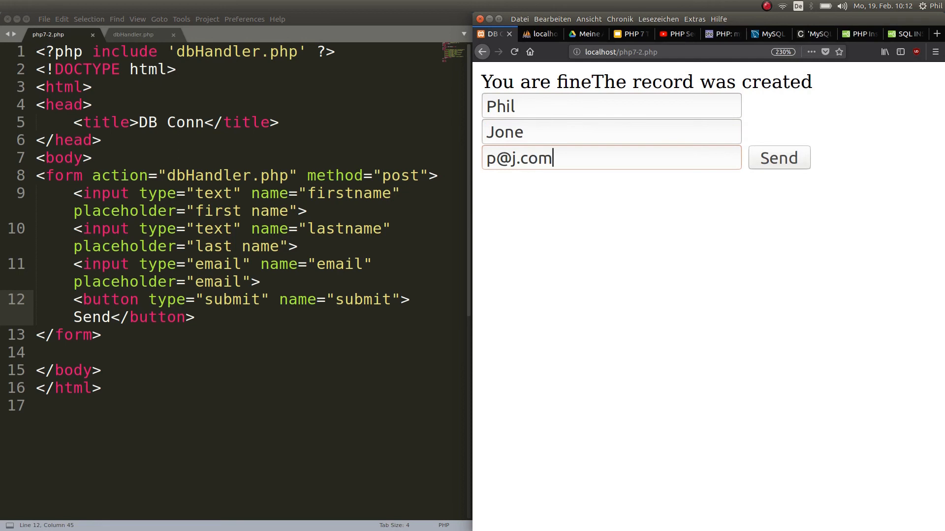
pyautogui.click(778, 157)
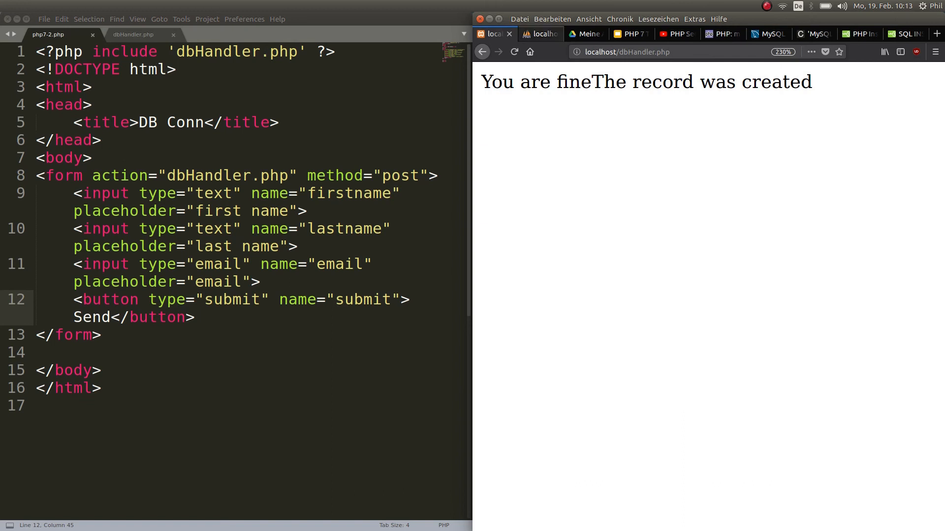
# Step: Check the email table in phpMyAdmin listing five records, then return to dbHandler.php
pyautogui.click(536, 34)
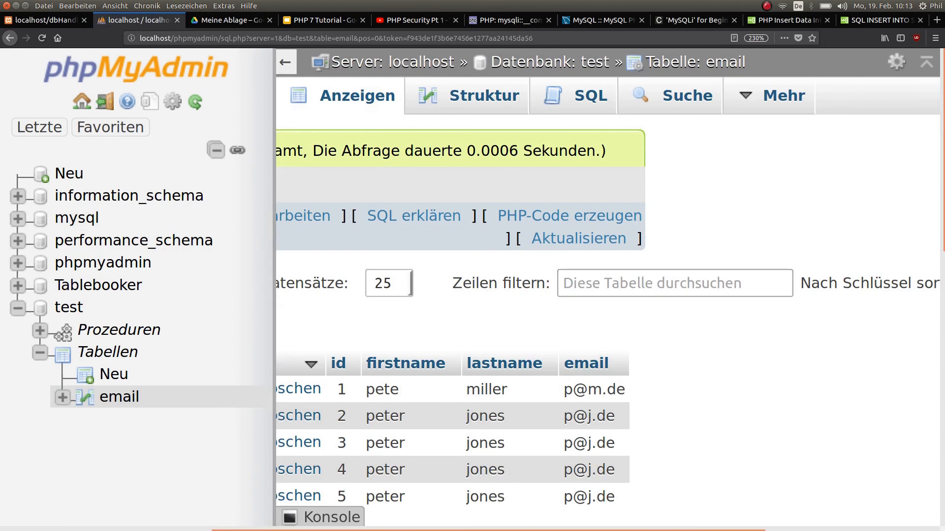
pyautogui.scroll(-3)
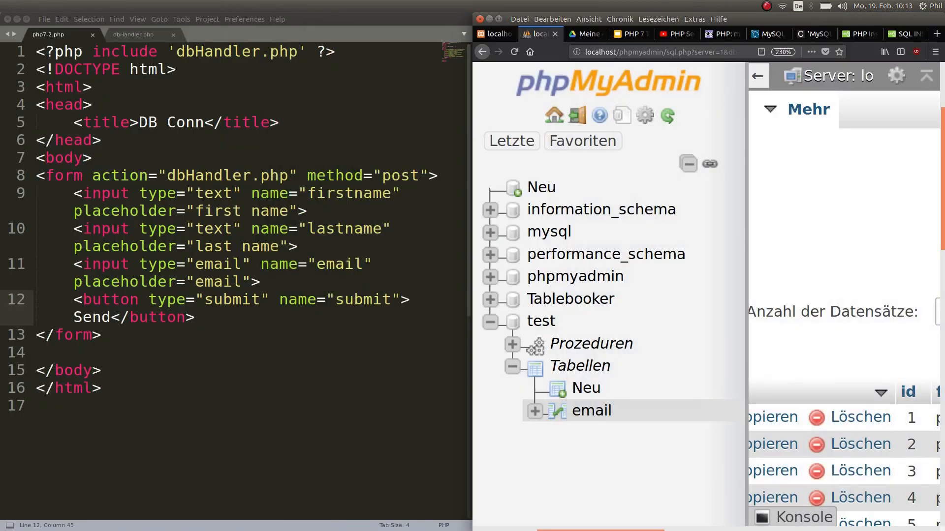
pyautogui.click(132, 34)
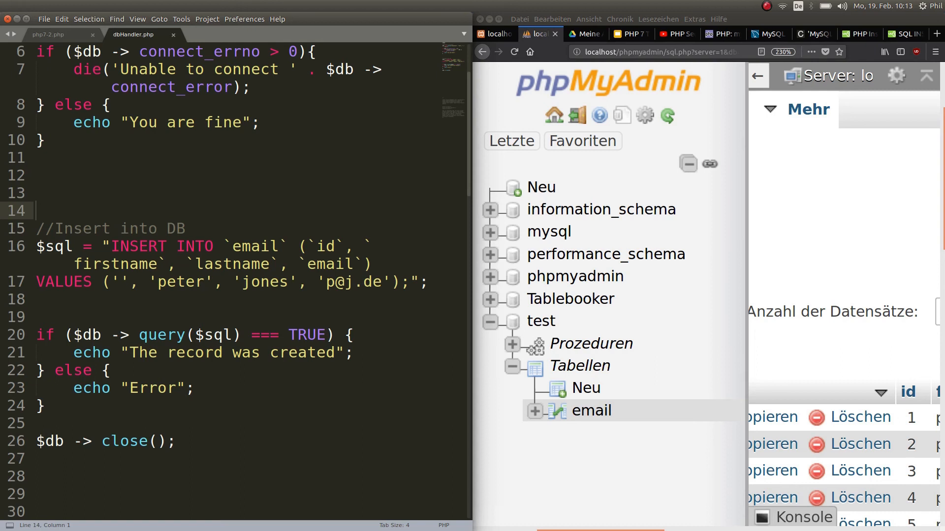
# Step: Assign $firstname, $lastname and $email from their matching $_POST fields below the comment
pyautogui.doubleClick(179, 281)
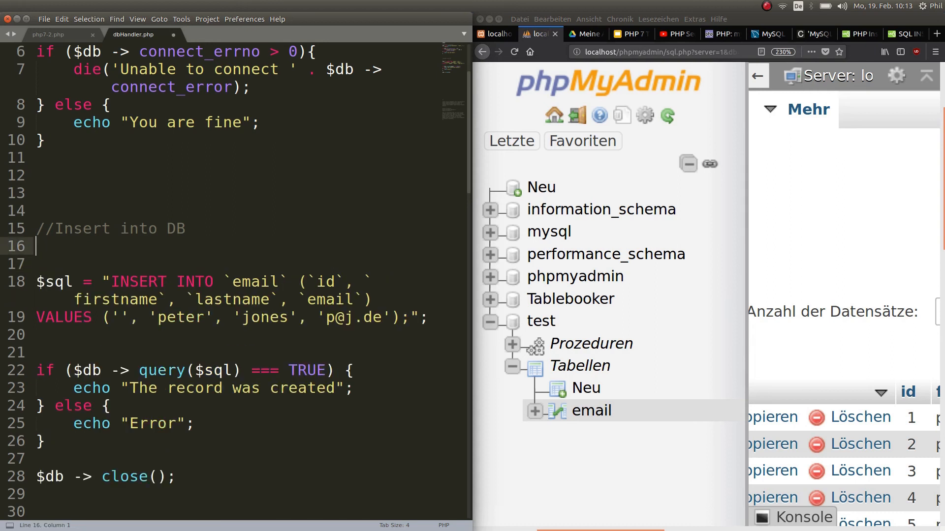
pyautogui.write('$firstname')
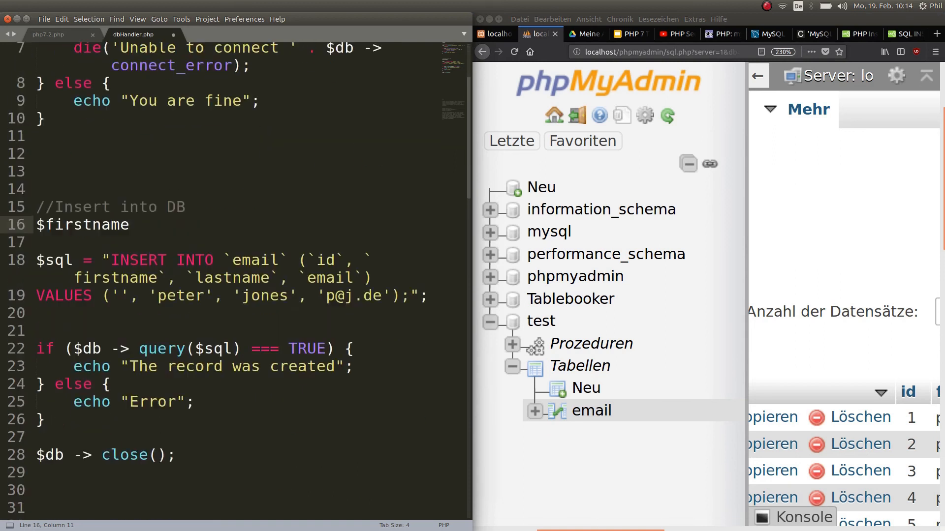
pyautogui.write('=')
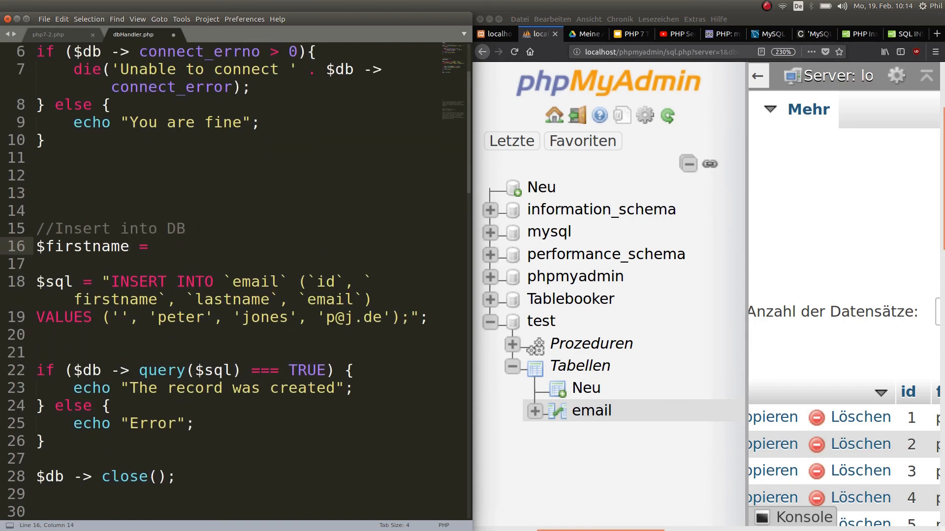
pyautogui.write('$')
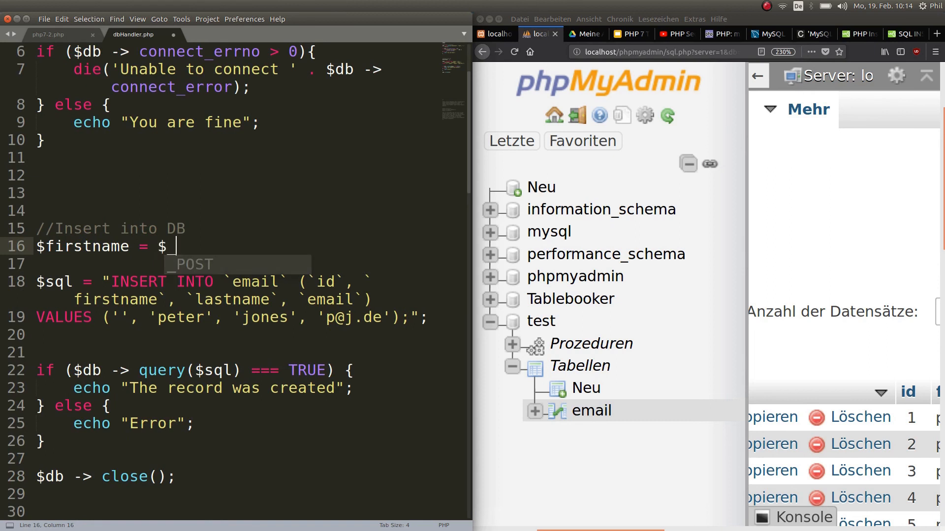
pyautogui.write('_POST')
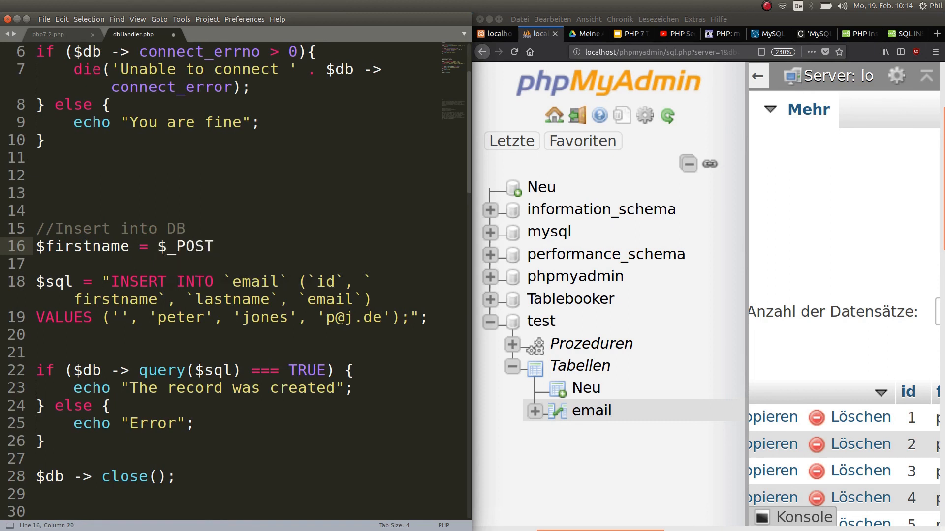
pyautogui.write('[]')
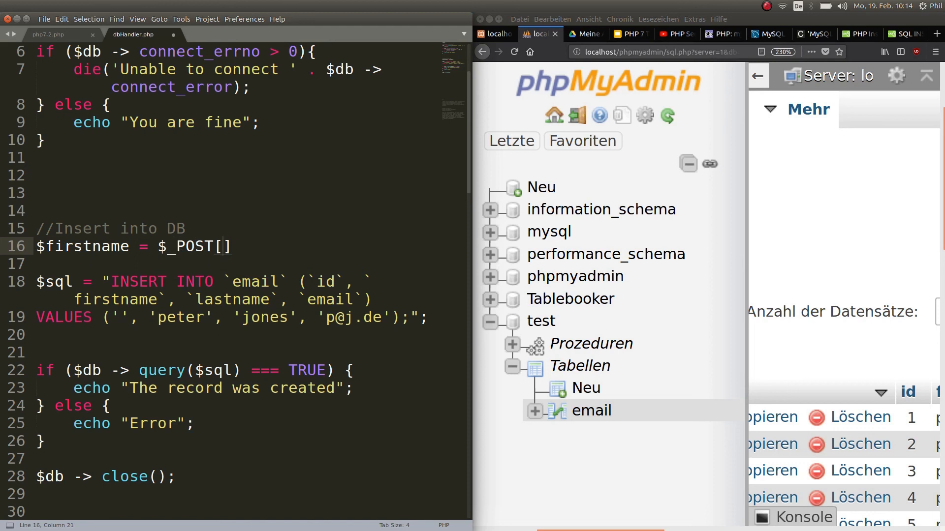
pyautogui.click(48, 34)
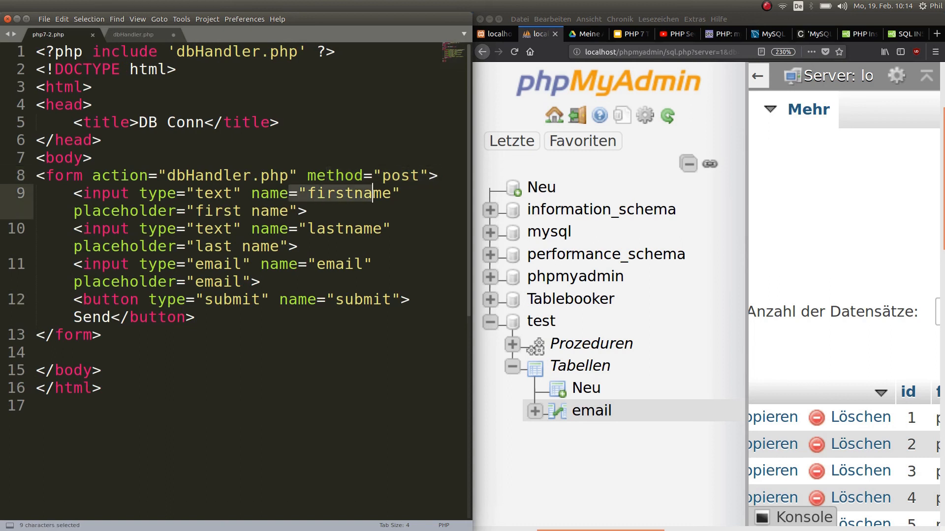
pyautogui.click(134, 35)
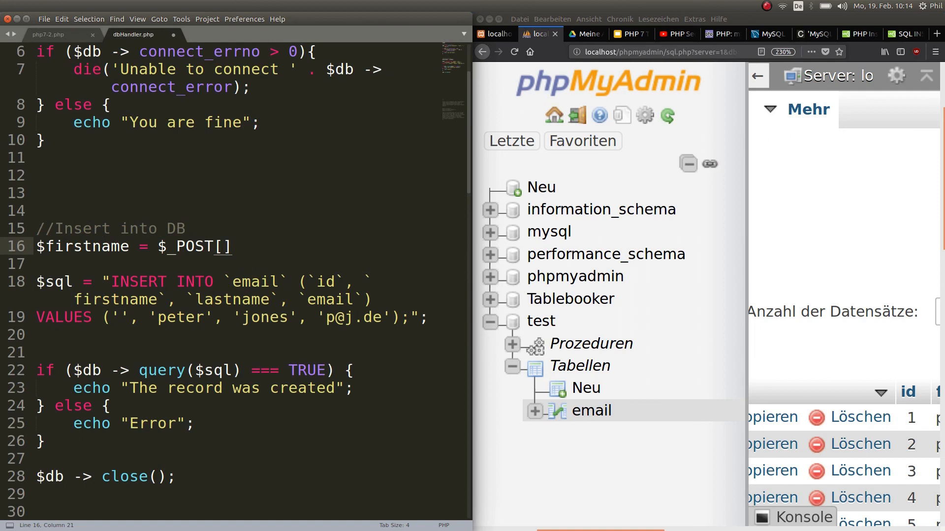
pyautogui.write("''")
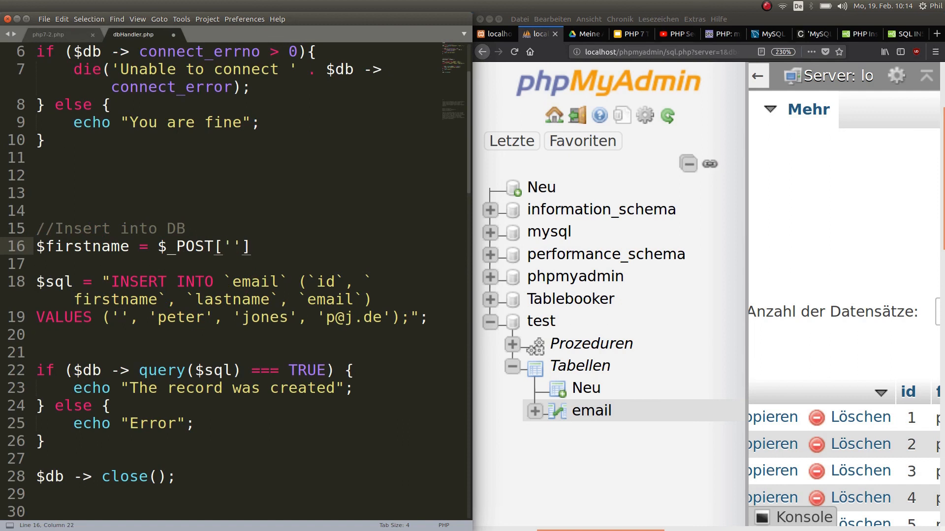
pyautogui.write('firstname')
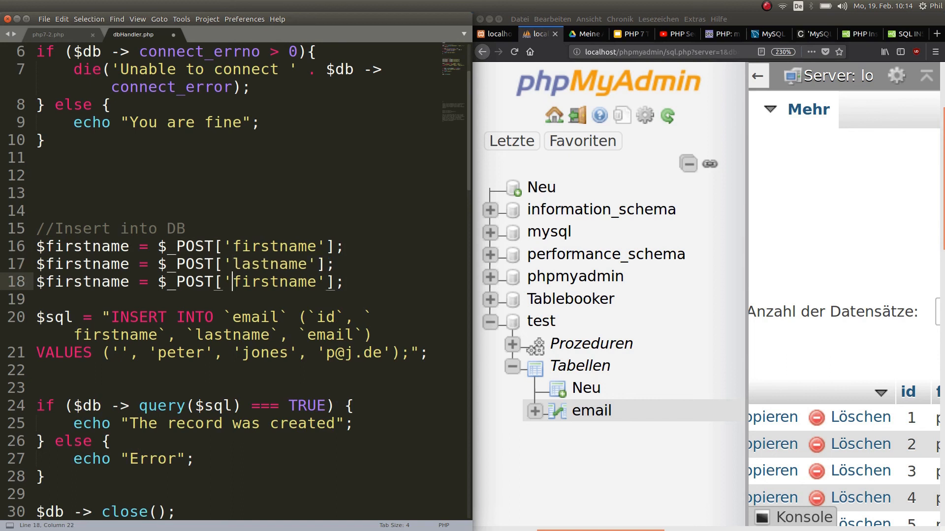
pyautogui.write('email')
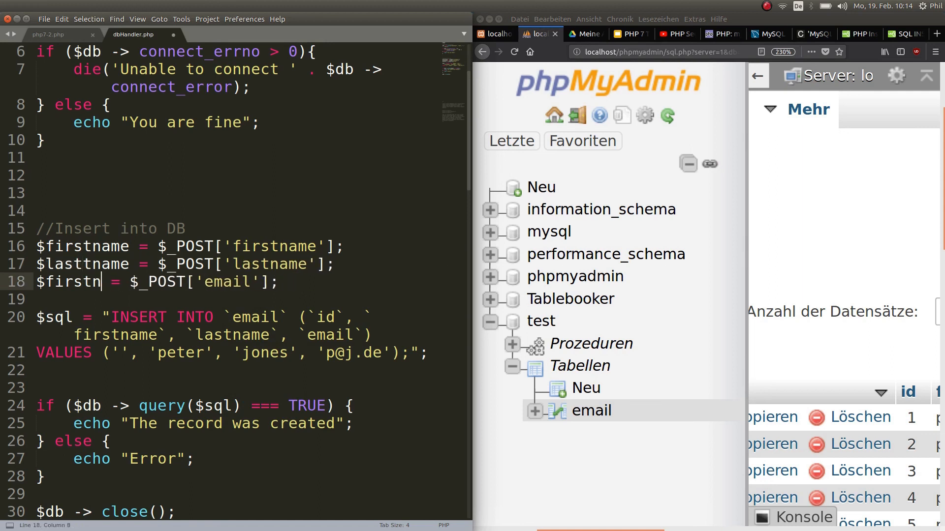
pyautogui.write('email')
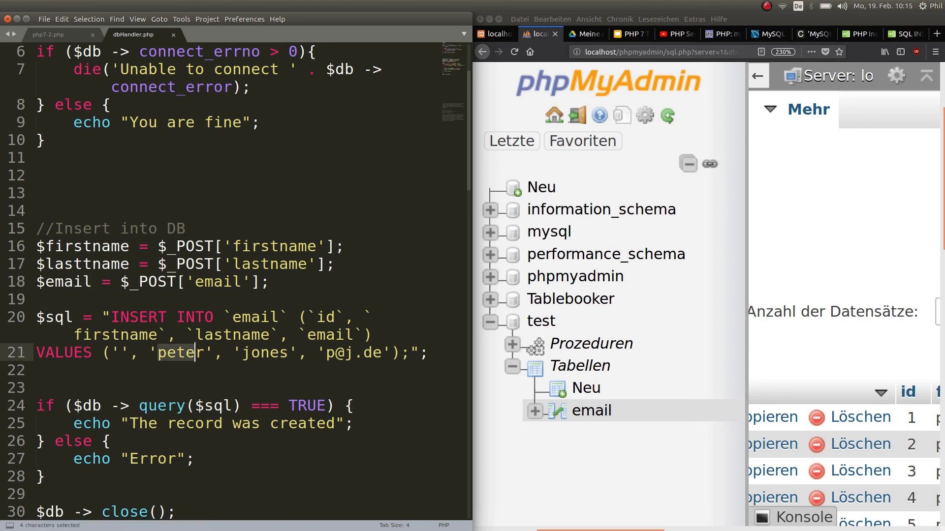
# Step: Replace the fixed 'peter' and 'jones' in the INSERT VALUES with $firstname and $lastname
pyautogui.press('shift+Right')
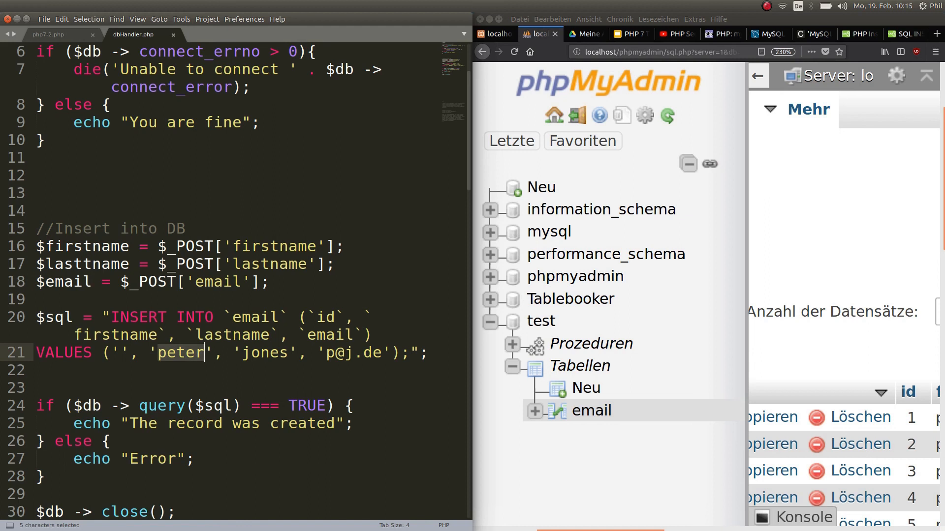
pyautogui.write('$firstname')
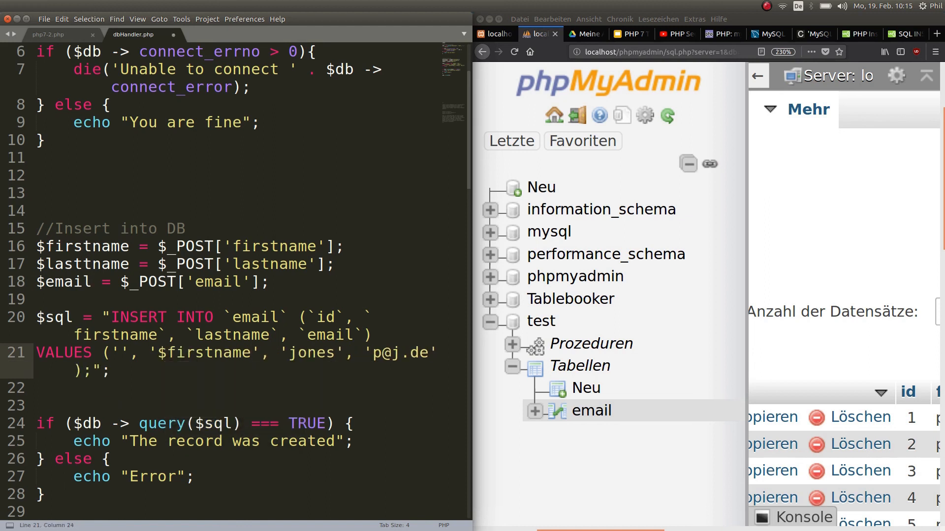
pyautogui.doubleClick(311, 352)
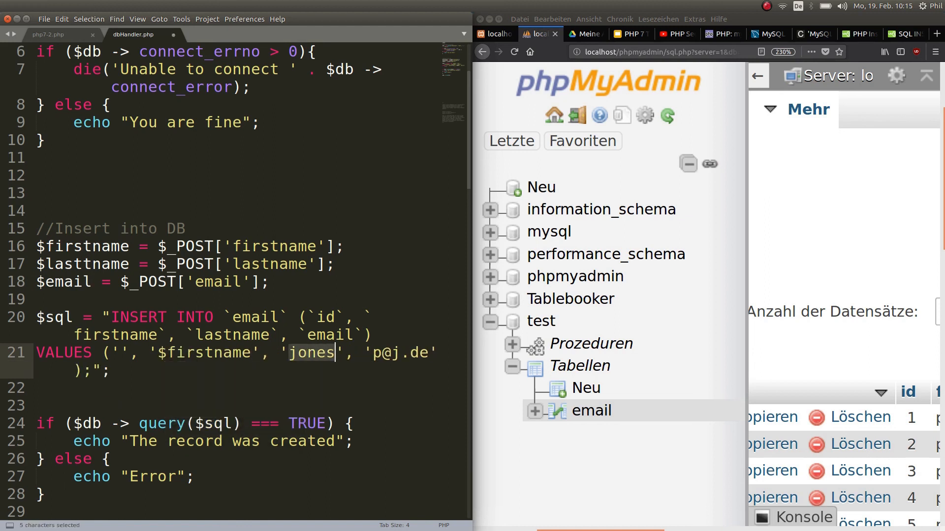
pyautogui.write('$lastname')
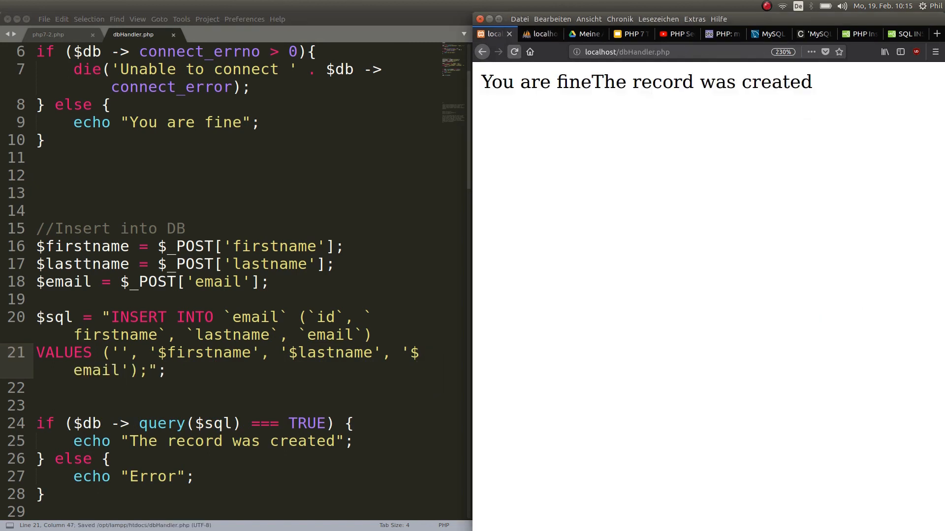
pyautogui.click(513, 52)
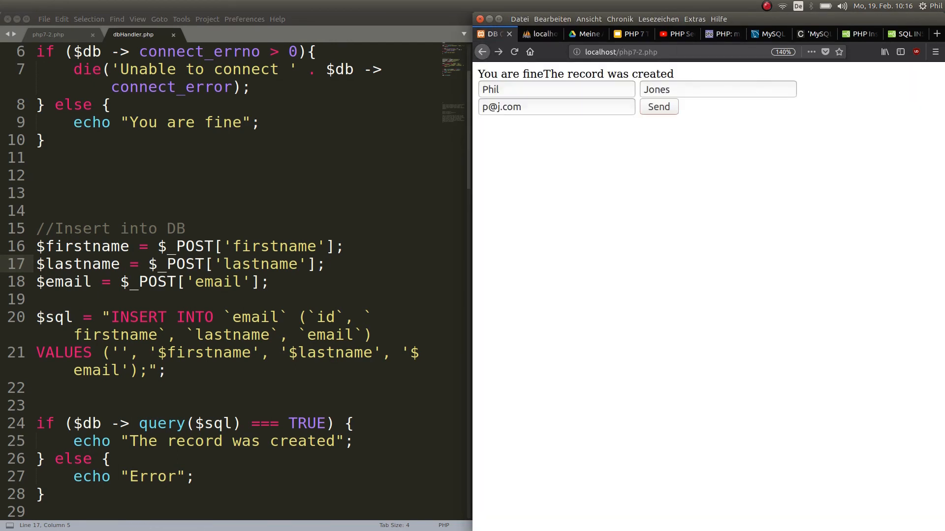
pyautogui.click(658, 107)
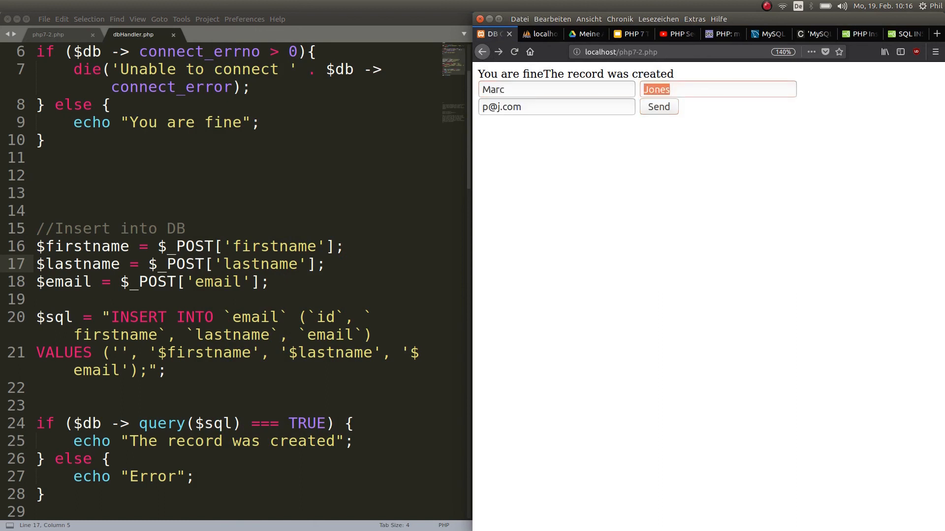
pyautogui.write('Philipps')
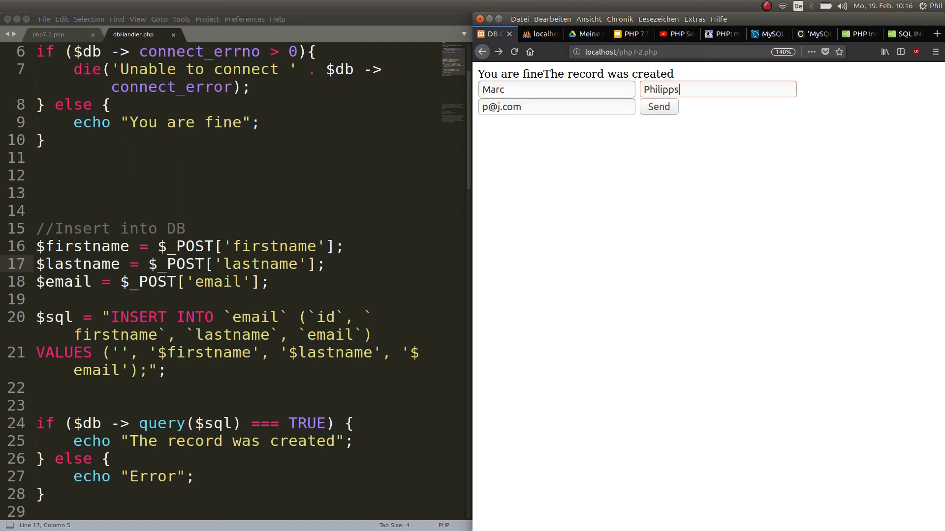
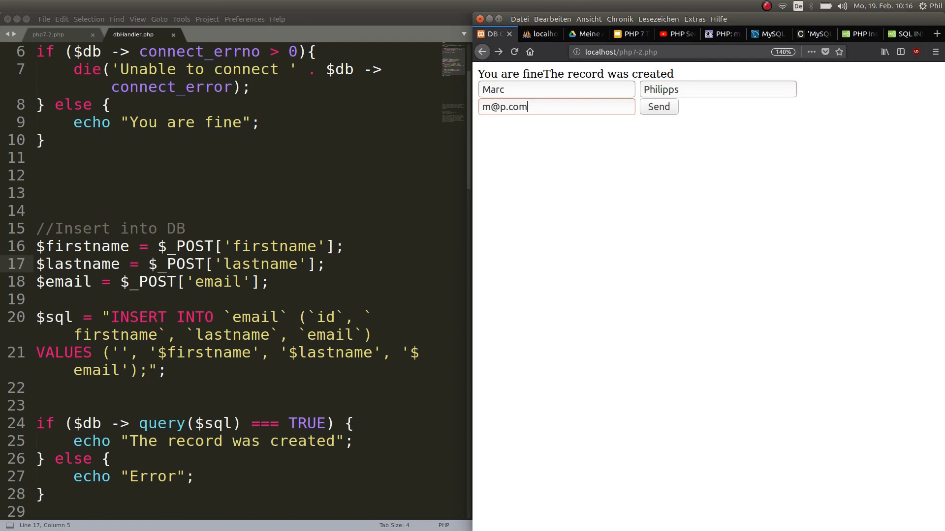
pyautogui.click(657, 107)
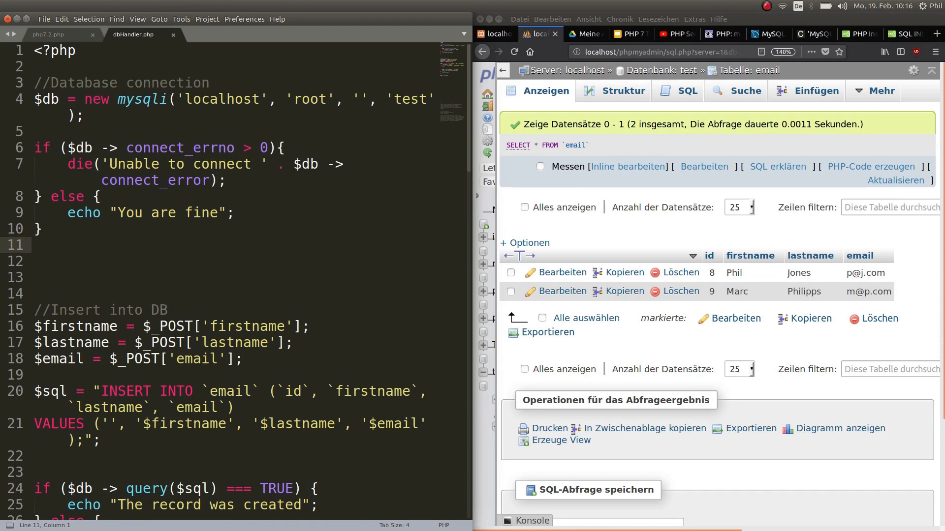
pyautogui.click(48, 34)
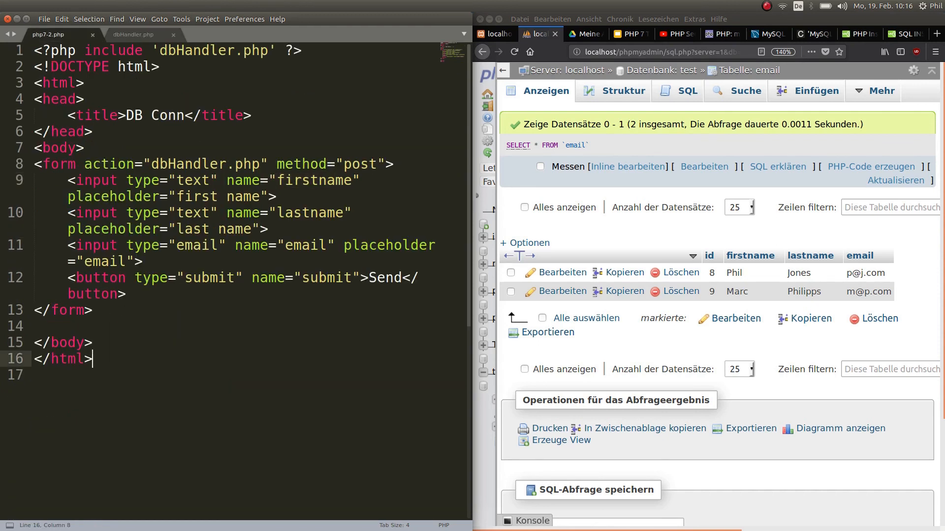